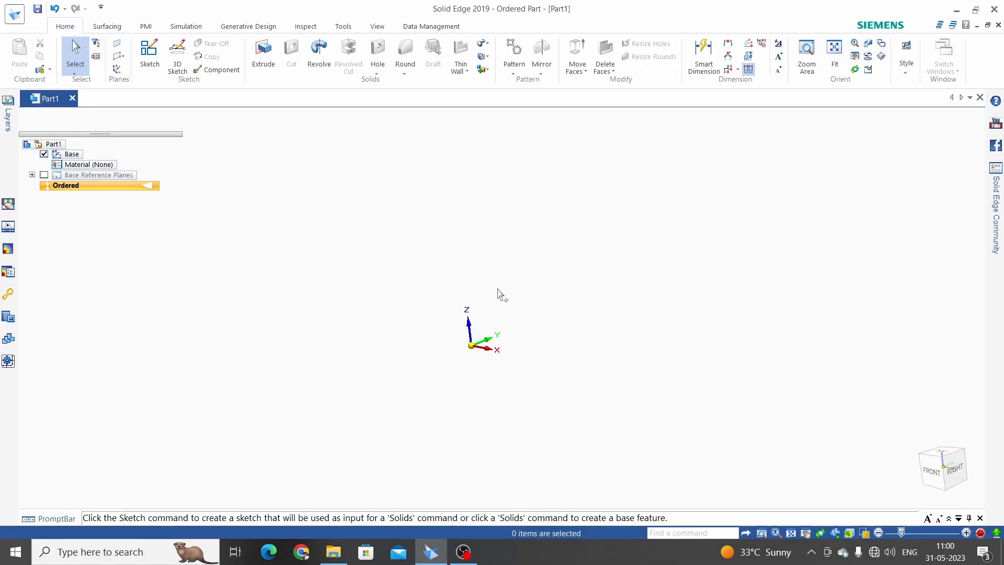
mouse_move(501, 300)
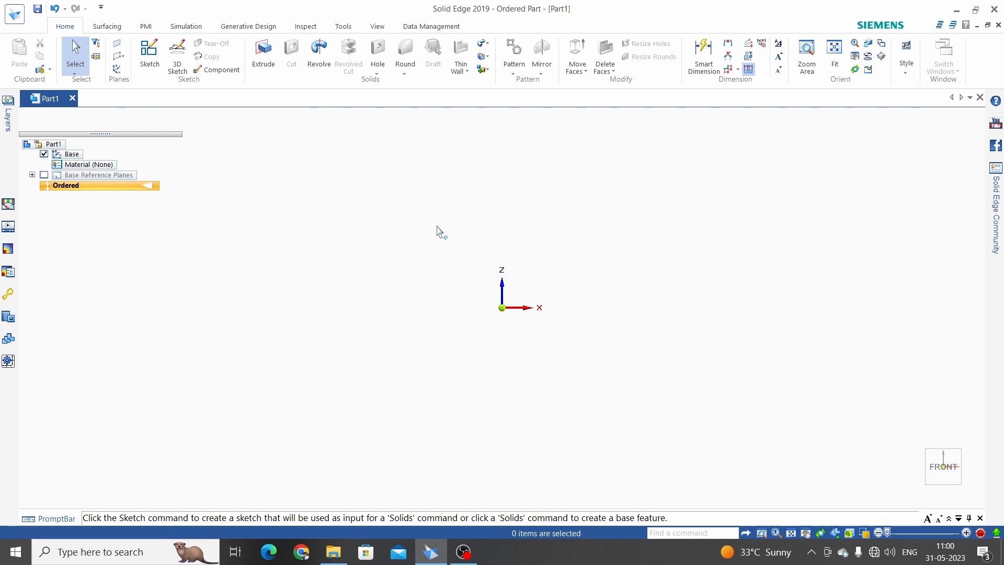
mouse_move(398, 232)
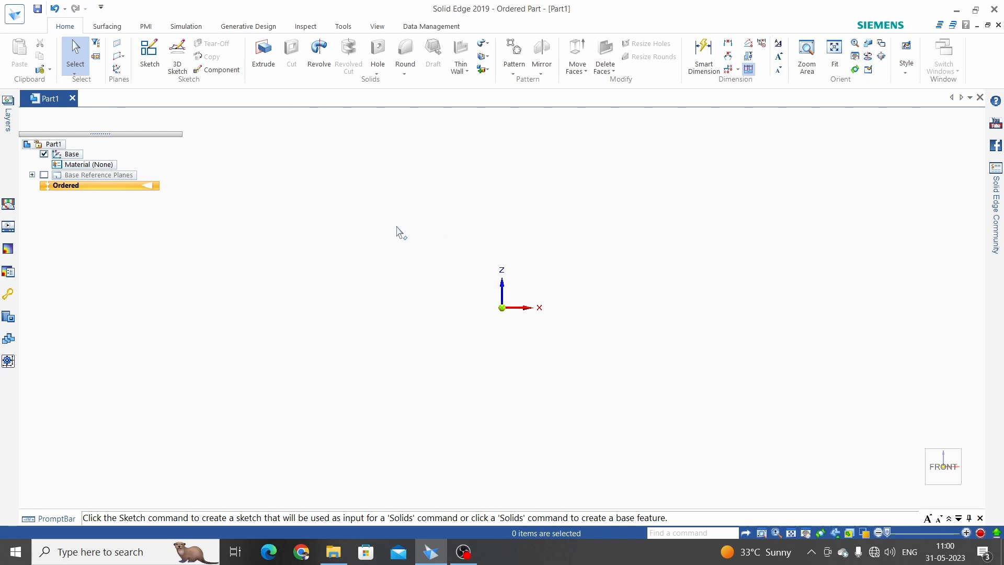
mouse_move(264, 51)
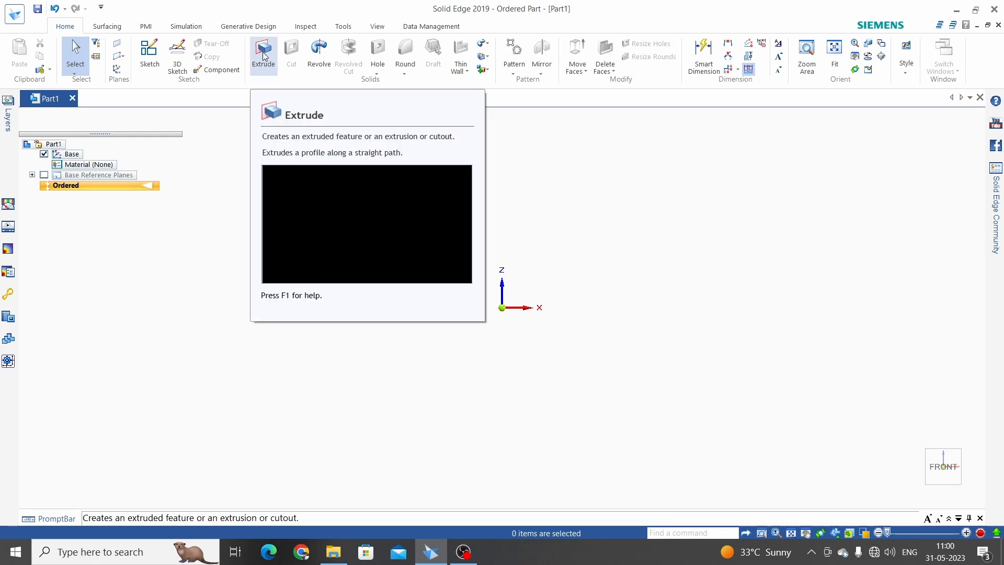
Sketch a 96 mm circle at the origin on the front plane and set the extrude extent for the disc.
left_click(263, 51)
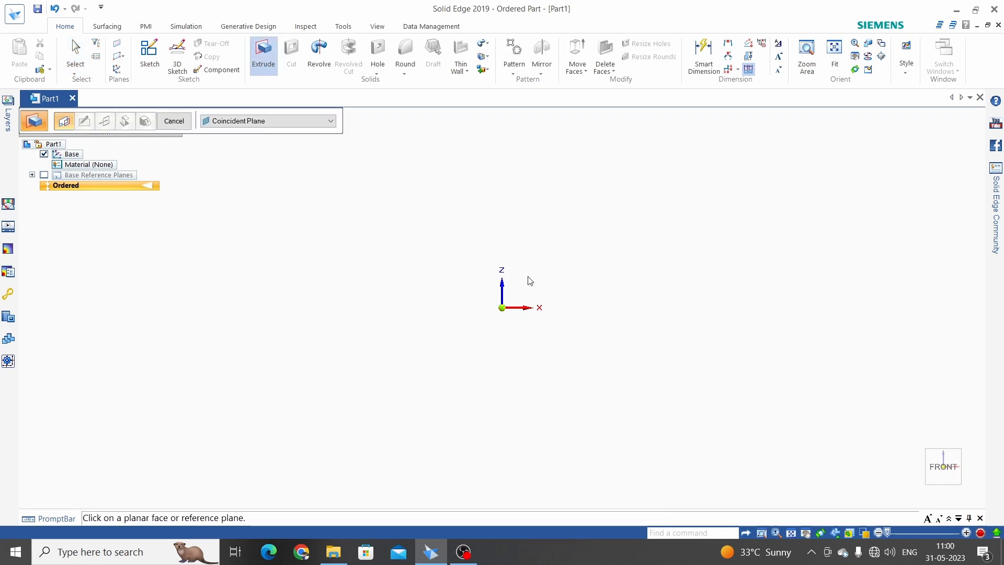
left_click(173, 121)
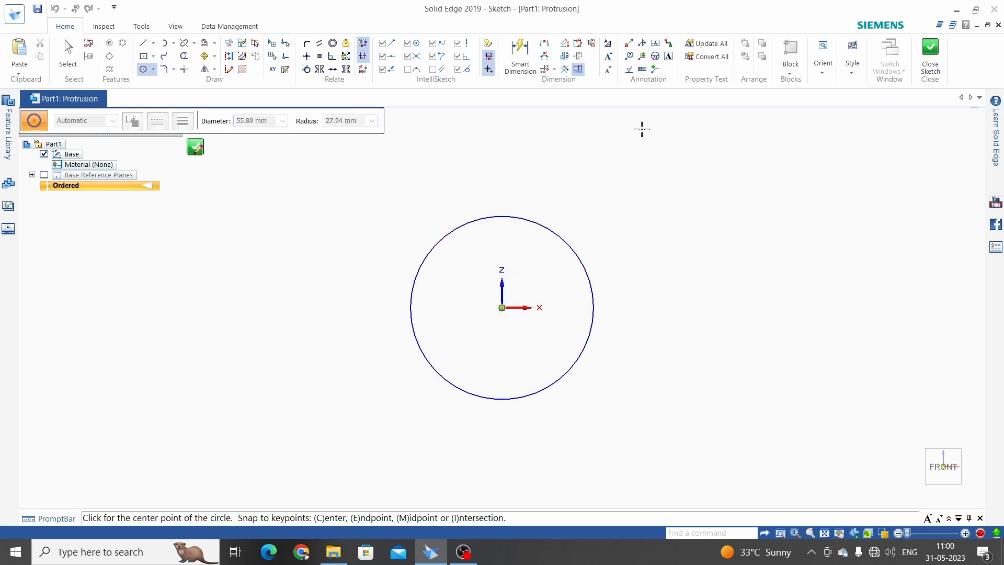
left_click(520, 58)
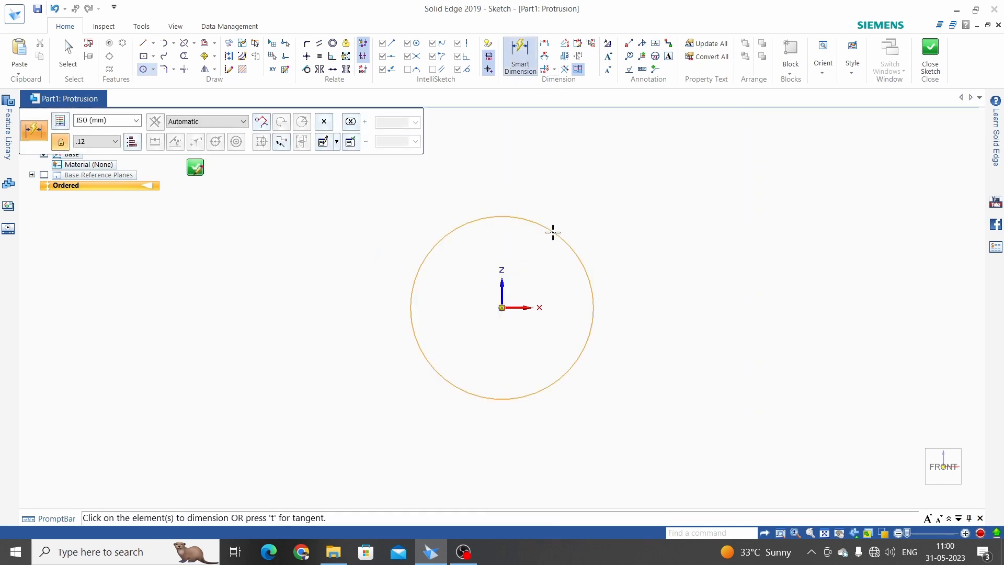
left_click(552, 232)
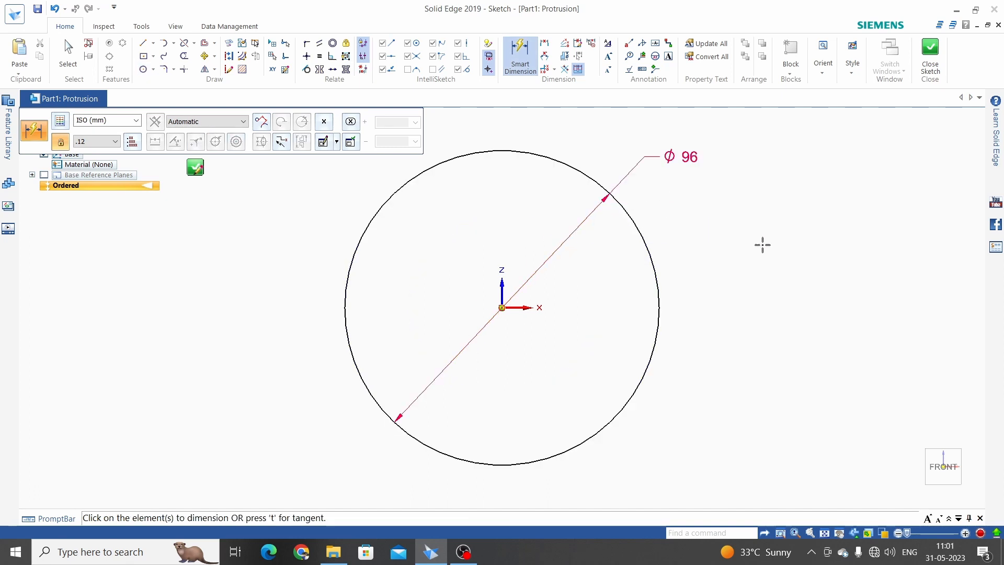
left_click(194, 167)
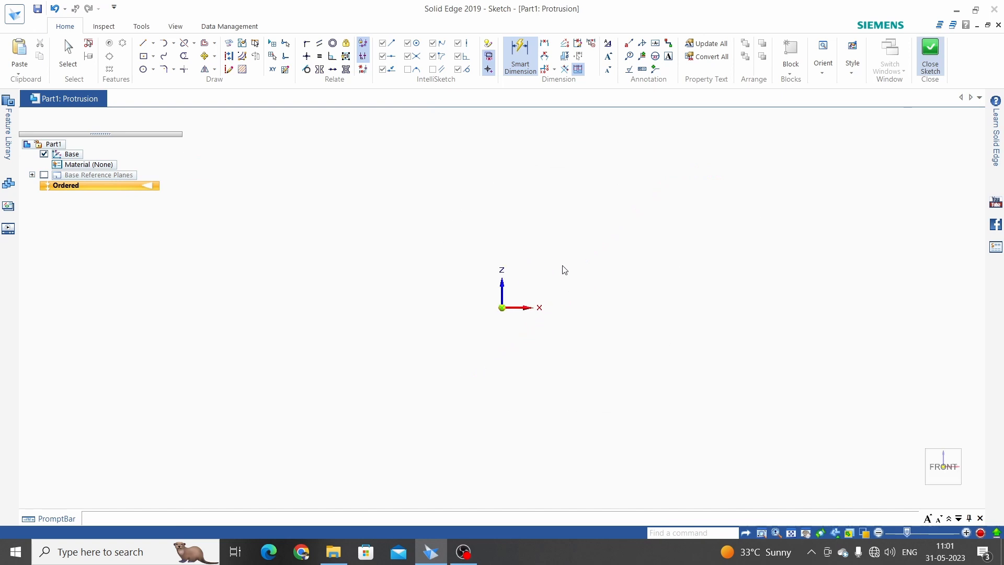
left_click(929, 58)
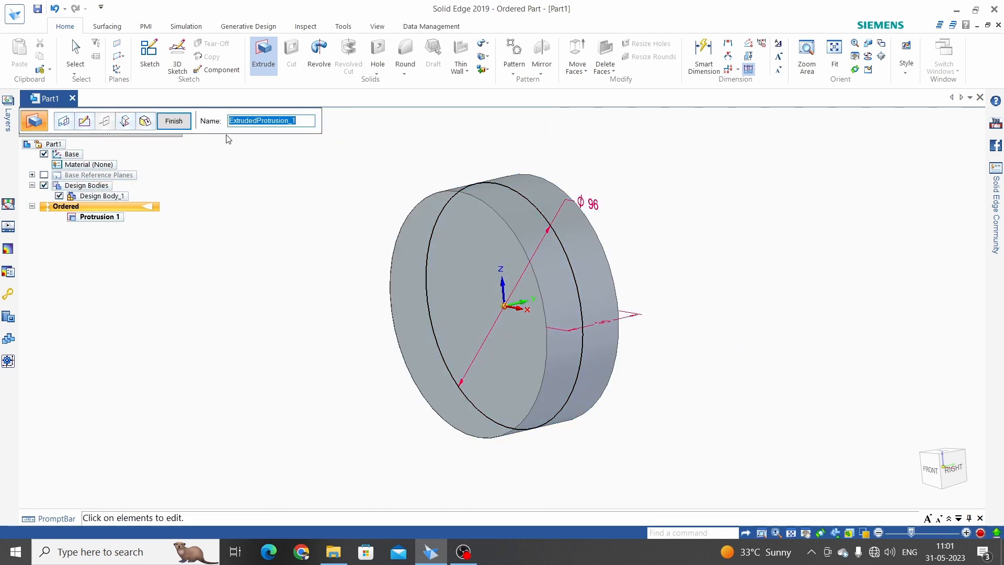
Finish the disc protrusion and return to the front view.
left_click(173, 120)
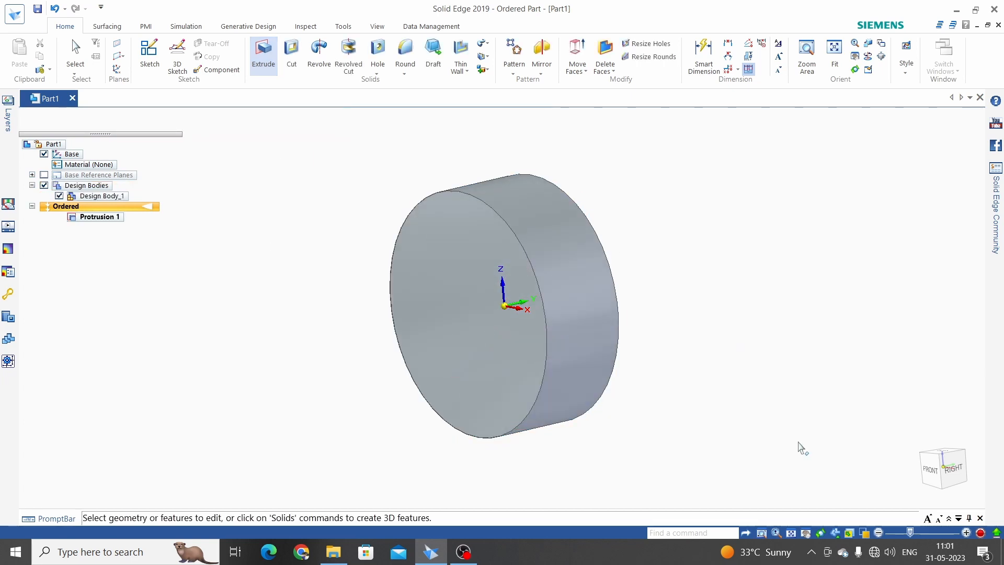
left_click(934, 464)
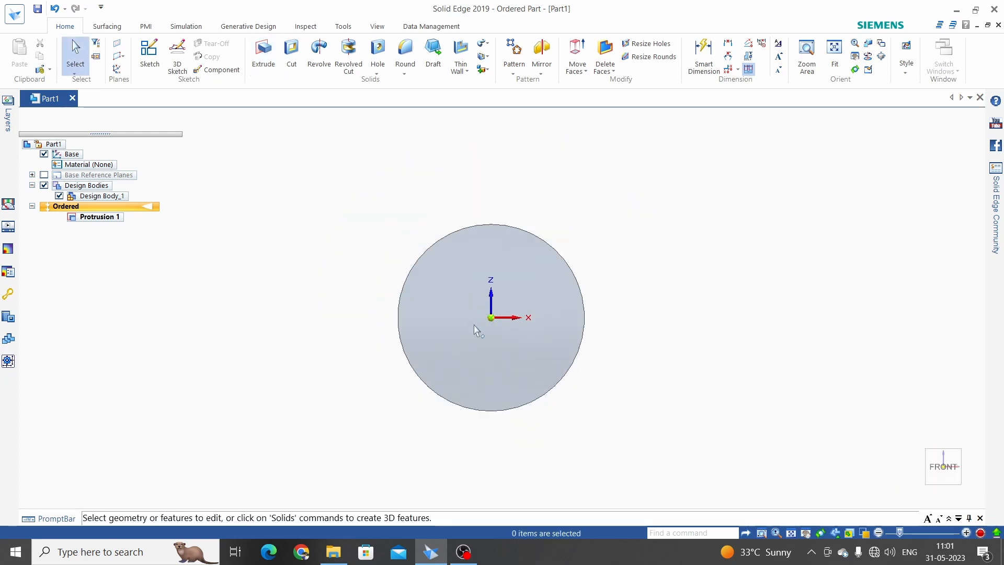
left_click(100, 217)
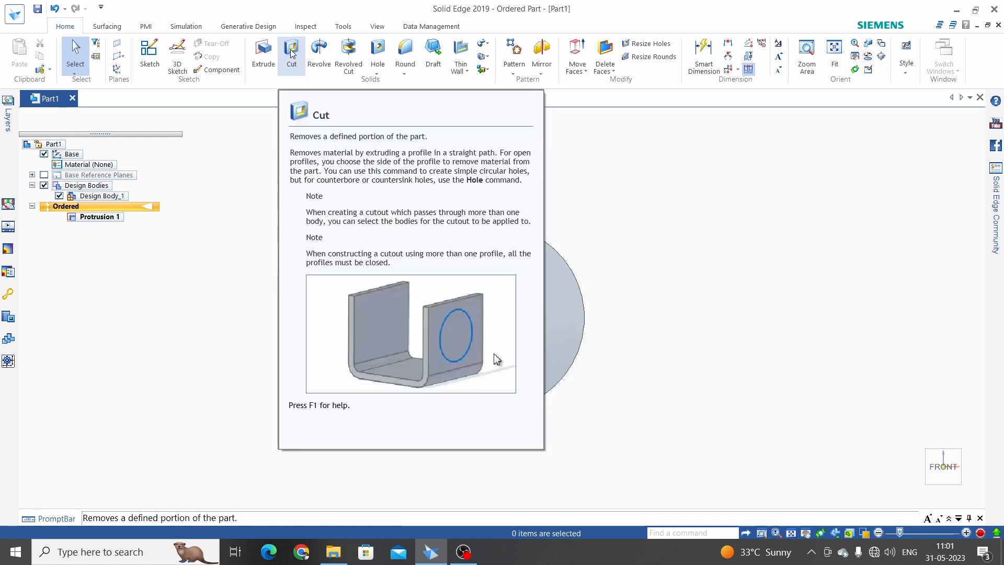
Begin a cutout sketch with a centre-point circle at the origin dimensioned 15 mm.
left_click(291, 52)
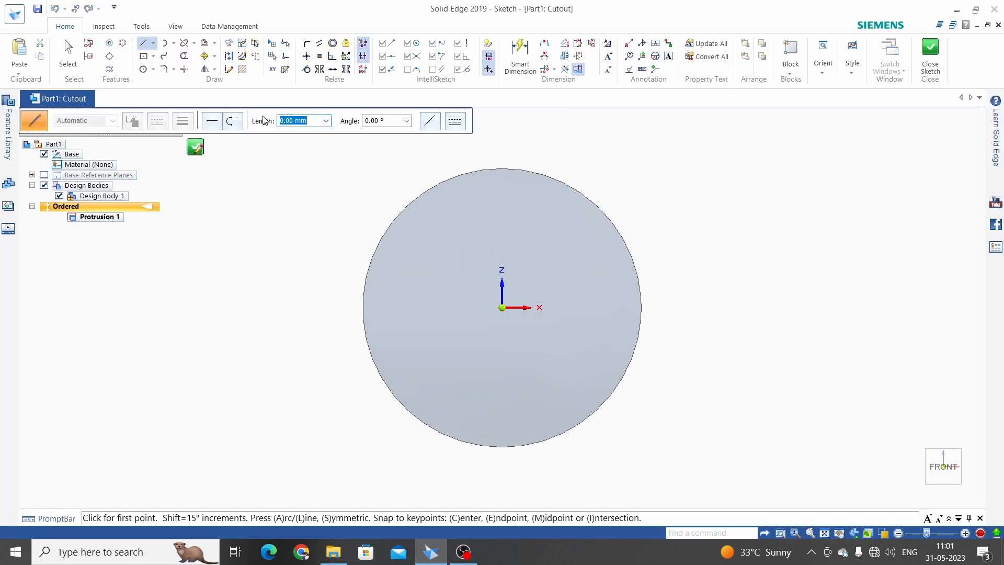
left_click(153, 69)
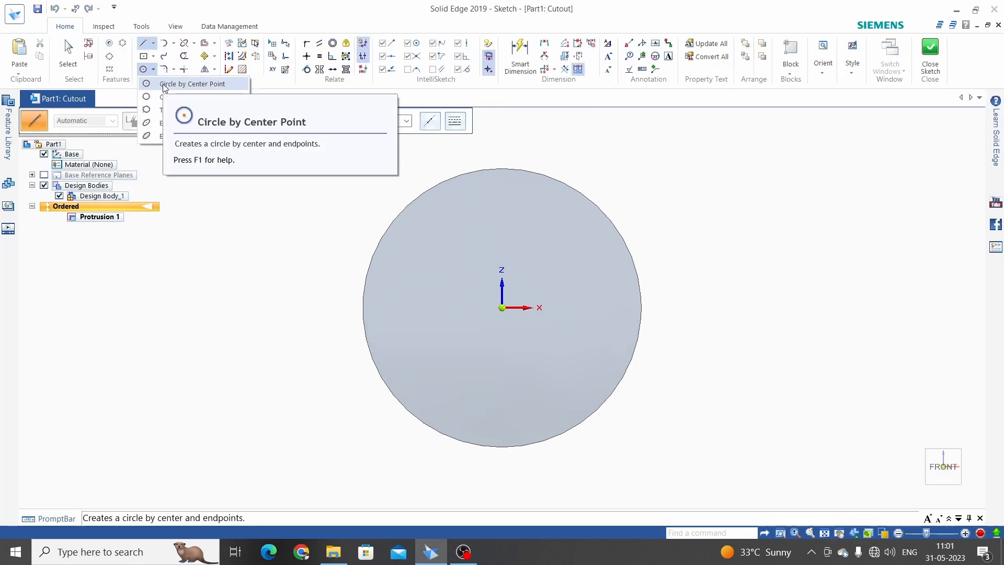
left_click(195, 84)
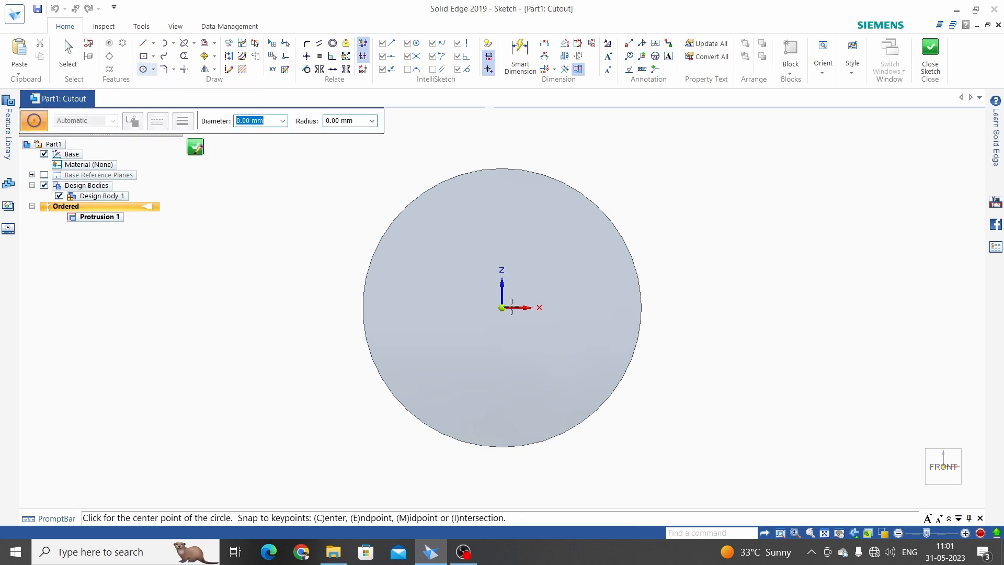
left_click(501, 307)
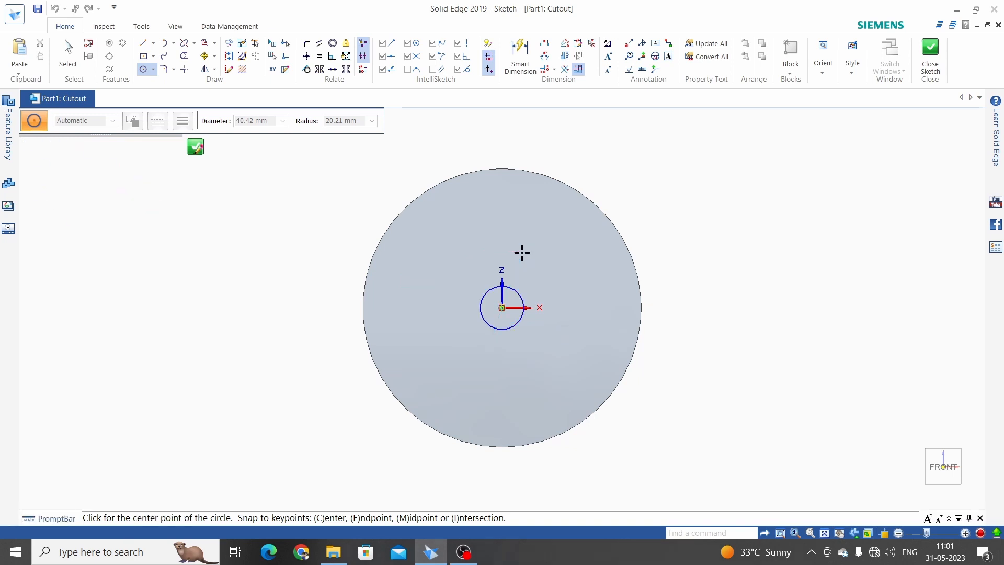
left_click(520, 57)
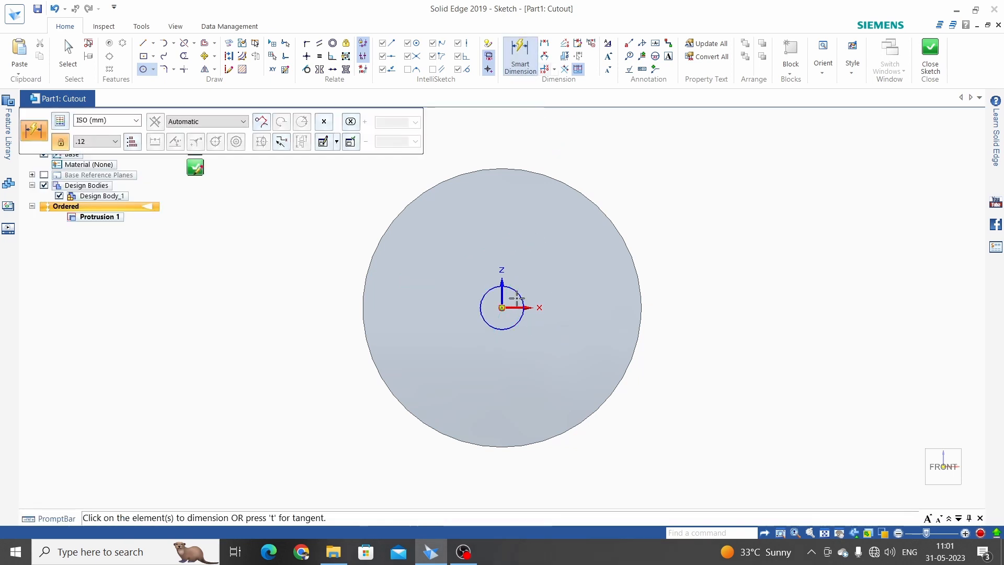
left_click(501, 307)
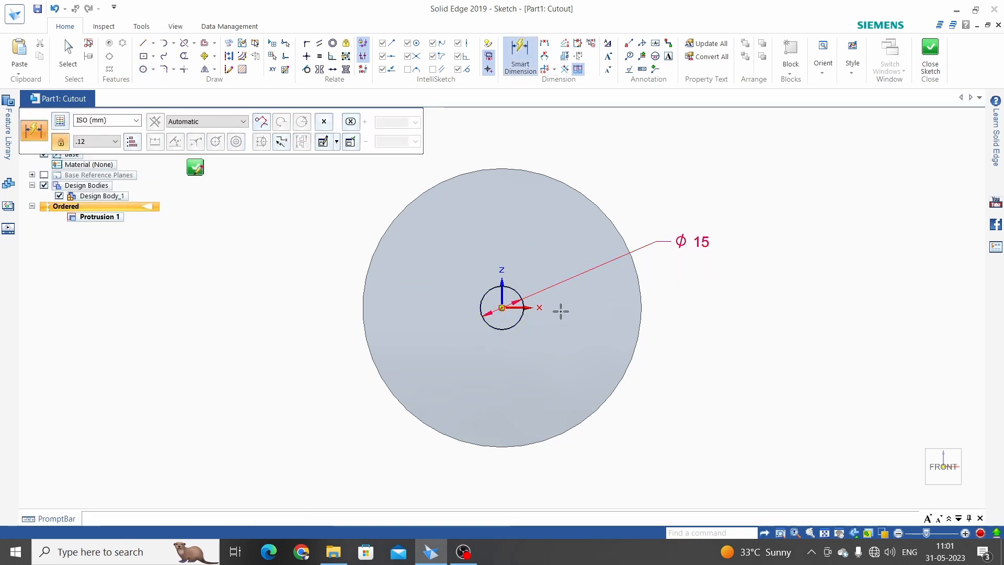
left_click(144, 57)
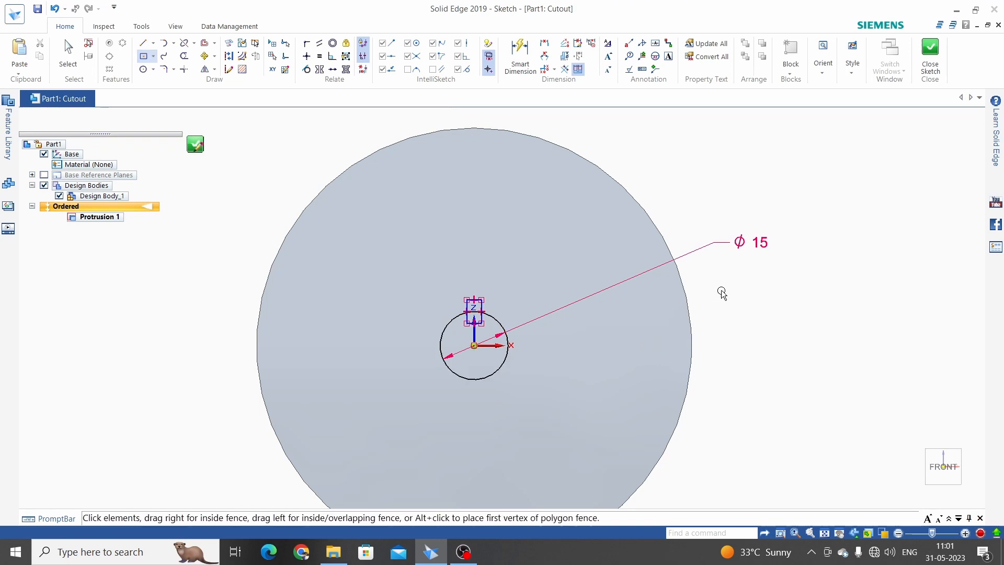
Dimension the keyway rectangle 5 wide at 9.8 from centre, centre and trim it, and close the sketch.
left_click(67, 55)
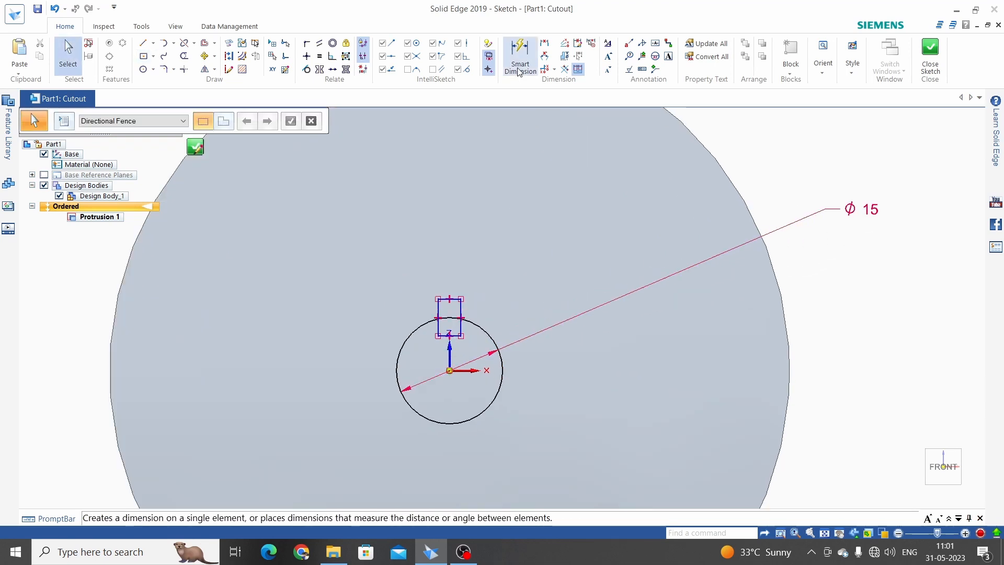
left_click(520, 56)
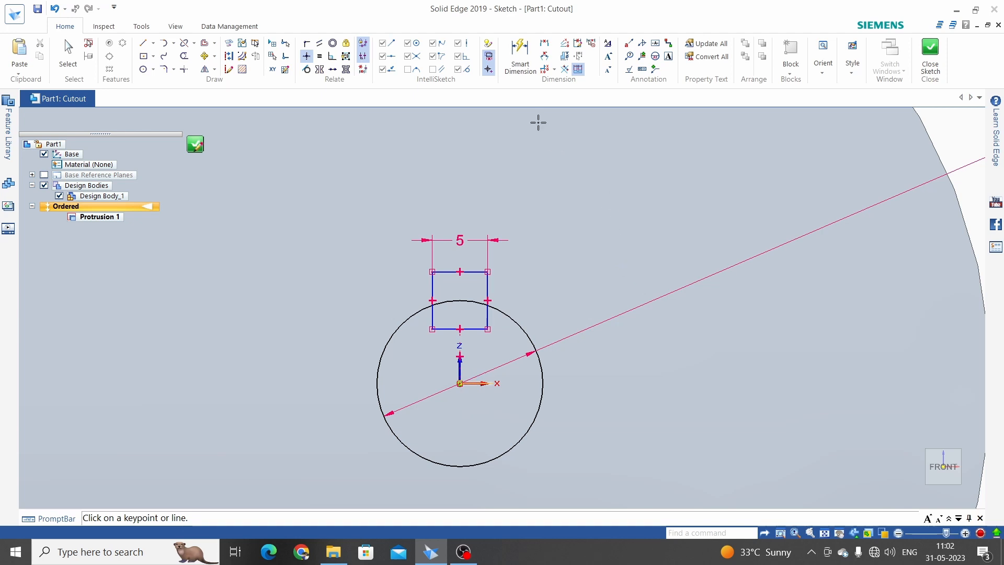
left_click(520, 54)
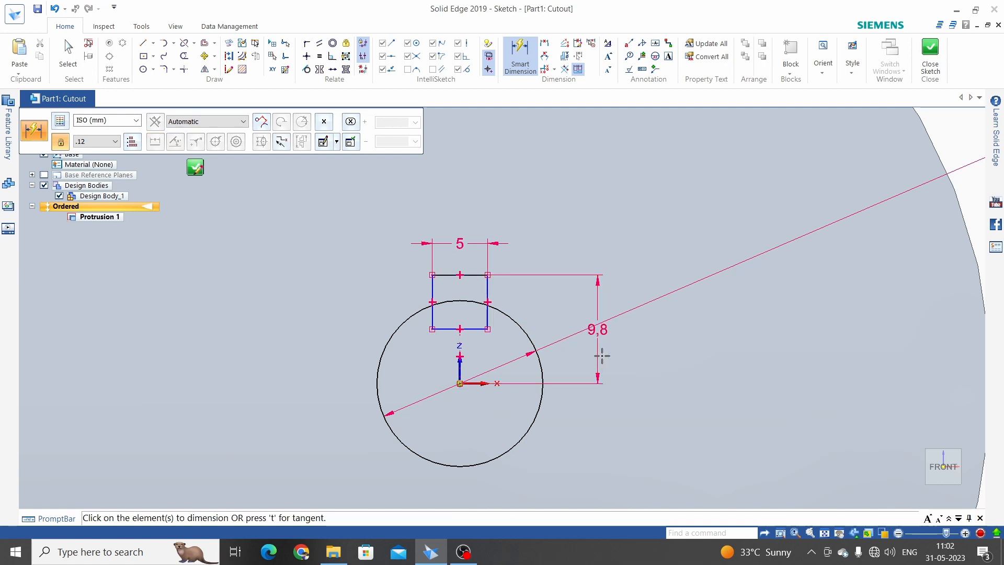
mouse_move(324, 184)
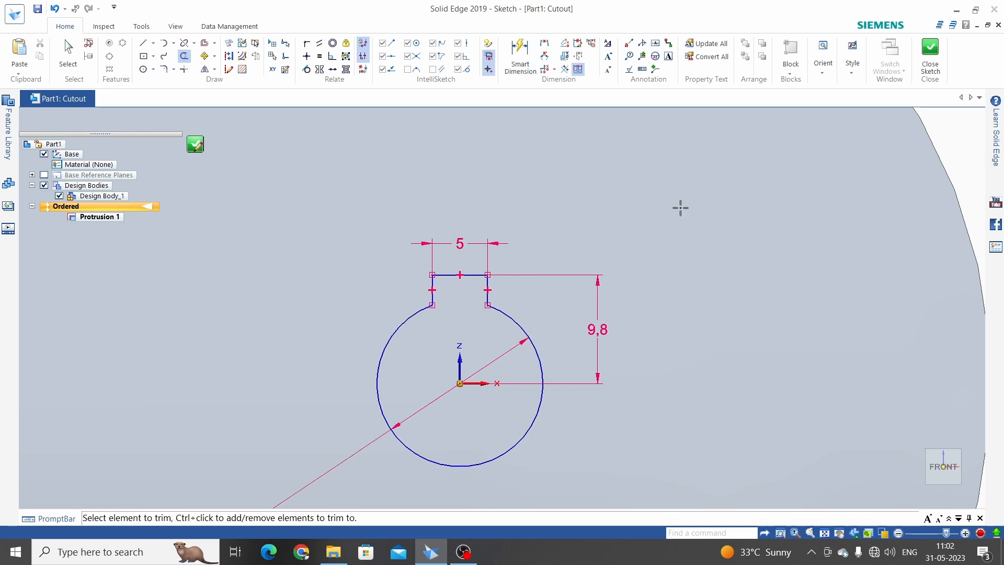
left_click(519, 56)
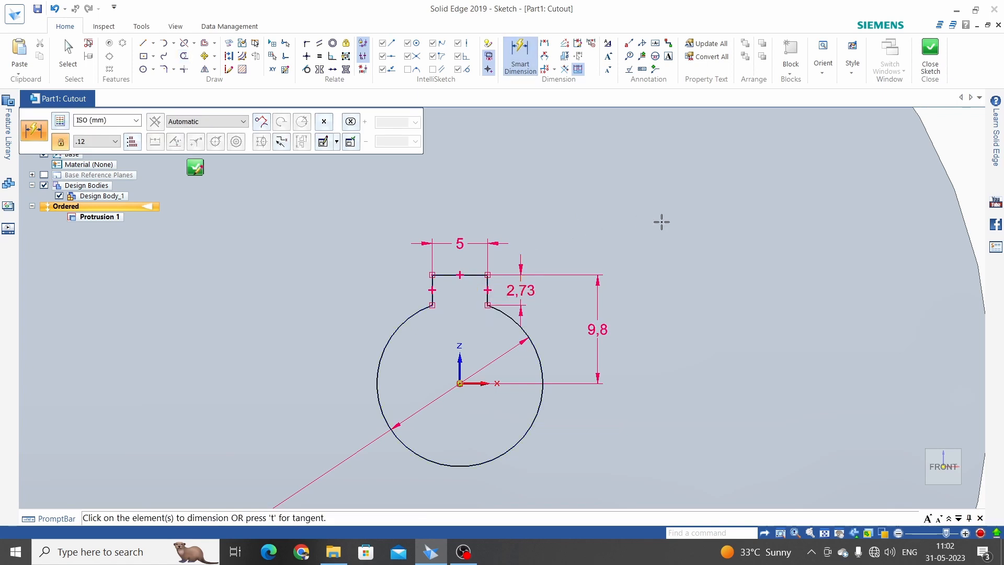
left_click(930, 56)
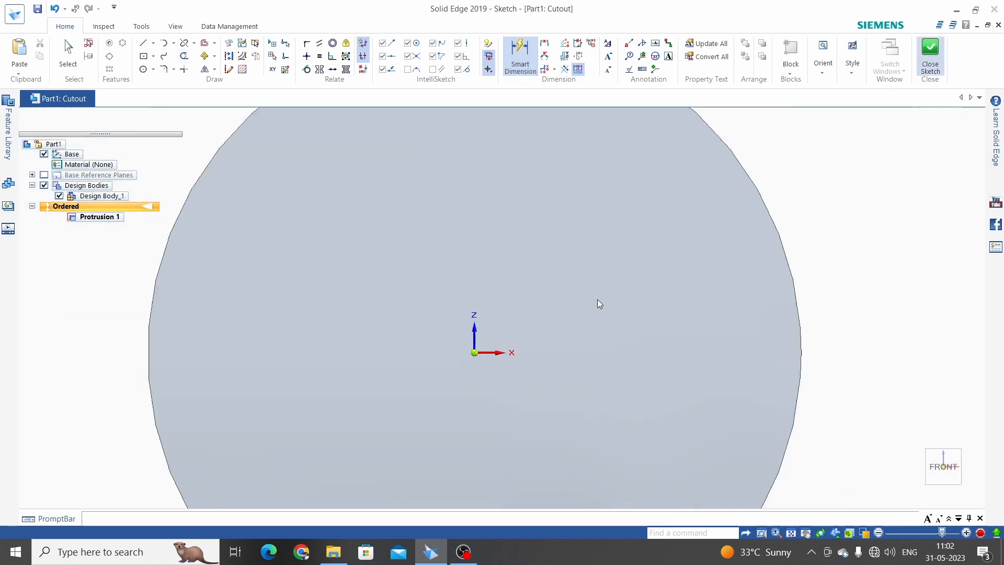
Cut the keyed 15 mm bore through the disc as Cutout 1 and view it from the front.
left_click(930, 58)
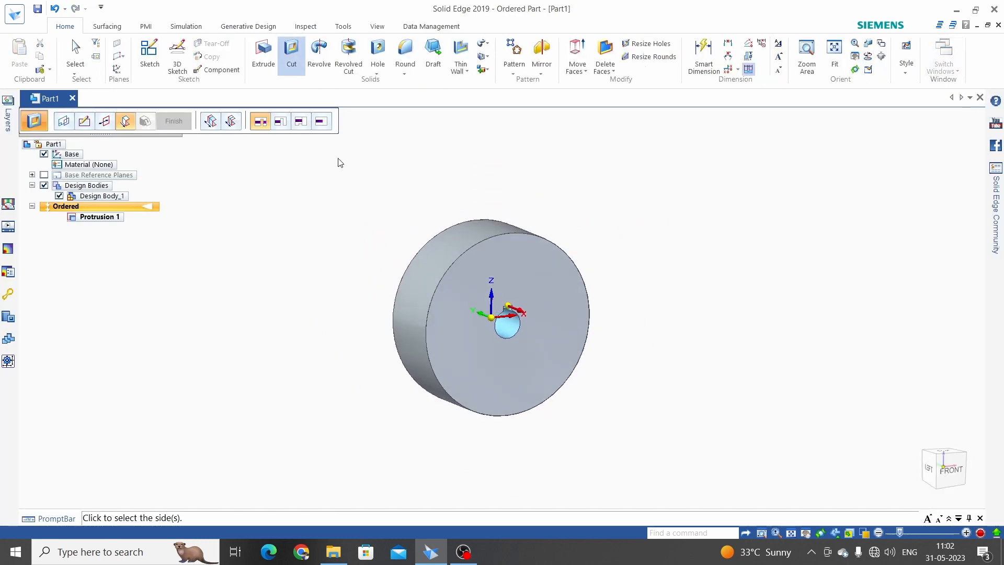
mouse_move(261, 121)
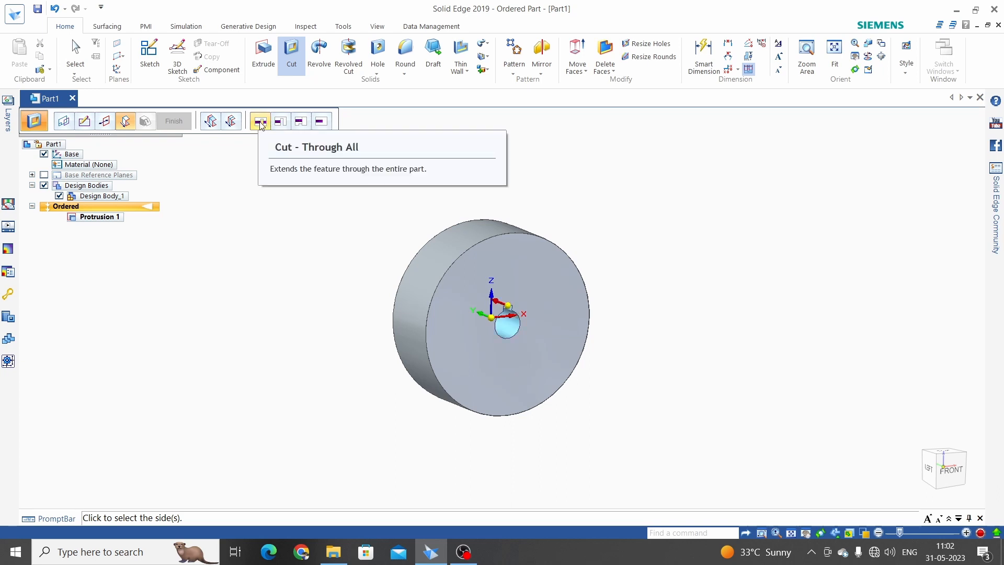
mouse_move(327, 244)
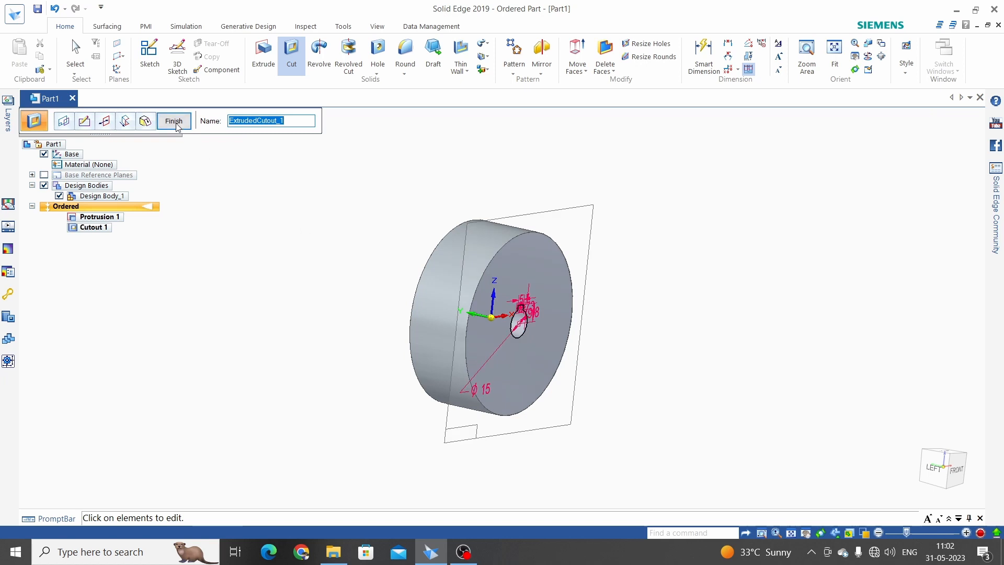
left_click(173, 121)
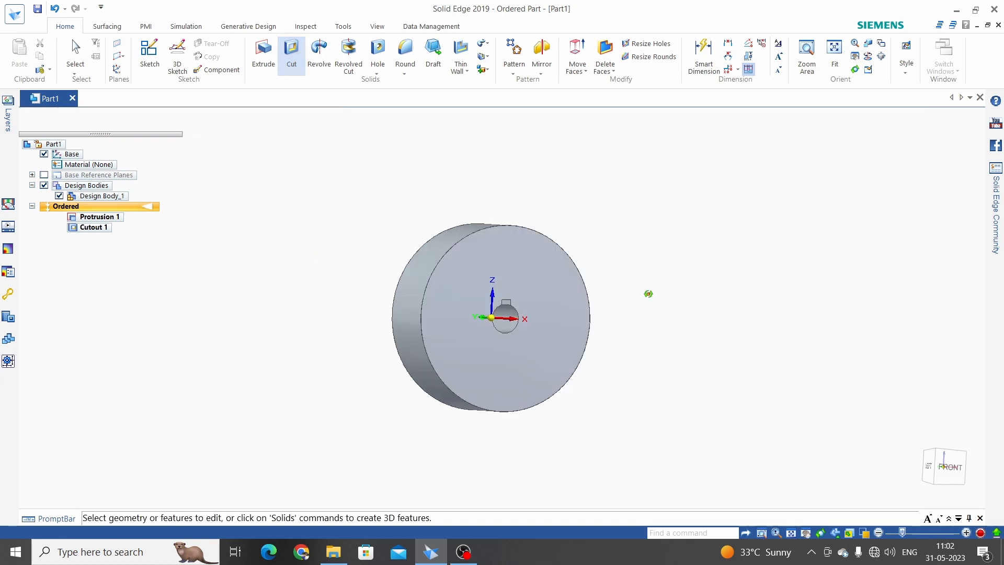
left_click(942, 467)
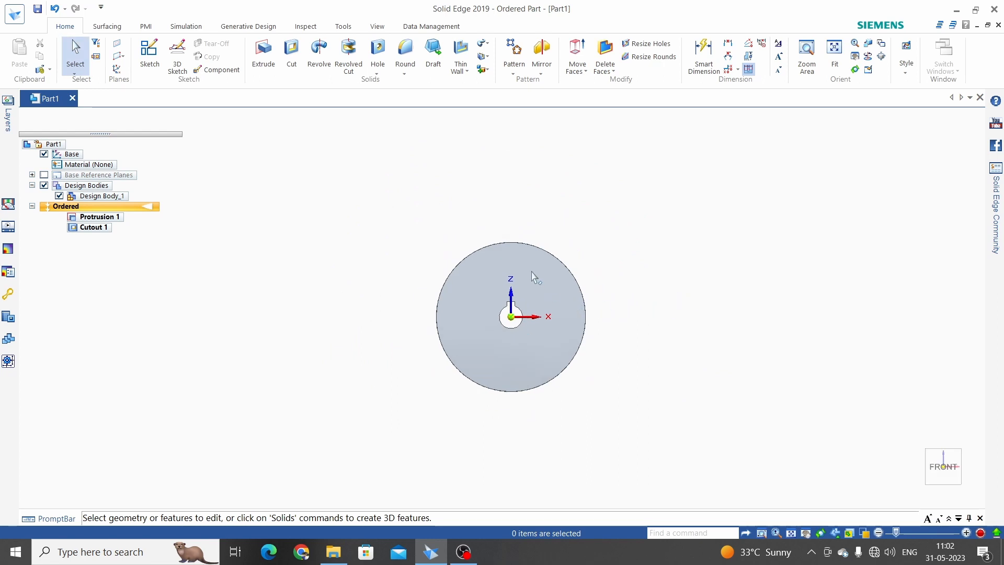
mouse_move(689, 305)
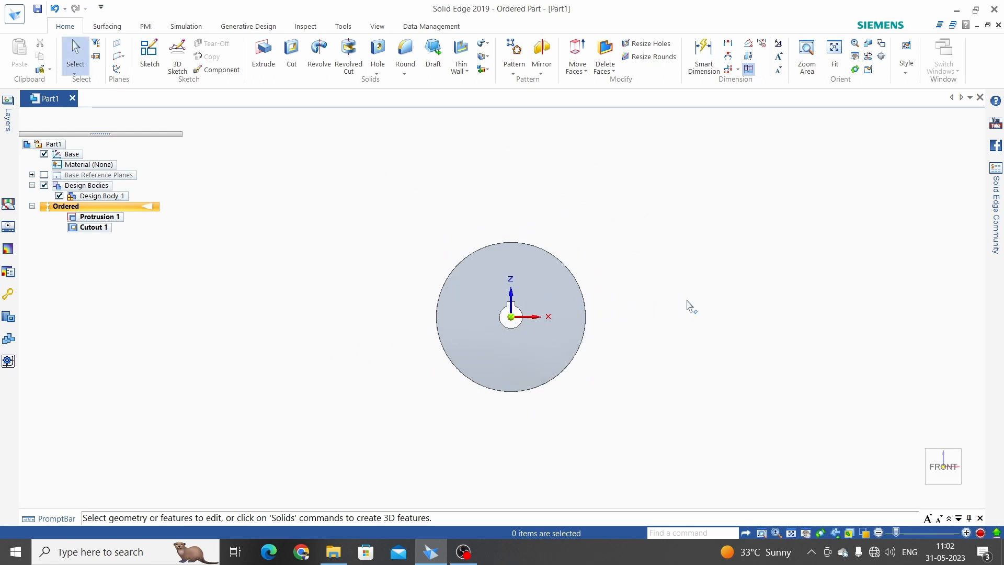
mouse_move(291, 51)
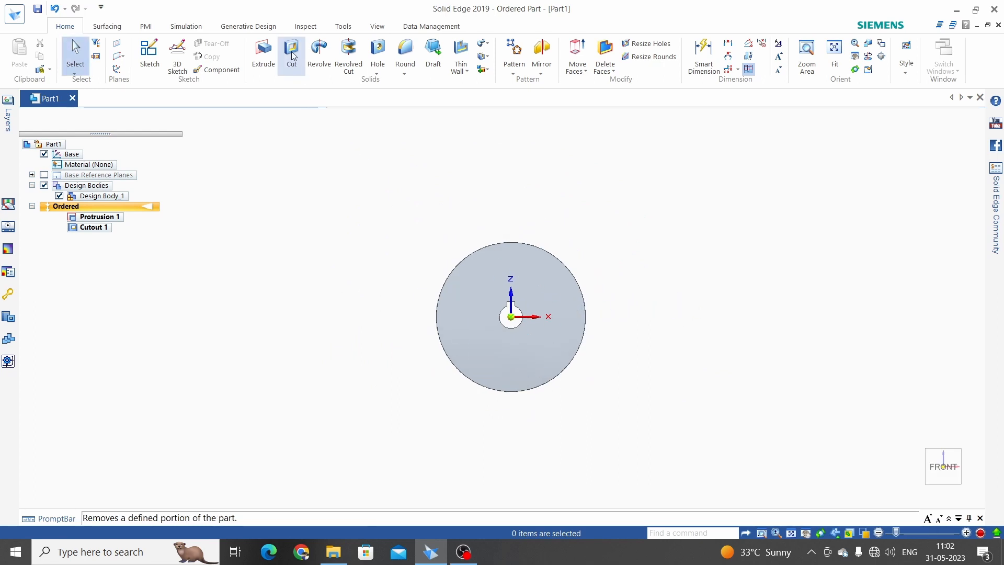
Sketch concentric 65 mm and 30 mm centre-point circles for a second cutout.
left_click(291, 50)
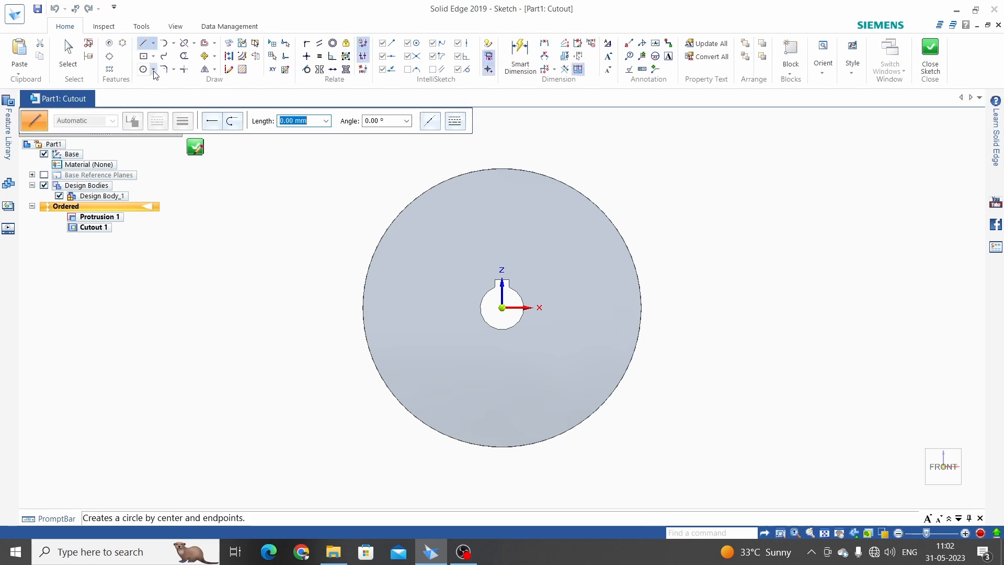
left_click(154, 69)
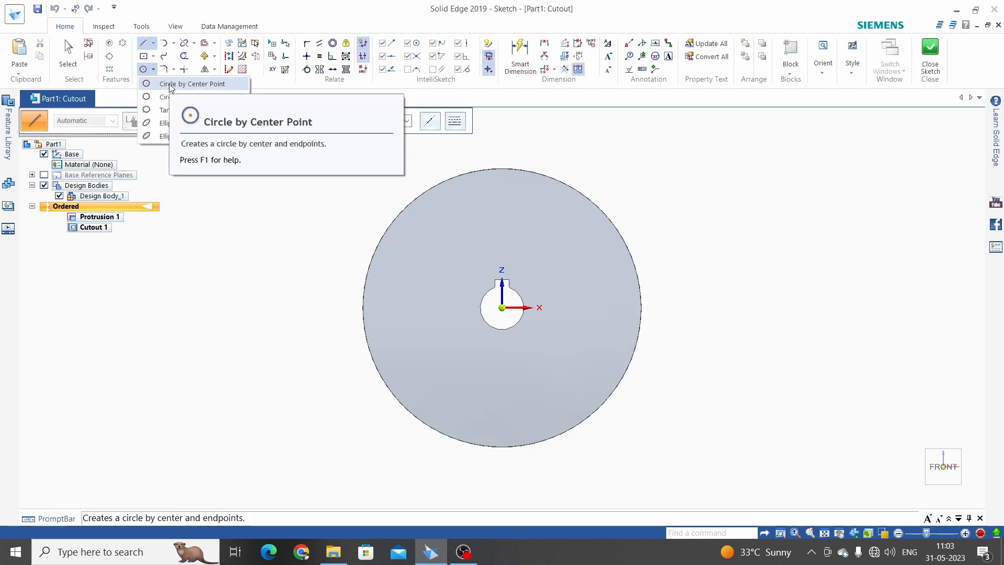
left_click(194, 84)
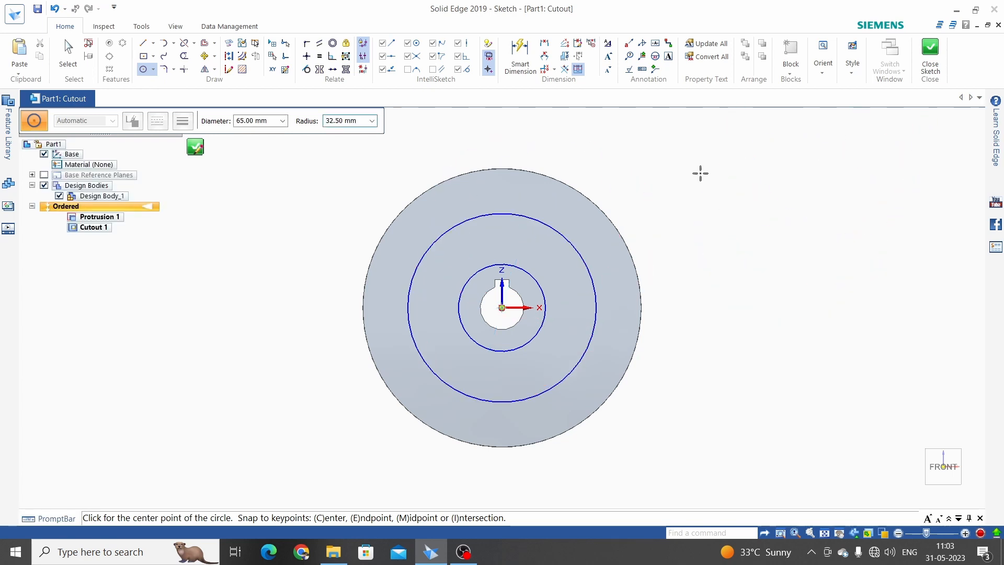
left_click(519, 55)
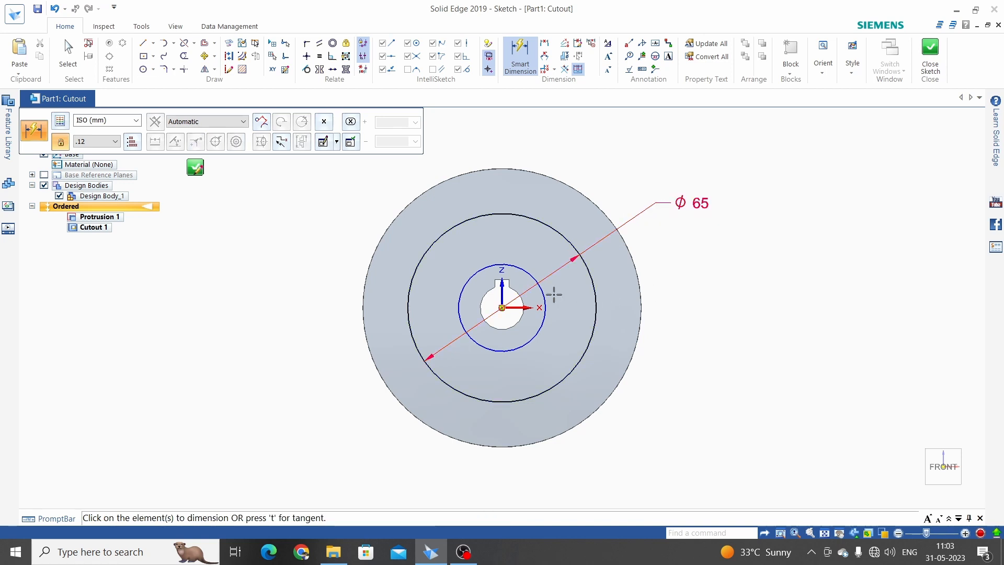
left_click(503, 290)
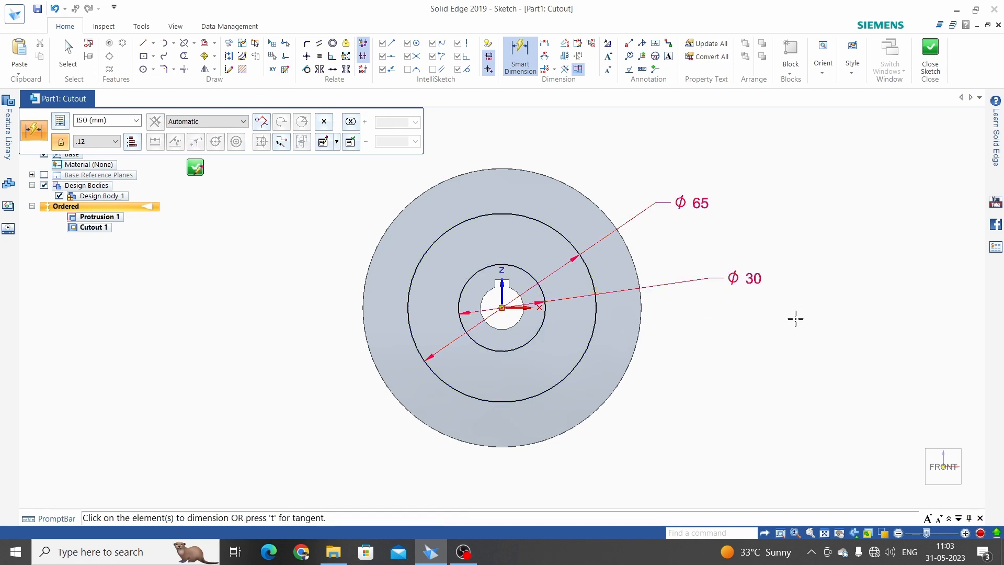
left_click(929, 57)
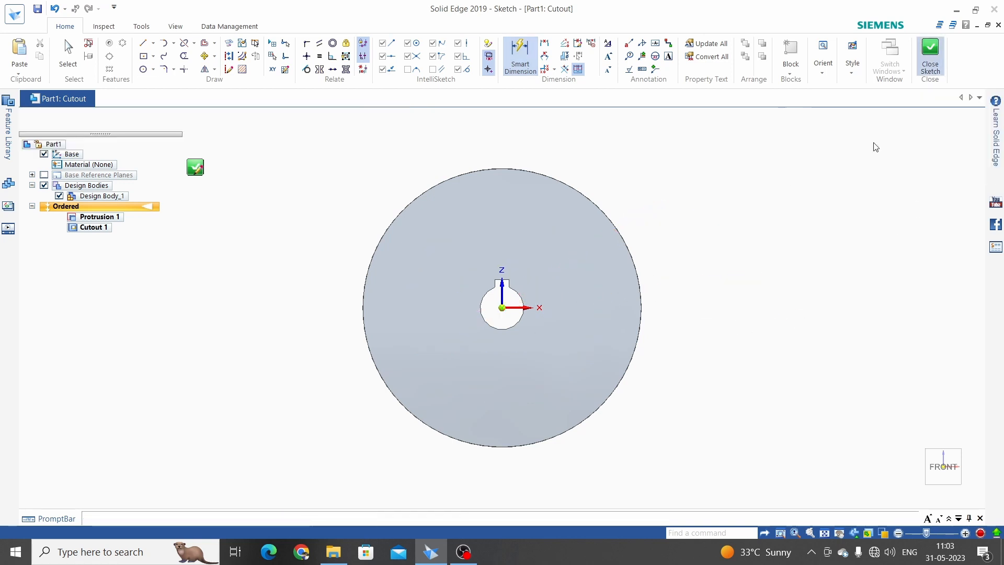
Cut the ring between the circles to a finite depth, creating the Cutout 2 recess.
left_click(930, 55)
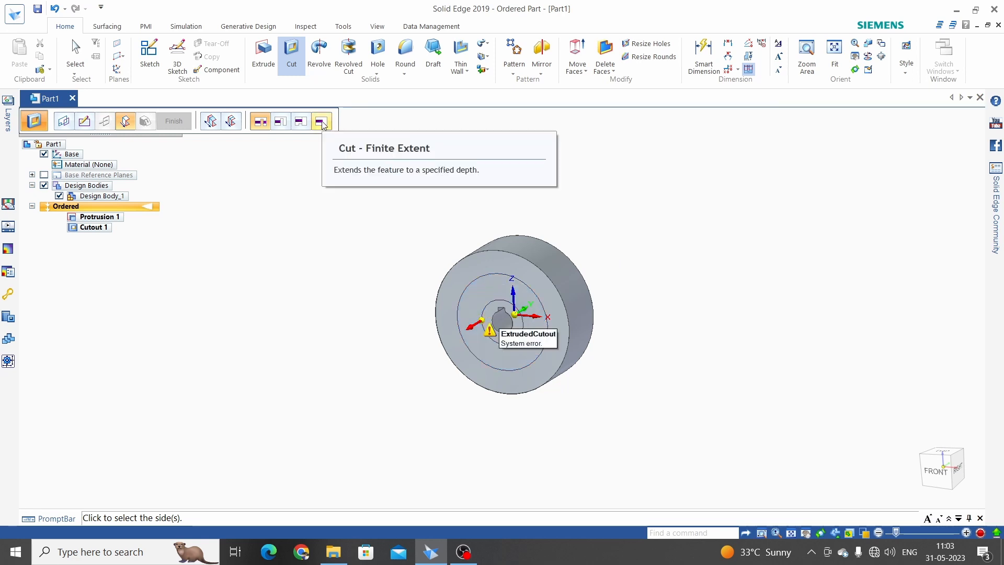
left_click(321, 121)
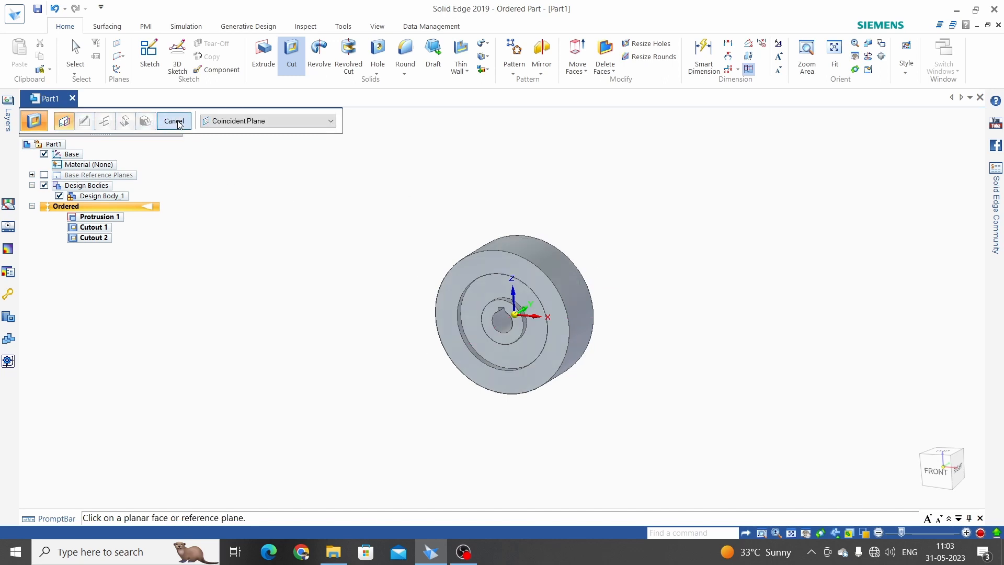
left_click(173, 122)
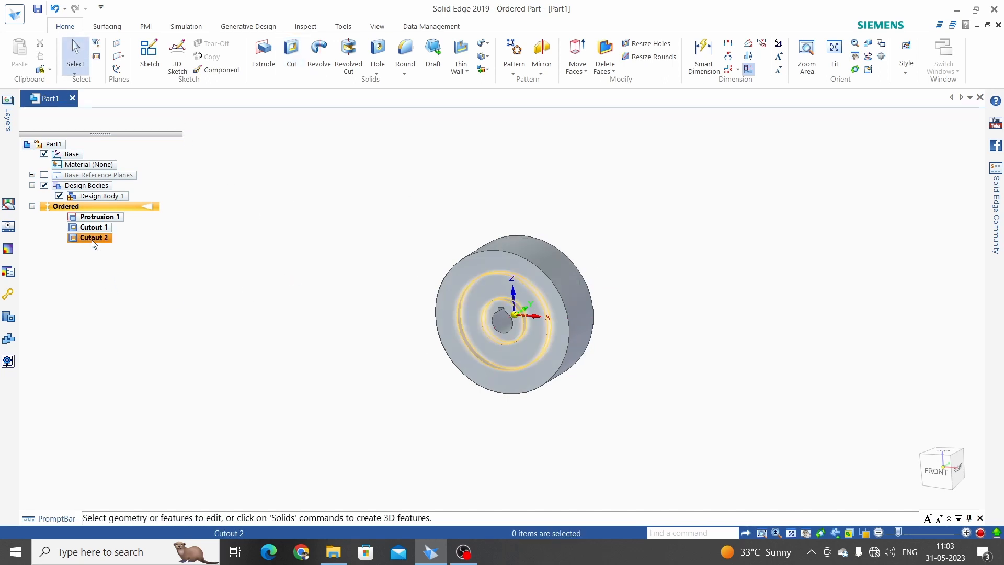
Mirror Cutout 2 across the Right (yz) plane to recess the opposite face.
left_click(94, 238)
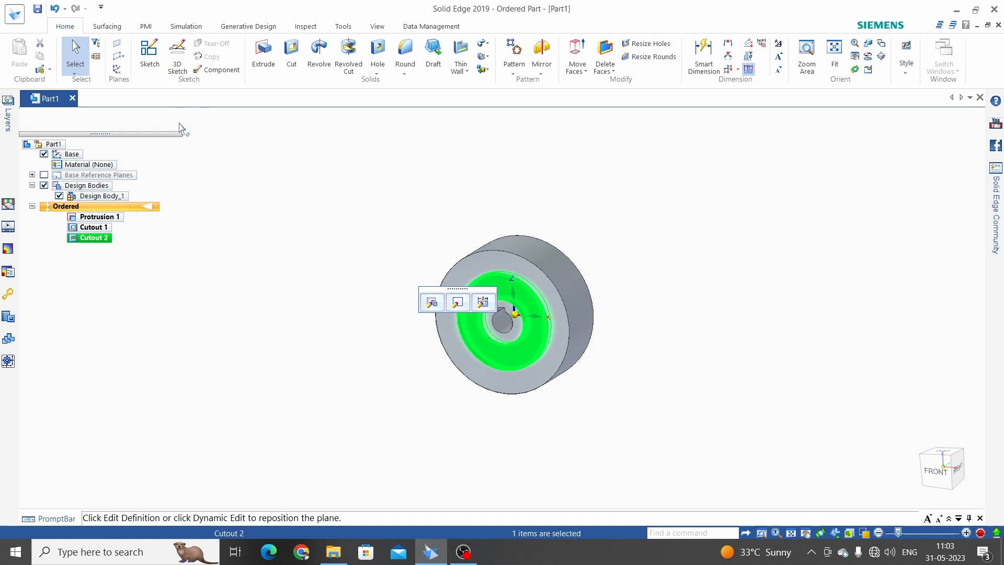
left_click(541, 51)
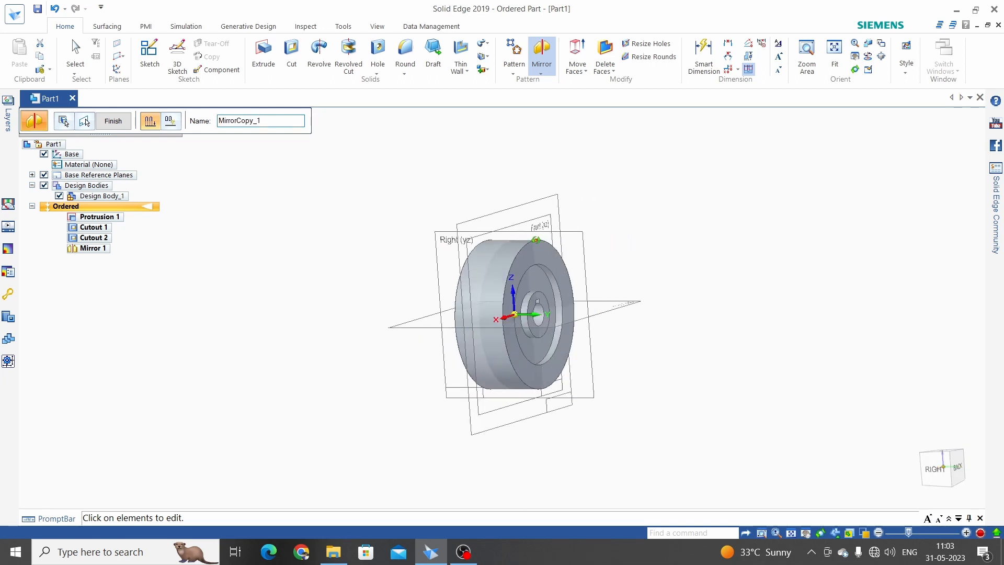
left_click(113, 121)
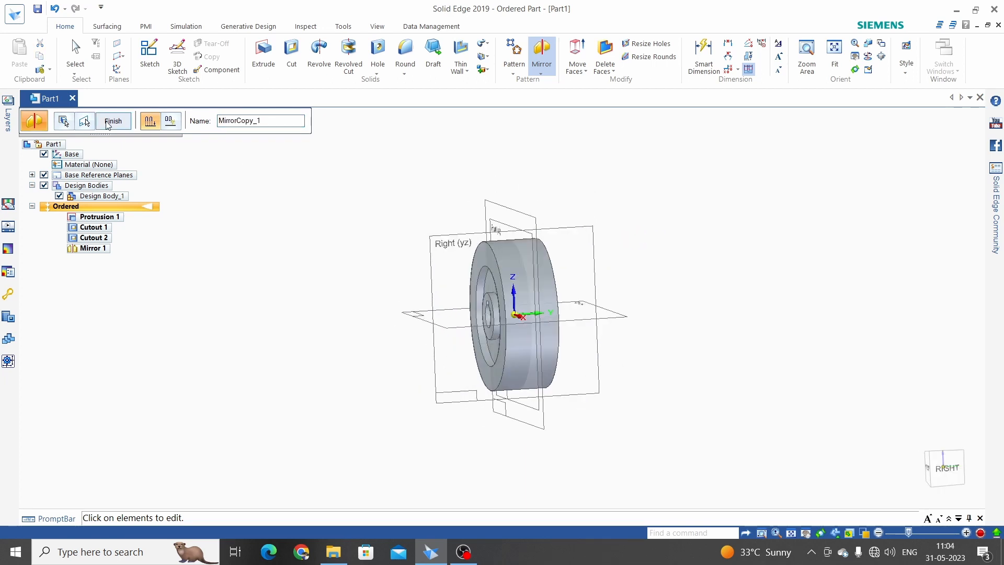
left_click(113, 121)
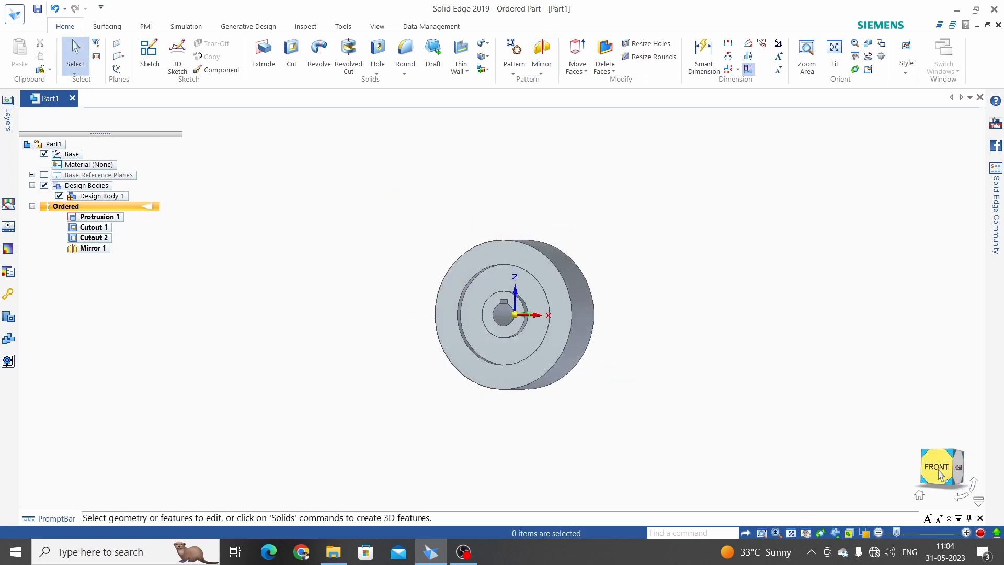
From the front view, begin a sketch coincident with the disc's front face.
left_click(937, 466)
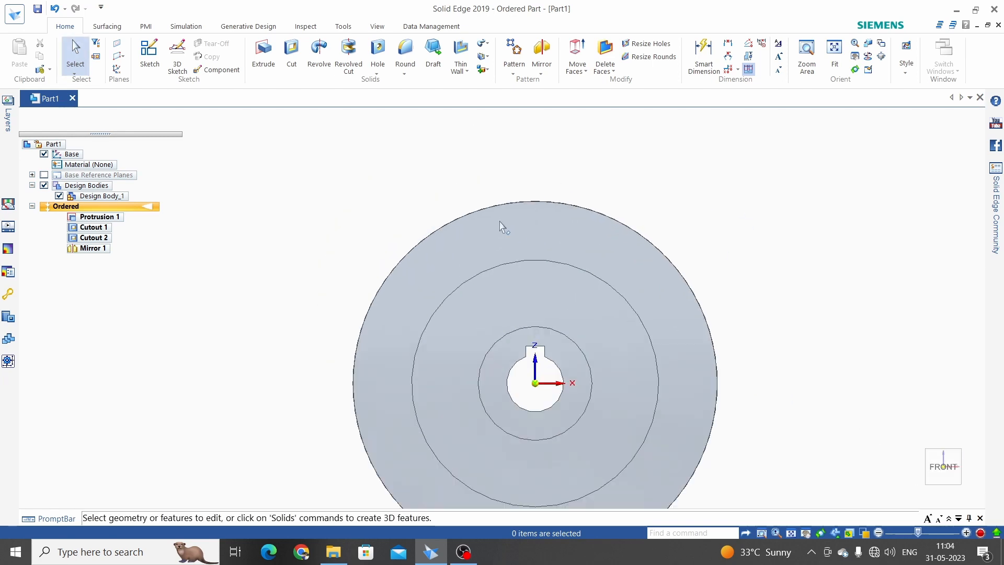
left_click(99, 217)
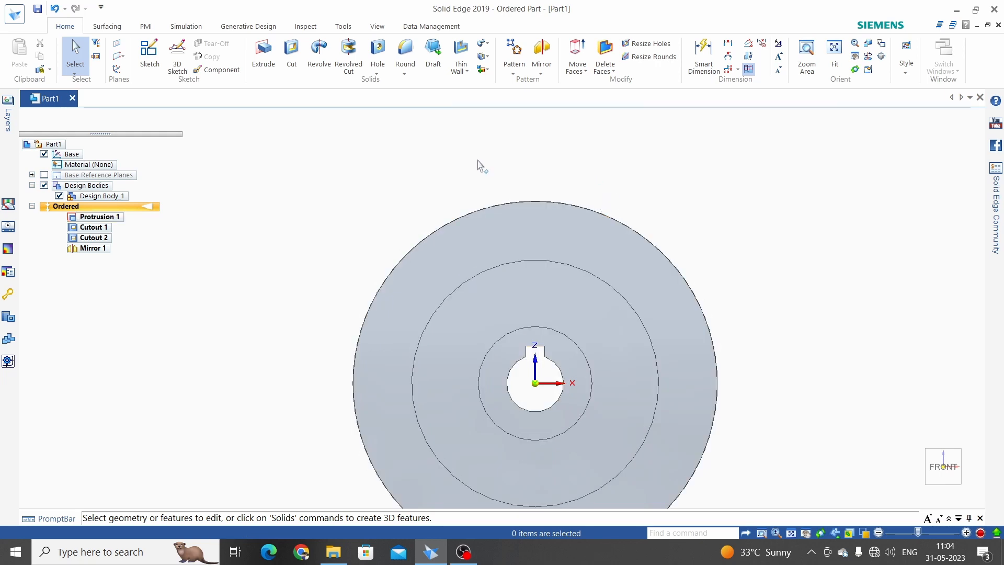
left_click(150, 51)
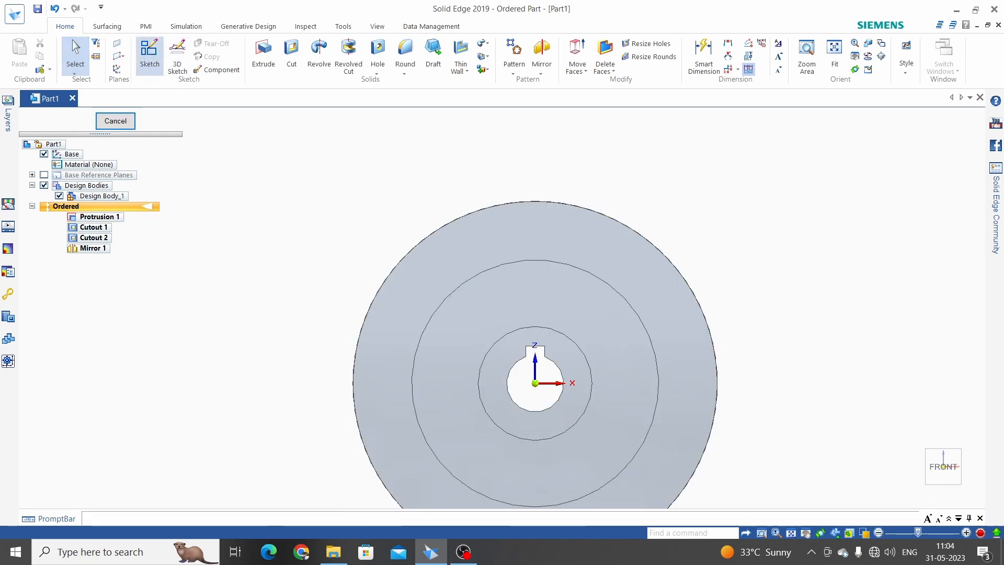
left_click(149, 50)
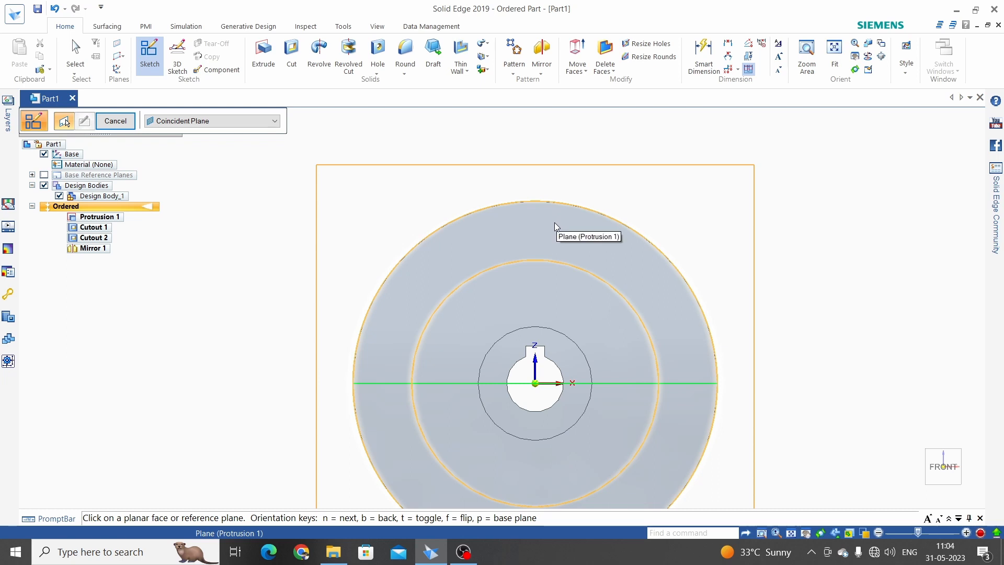
left_click(115, 121)
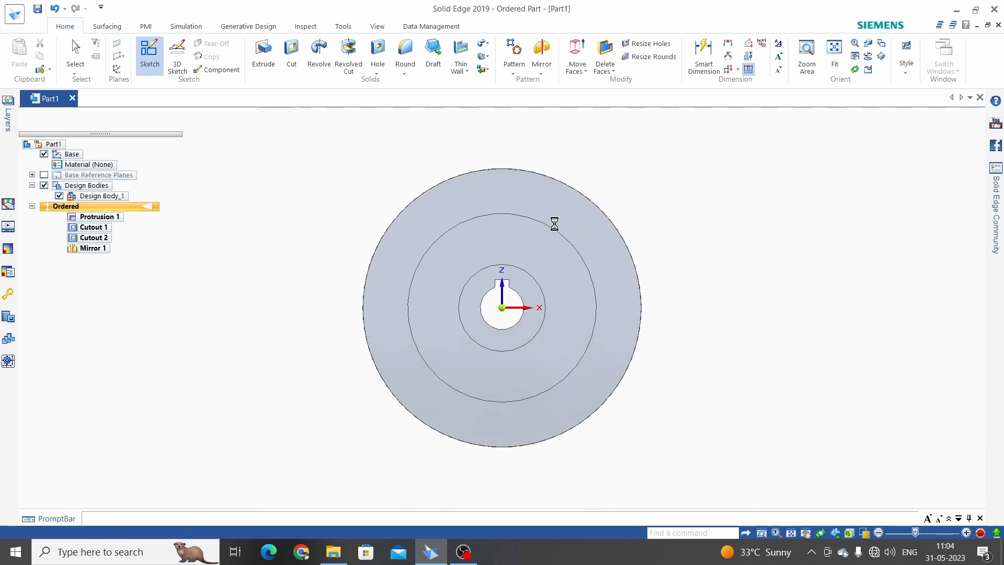
Draw a vertical line up from the disc centre and make it construction geometry.
left_click(149, 50)
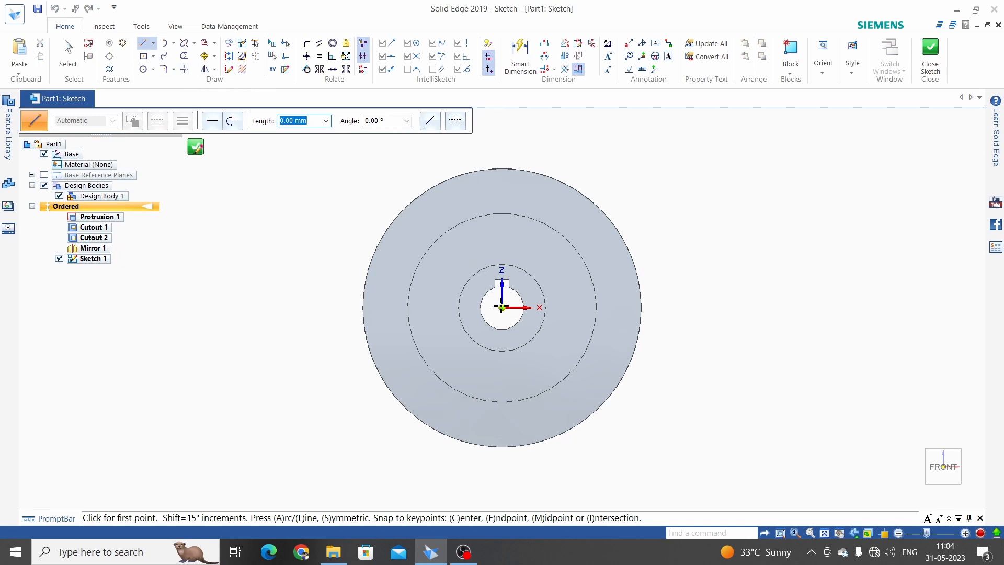
left_click(502, 307)
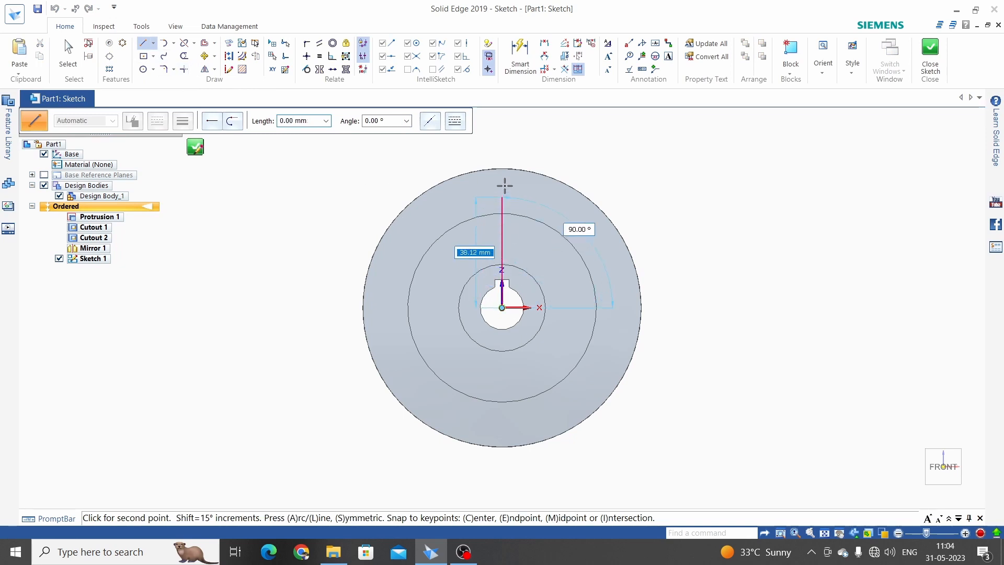
mouse_move(528, 155)
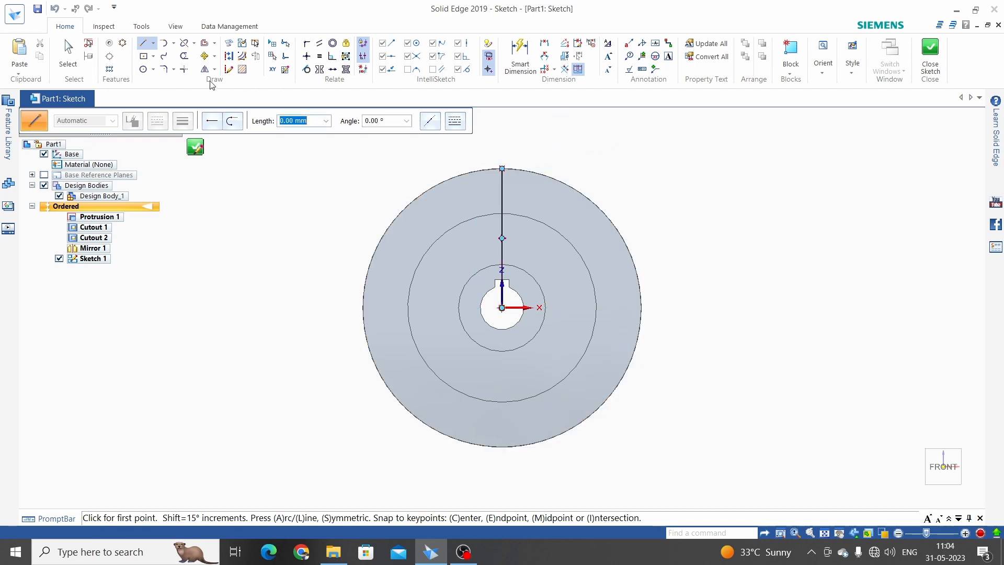
left_click(228, 57)
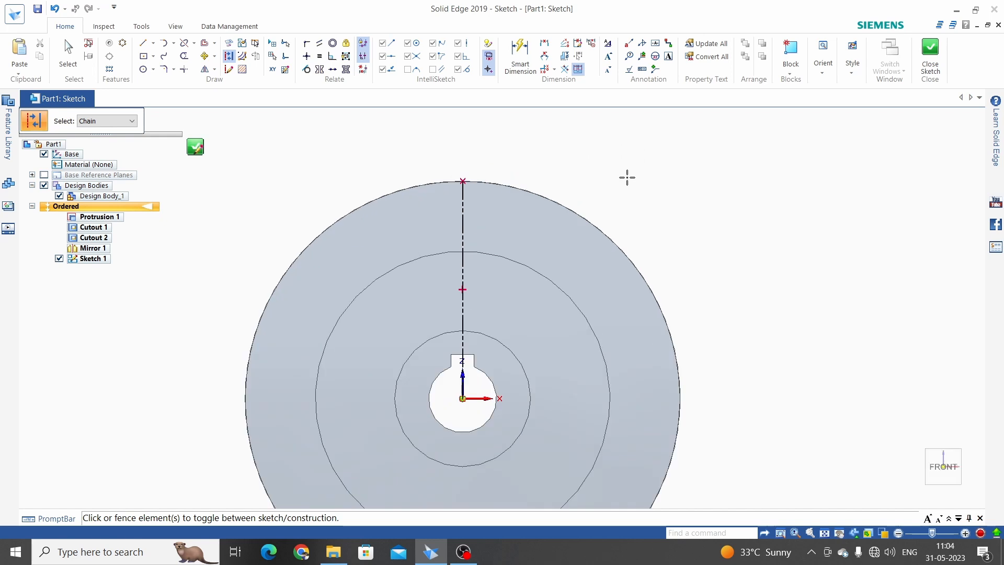
mouse_move(617, 185)
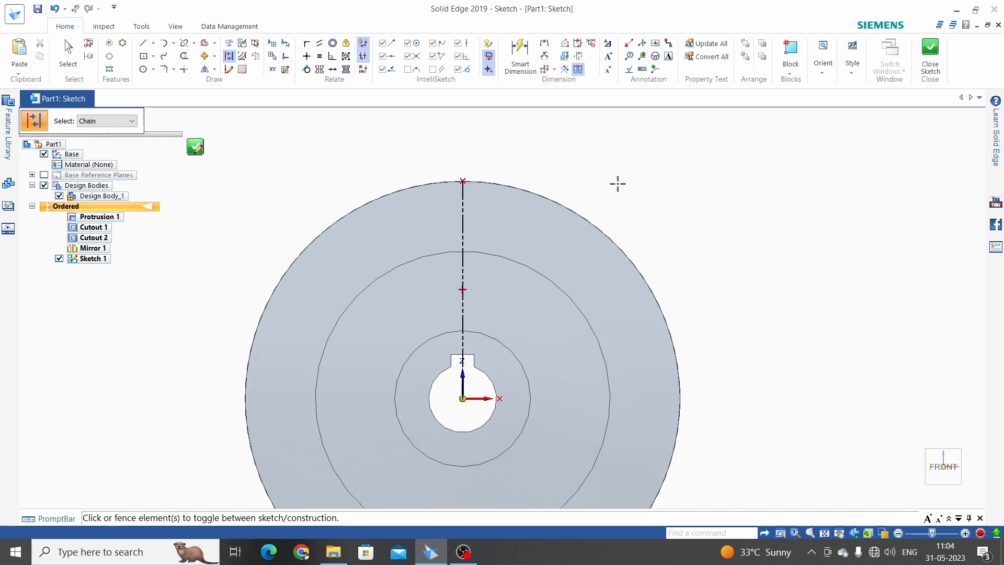
Add an 82.5 mm centre-point circle at the disc centre as construction geometry.
left_click(155, 70)
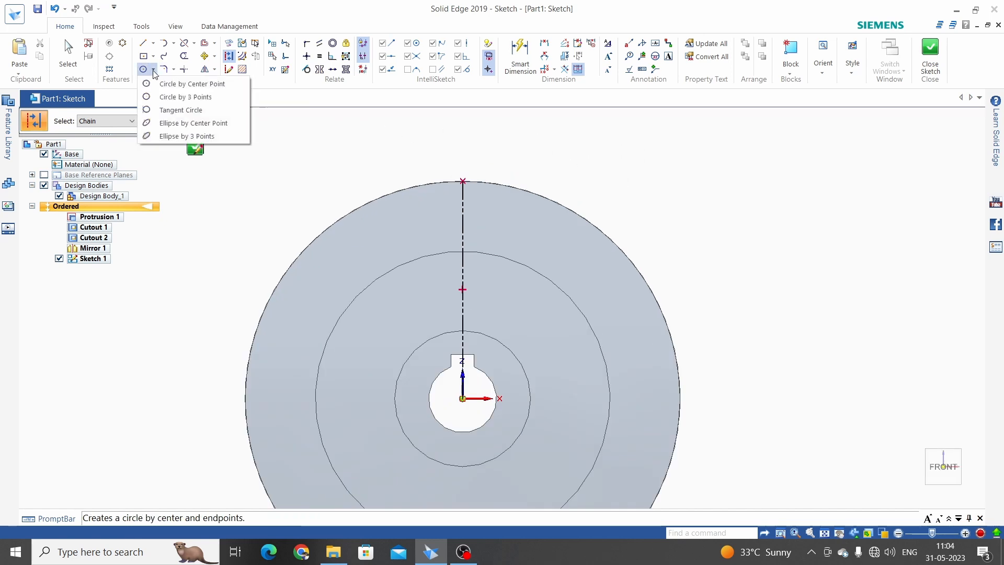
mouse_move(191, 83)
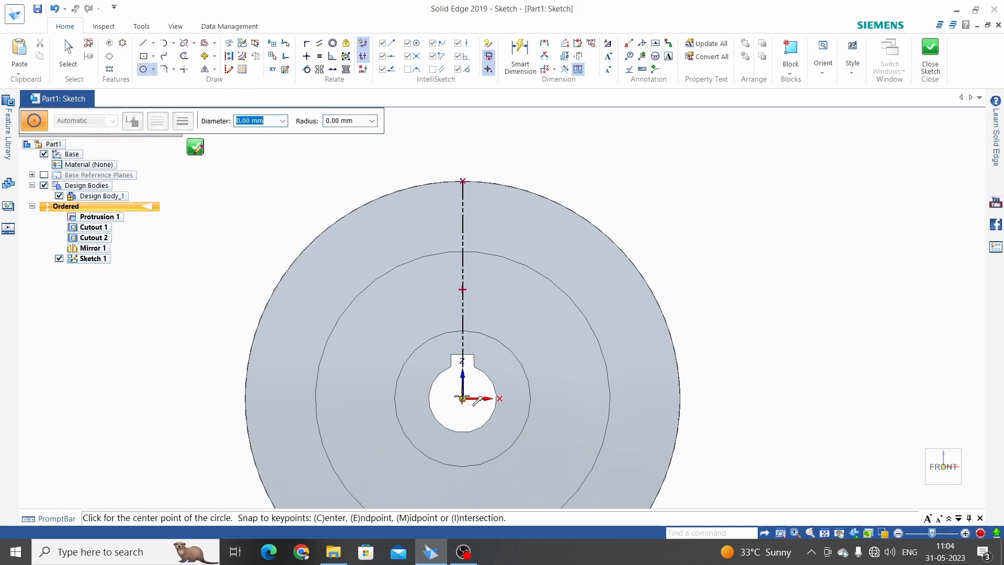
left_click(462, 397)
type("82.5")
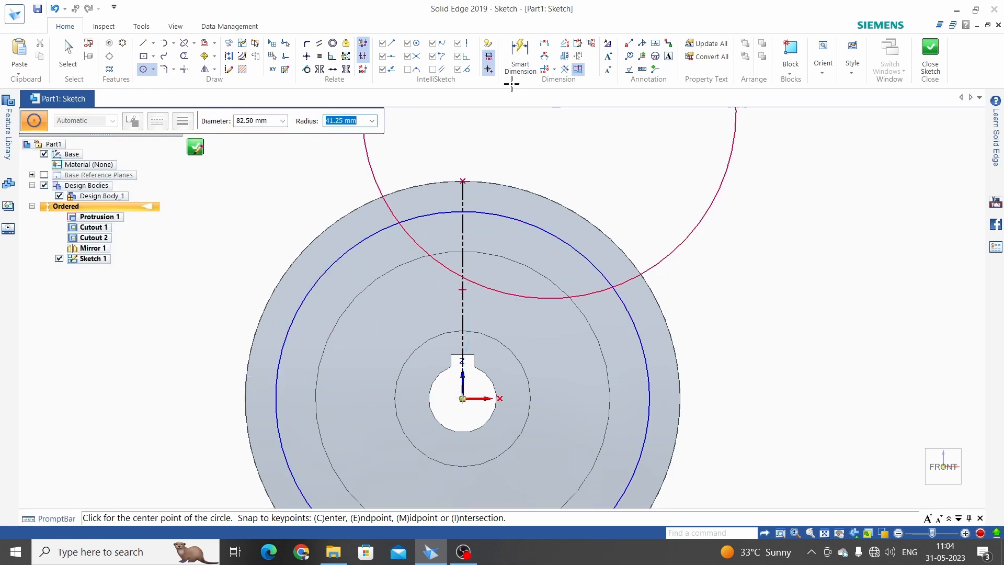
left_click(519, 54)
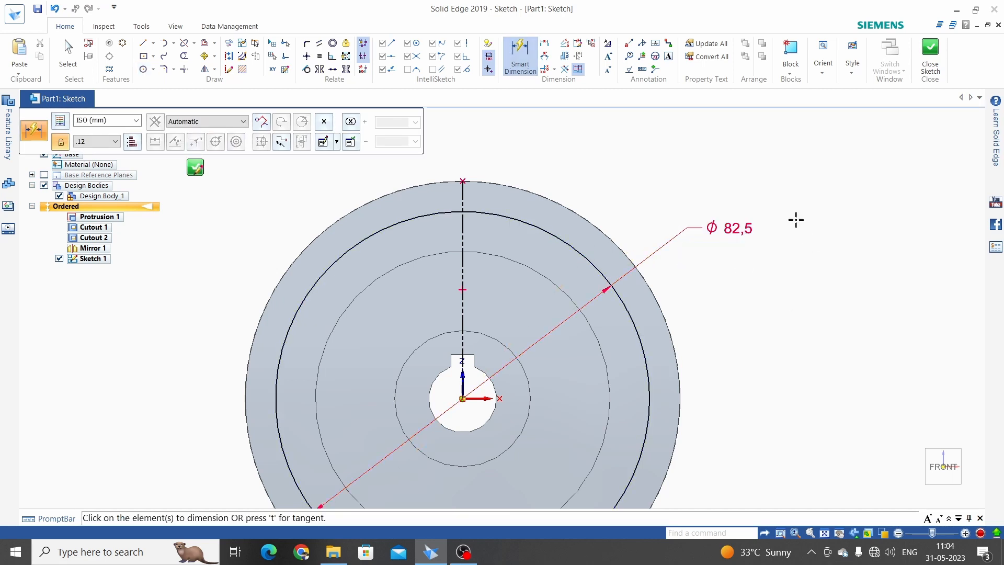
left_click(229, 57)
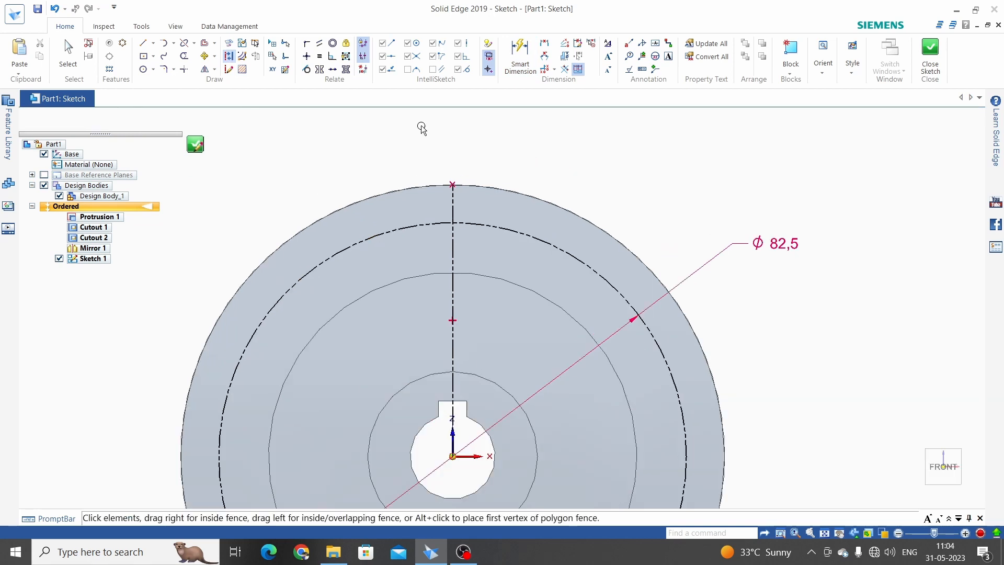
Draw a short horizontal line from where the vertical axis meets the 82.5 mm pitch circle.
left_click(154, 43)
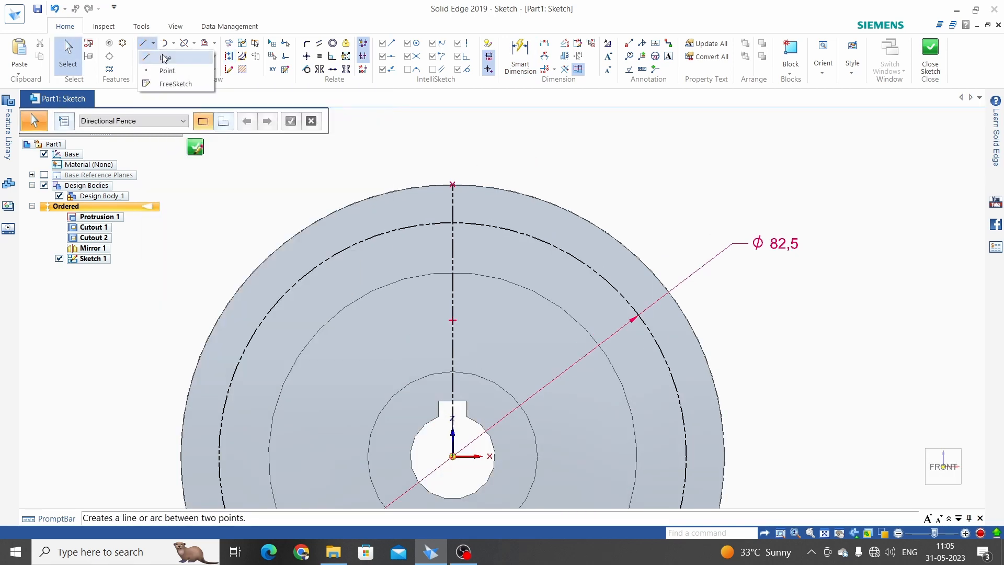
left_click(165, 58)
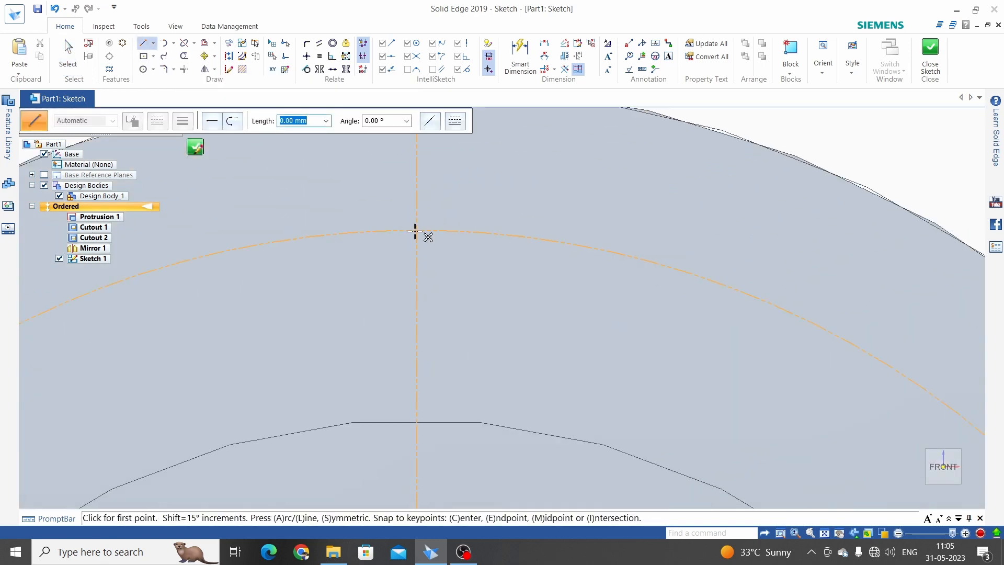
left_click(416, 230)
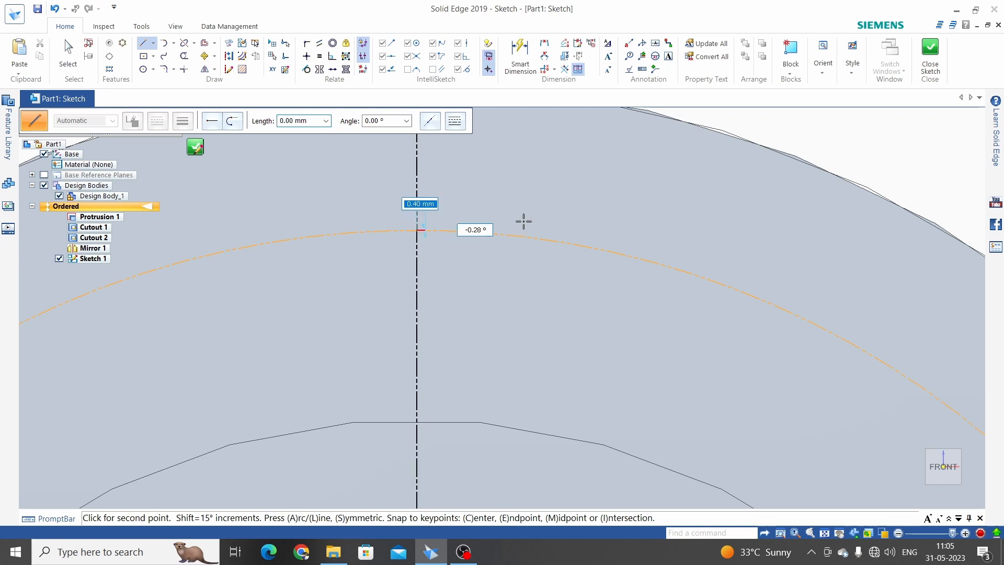
mouse_move(607, 232)
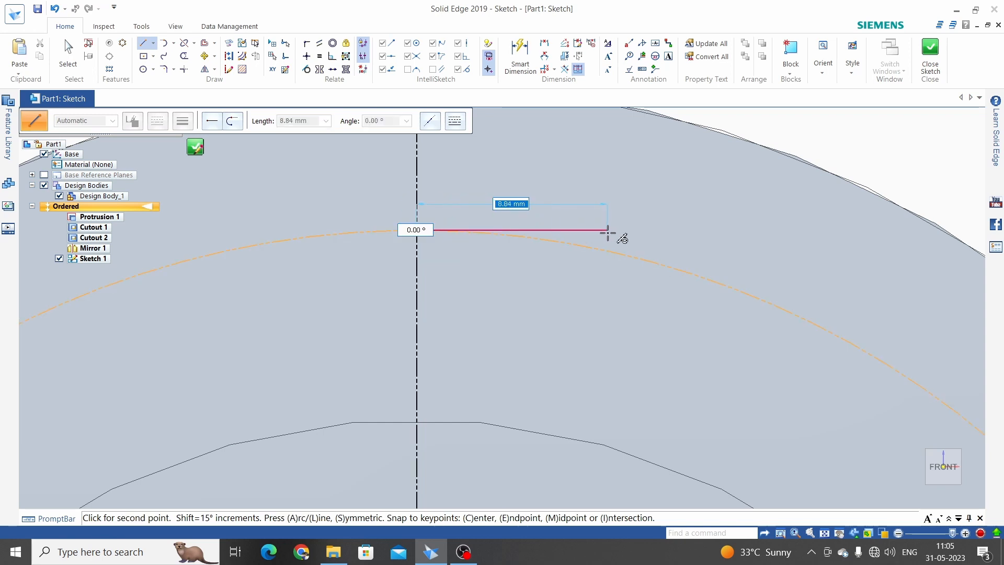
left_click(601, 230)
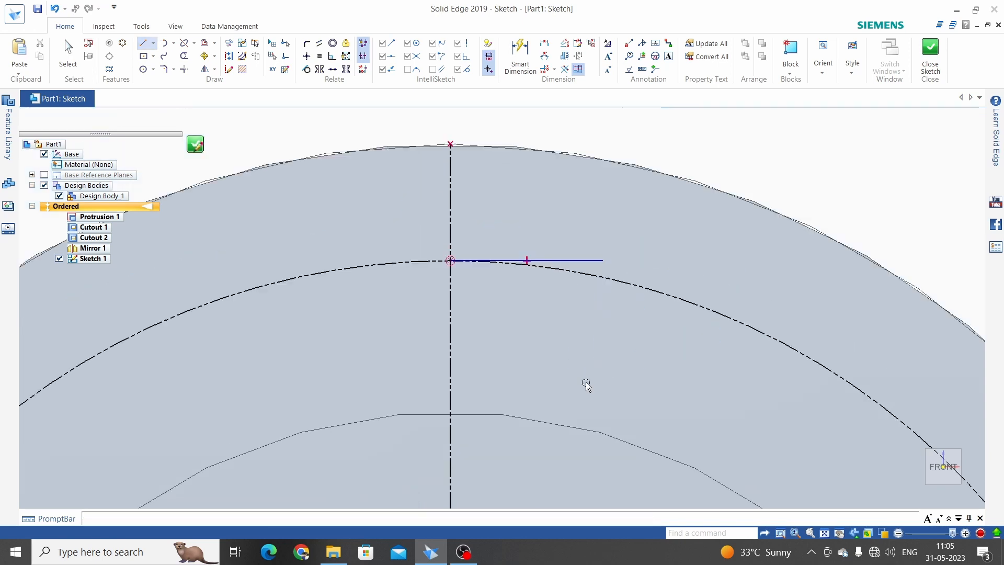
Dimension the short line to 1.43 mm with Smart Dimension.
left_click(519, 56)
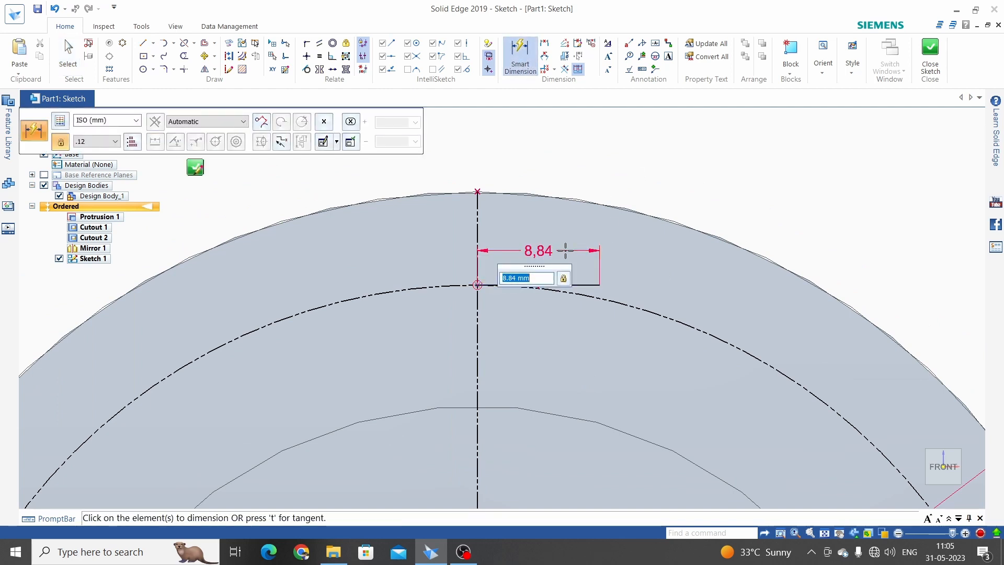
type("1.")
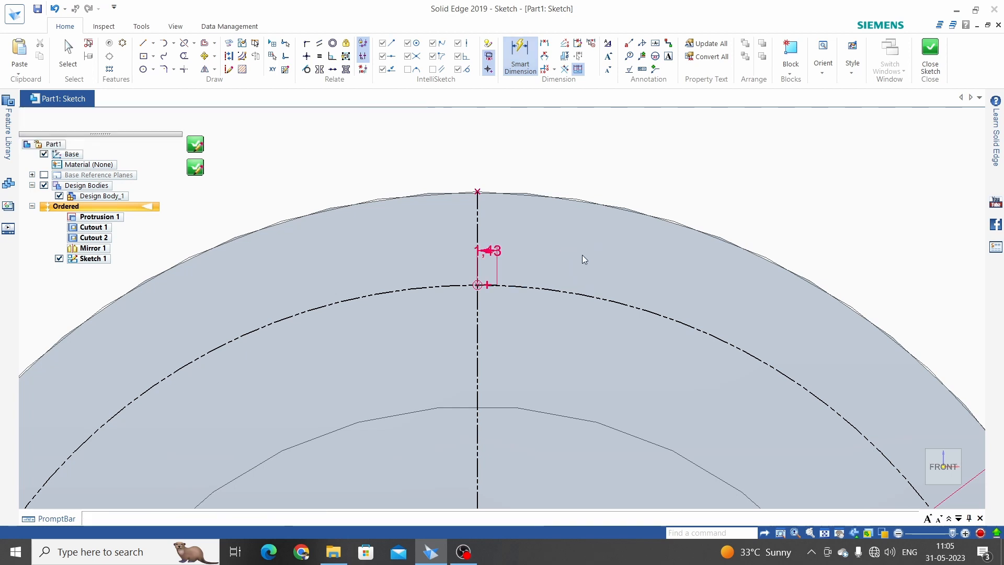
left_click(66, 48)
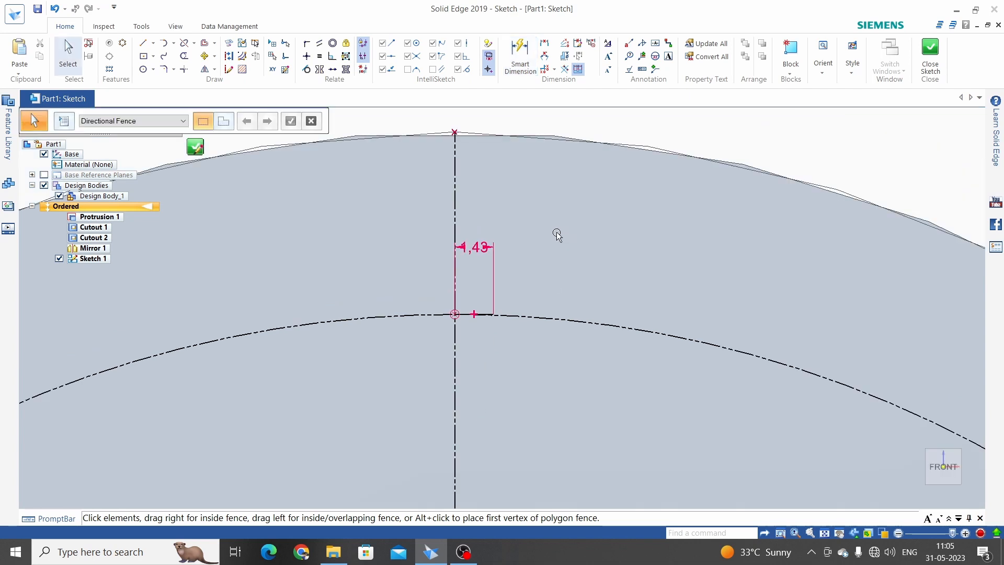
Sketch a three-point flank arc from the short line's end up to the outer rim.
left_click(154, 43)
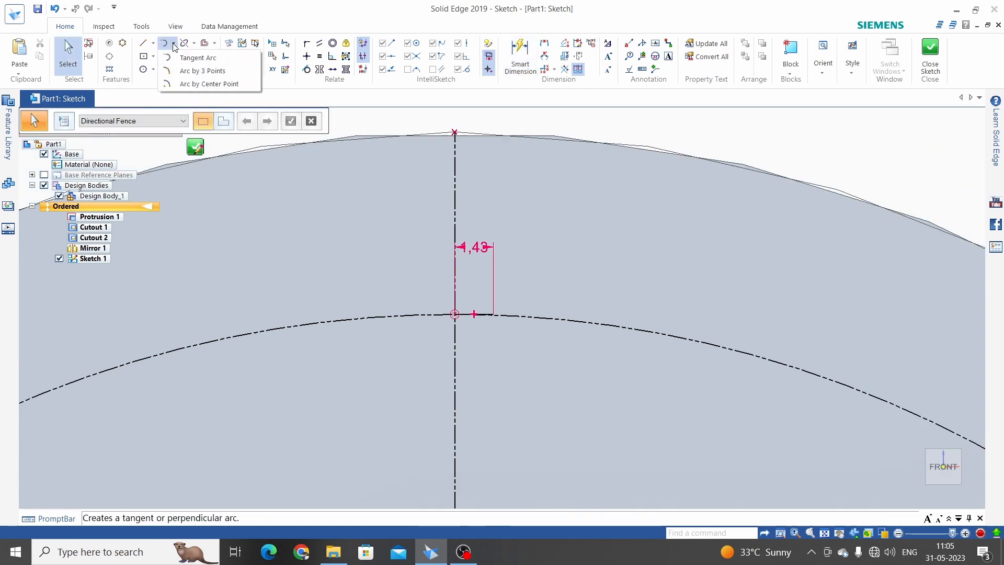
mouse_move(202, 70)
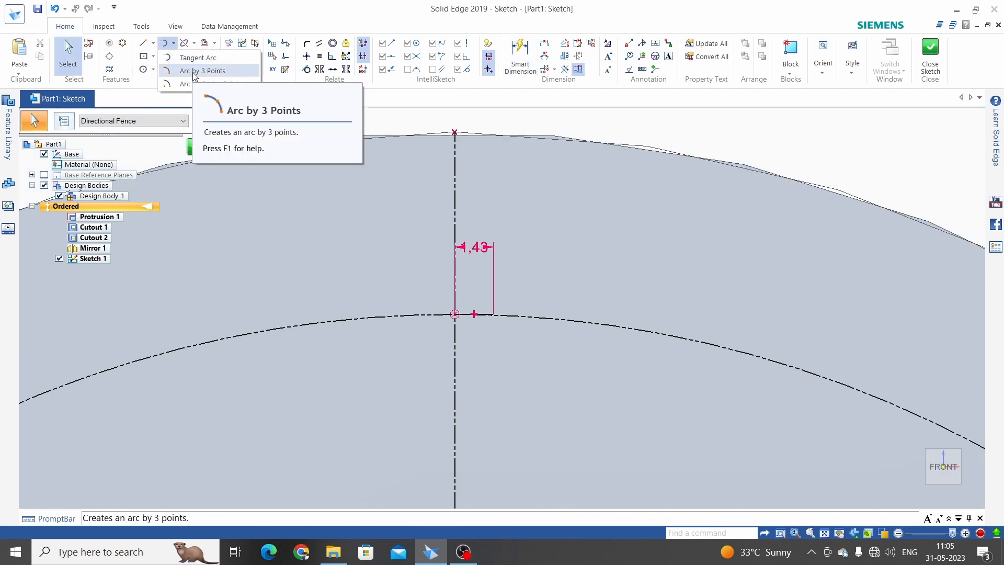
left_click(200, 71)
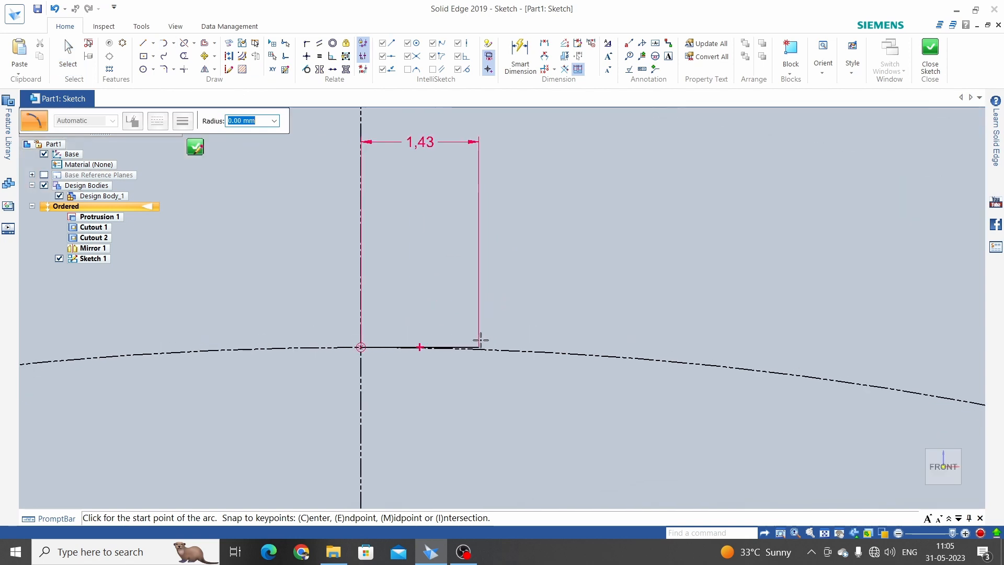
left_click(477, 346)
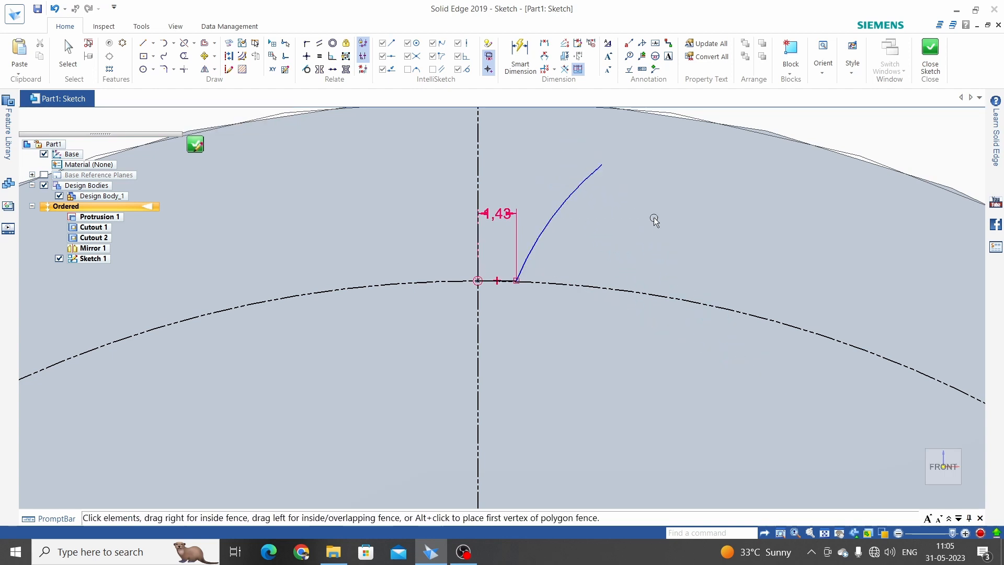
Dimension the flank arc 3.95 mm wide and 6.59 mm tall.
left_click(520, 57)
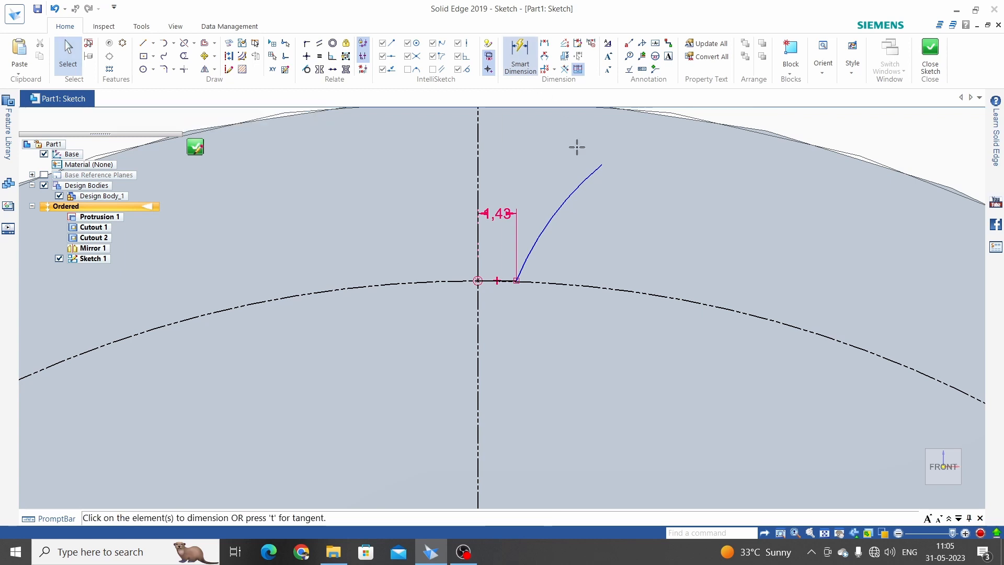
left_click(583, 190)
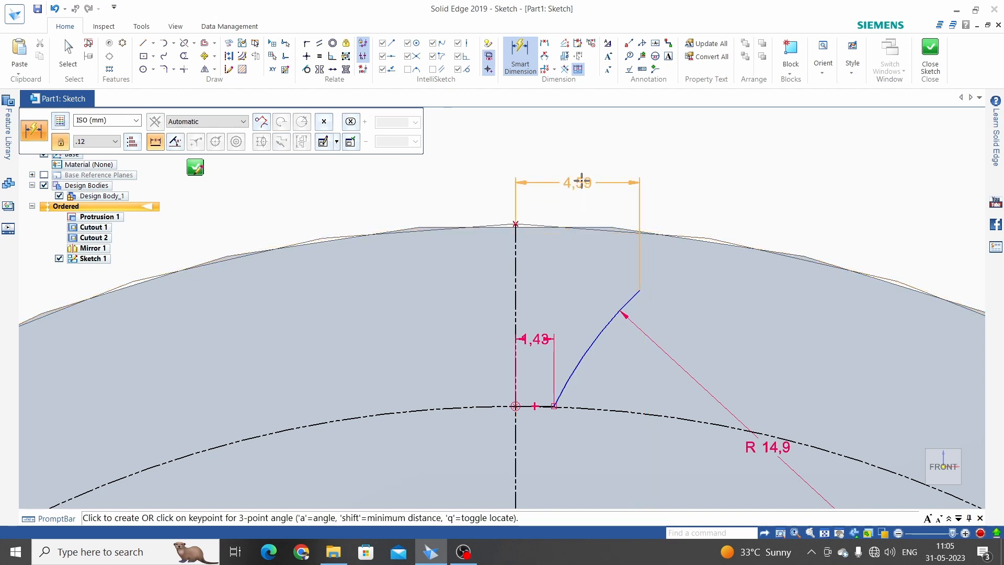
left_click(575, 182)
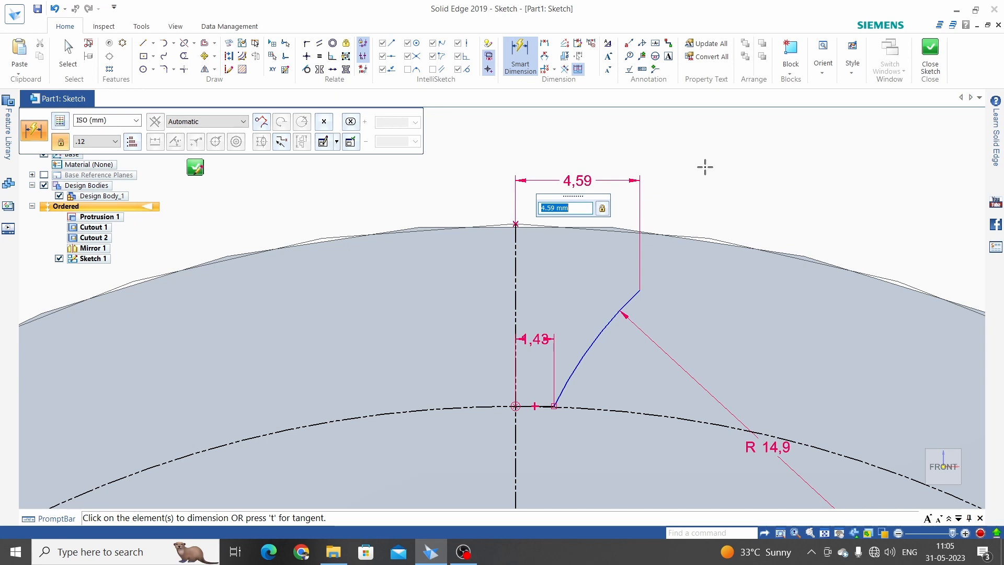
type("3.95")
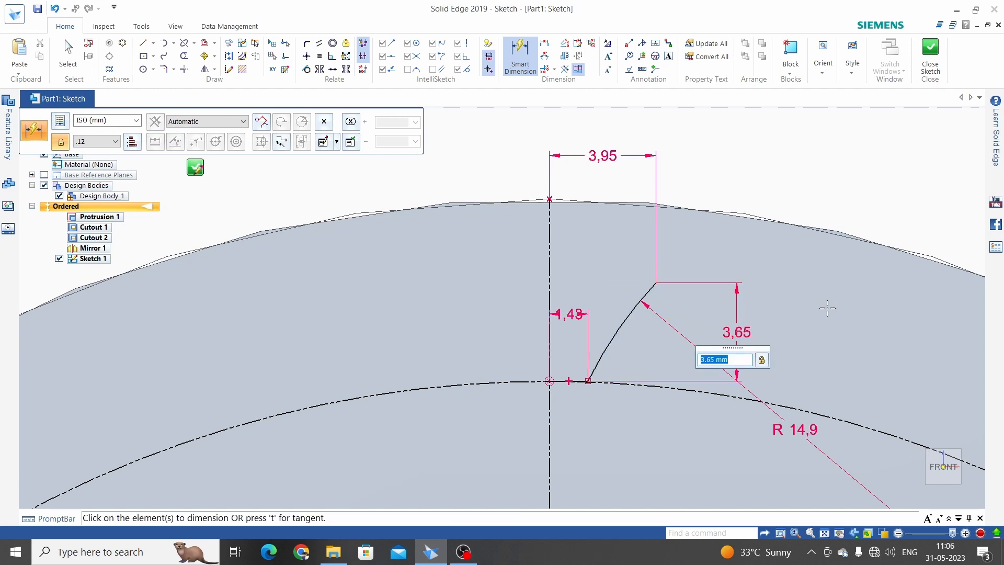
type("5.5")
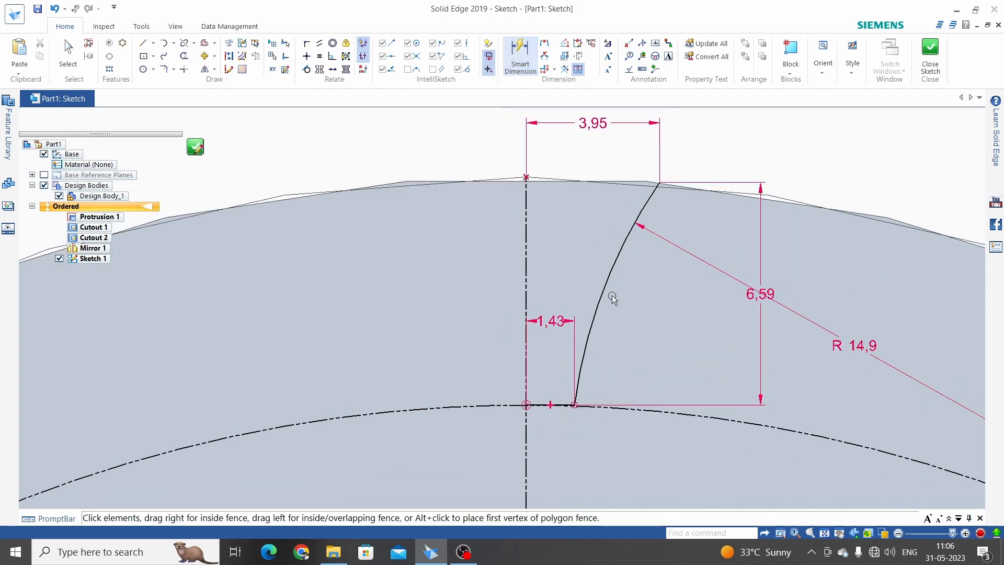
Mirror the flank arc and short line across the vertical centre line.
left_click(67, 48)
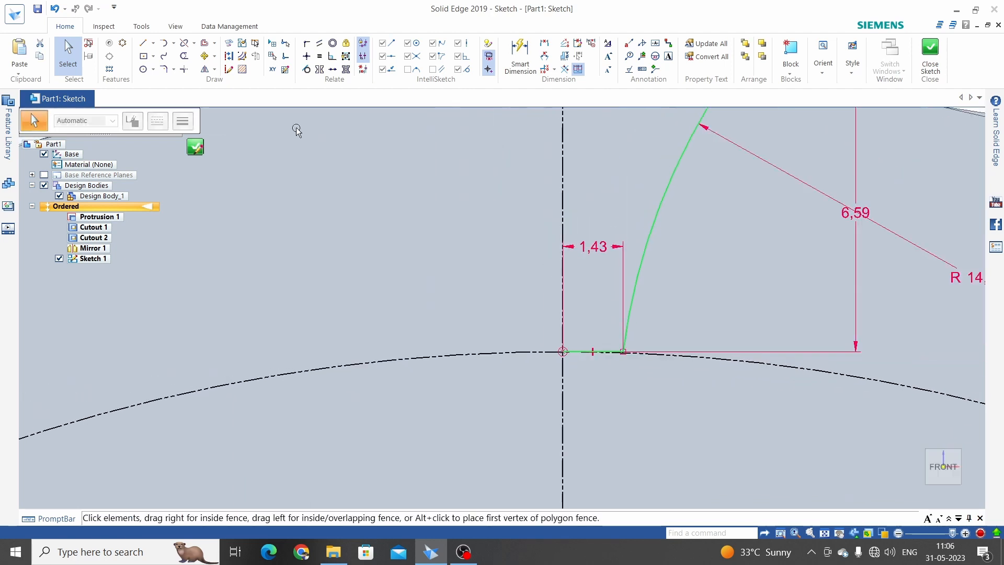
mouse_move(204, 70)
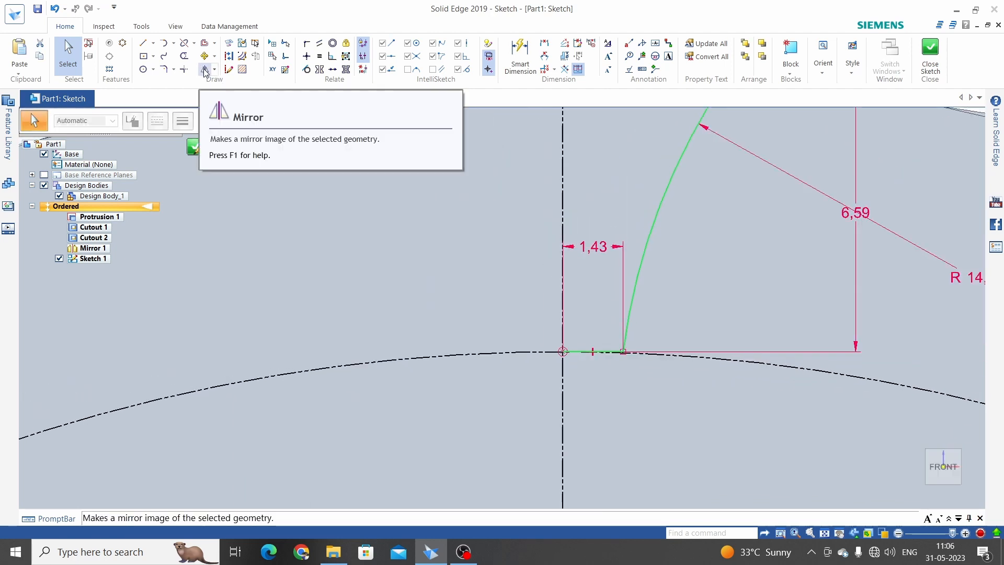
left_click(205, 71)
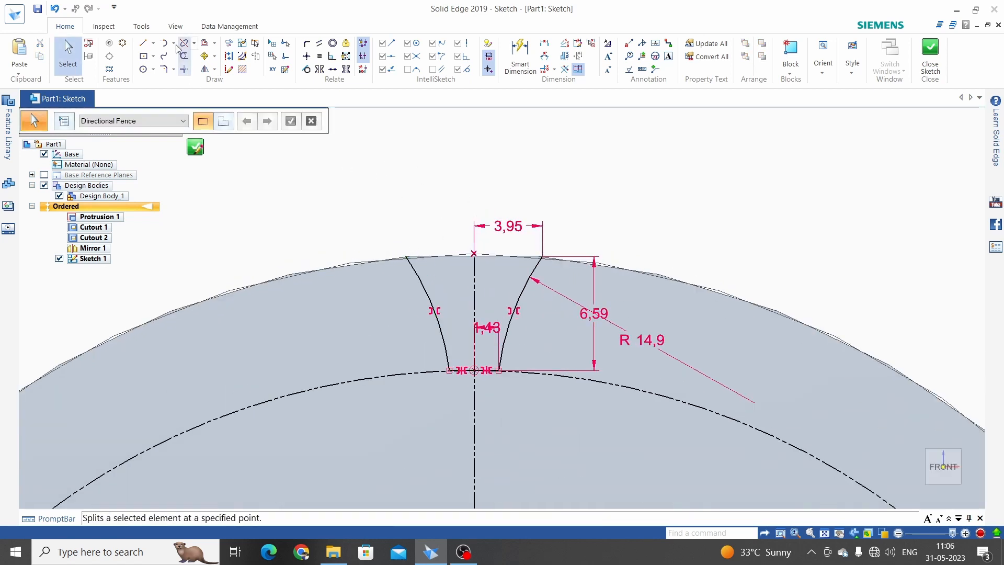
left_click(175, 43)
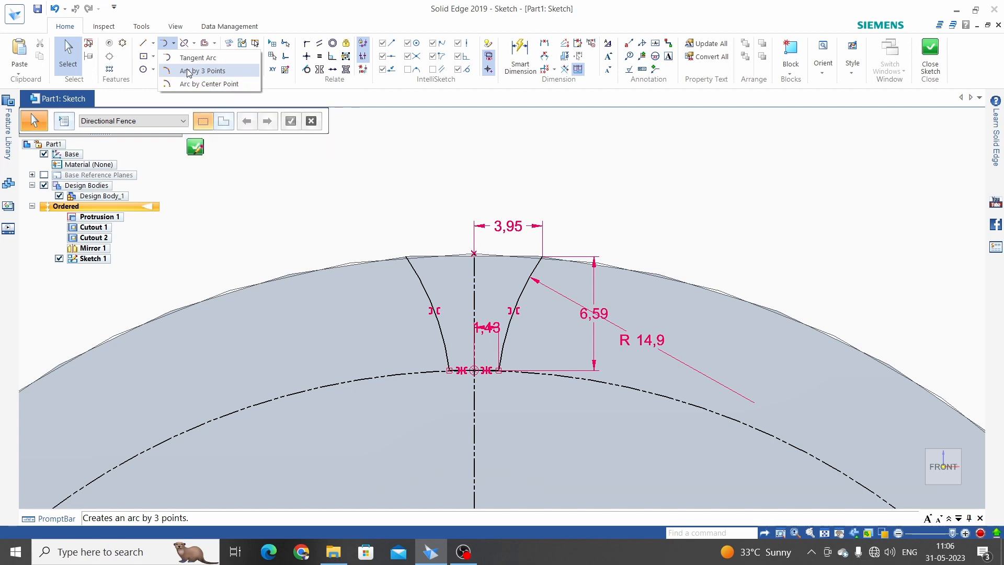
Join the two flank tops with a three-point tip arc and close the sketch.
left_click(204, 70)
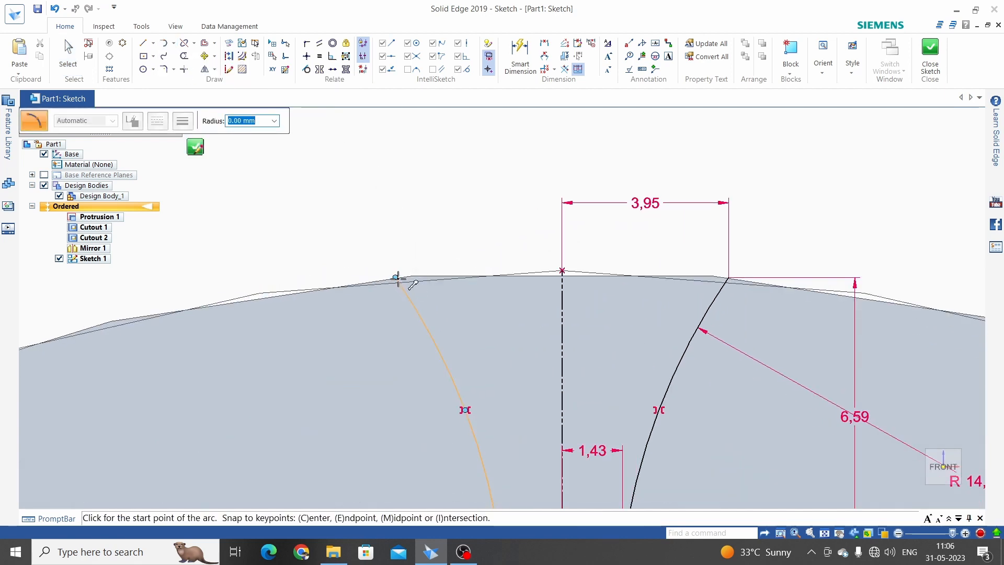
left_click(396, 277)
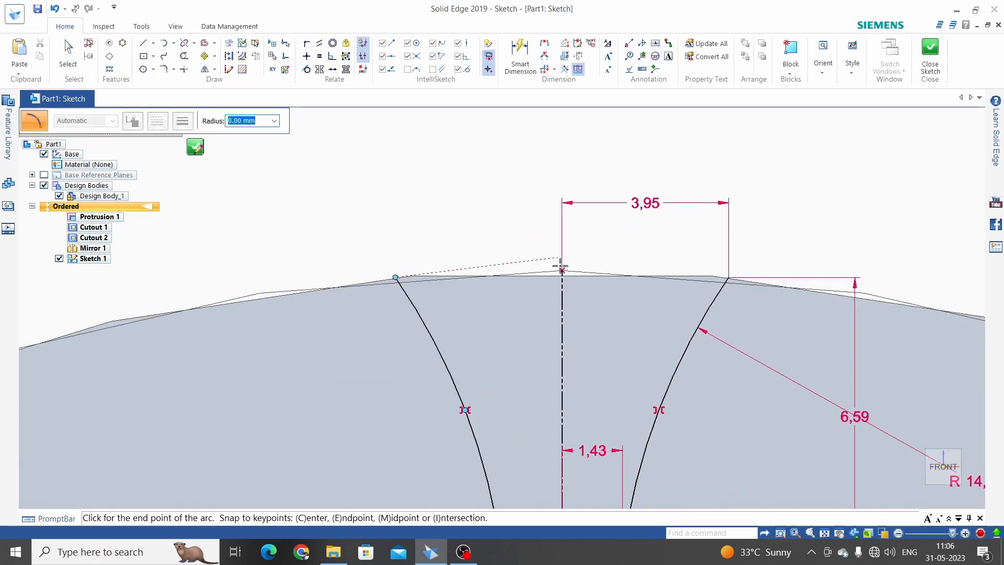
left_click(562, 268)
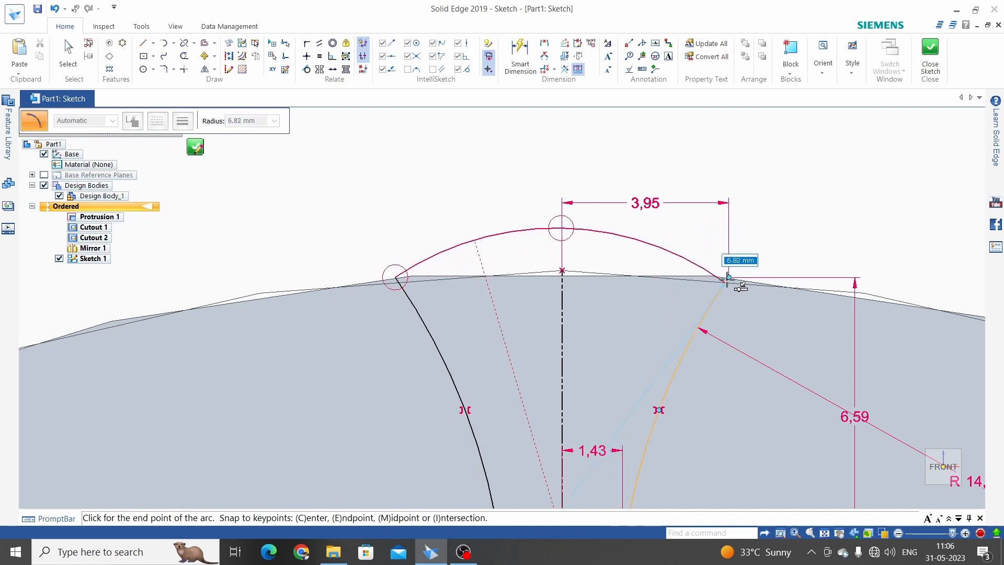
left_click(726, 277)
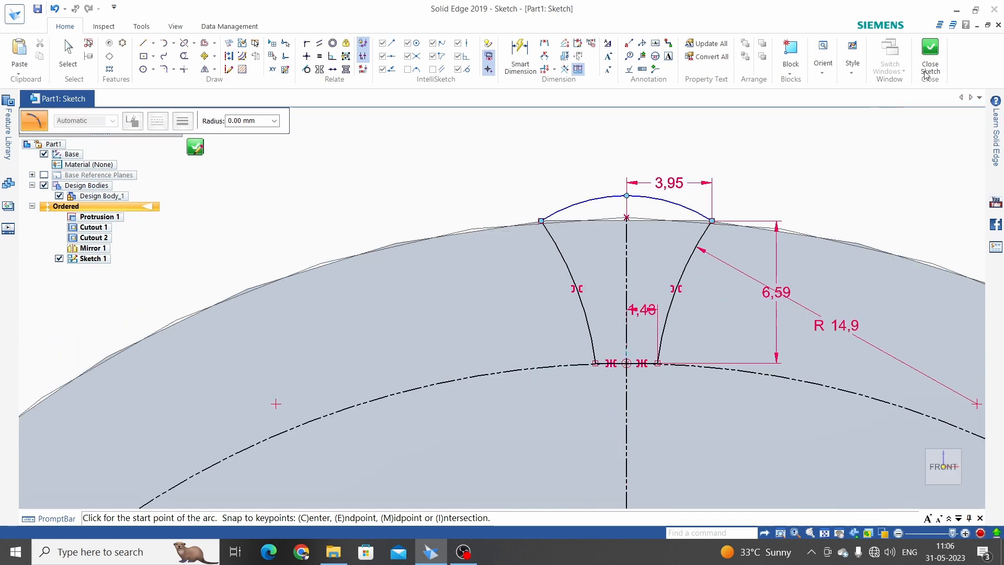
left_click(930, 58)
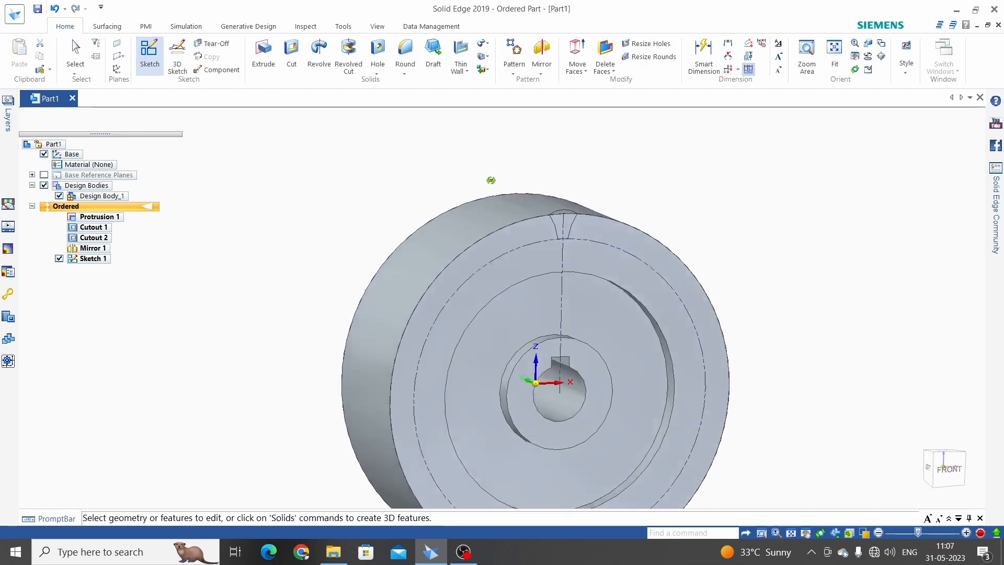
mouse_move(291, 52)
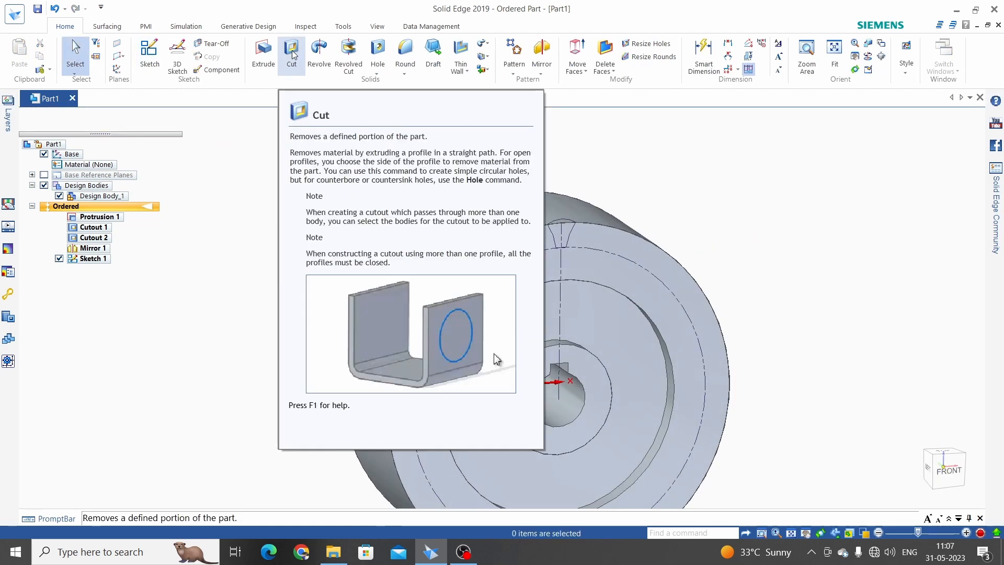
Cut the tooth-space profile from Sketch 1 through the rim as Cutout 4.
left_click(291, 53)
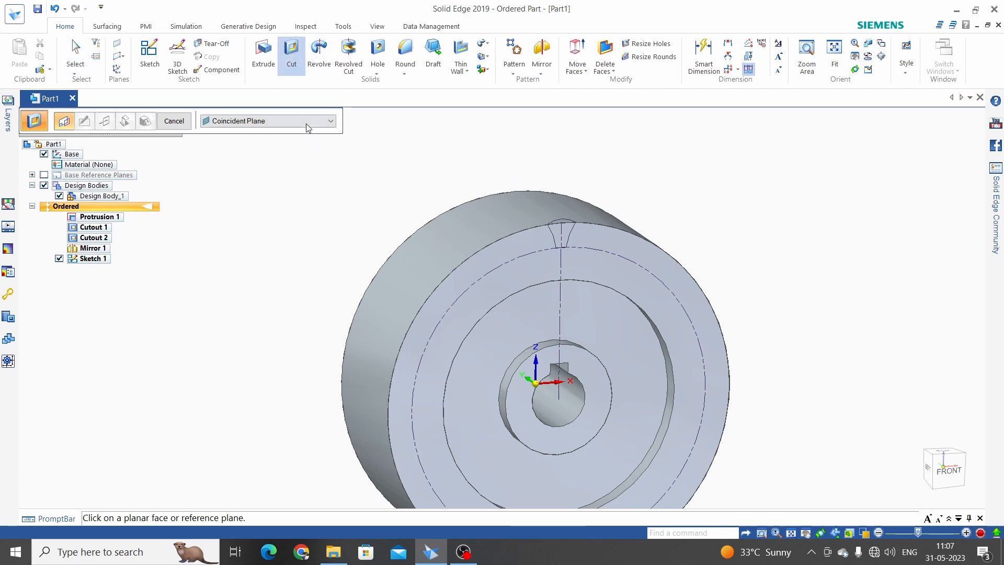
left_click(332, 121)
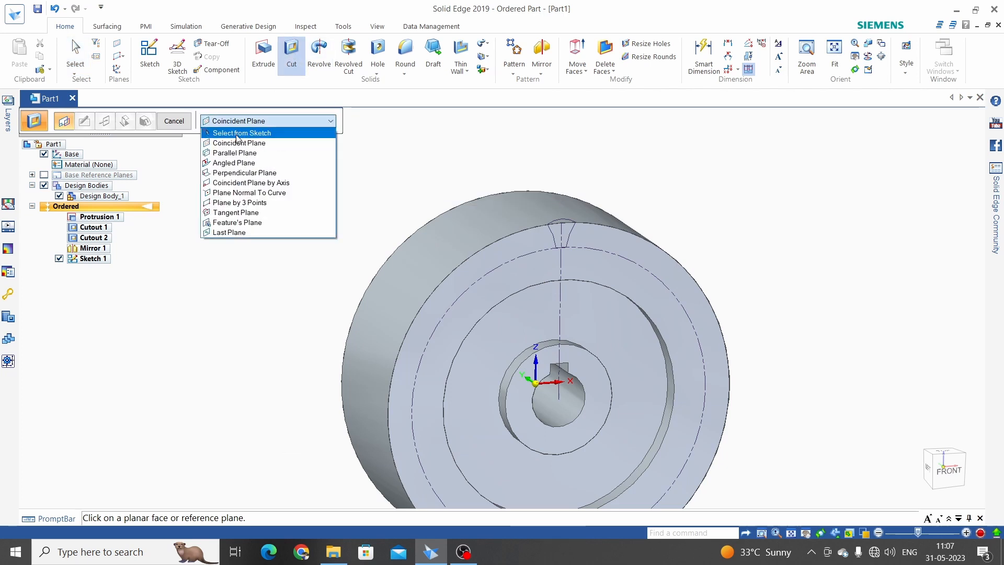
left_click(241, 133)
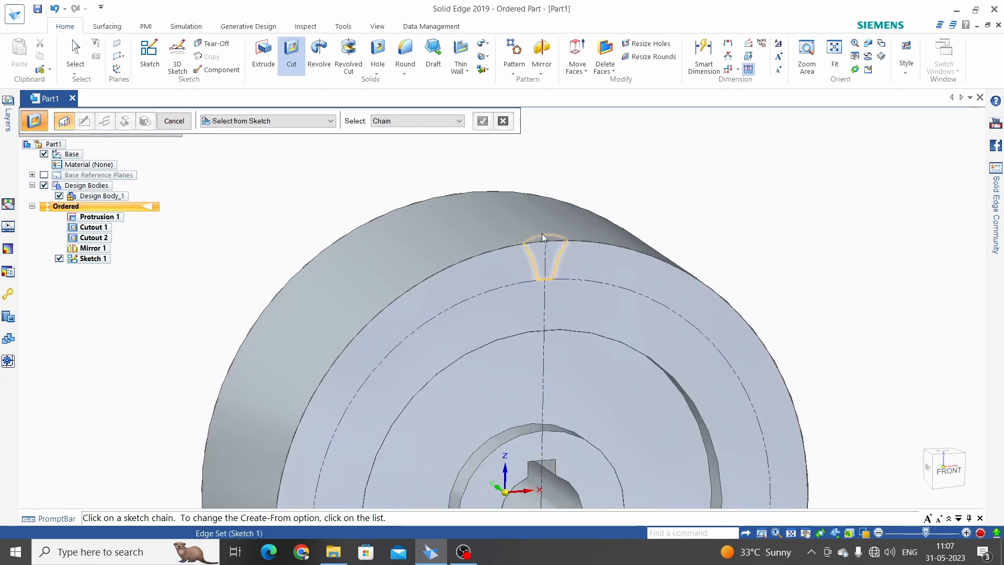
left_click(481, 121)
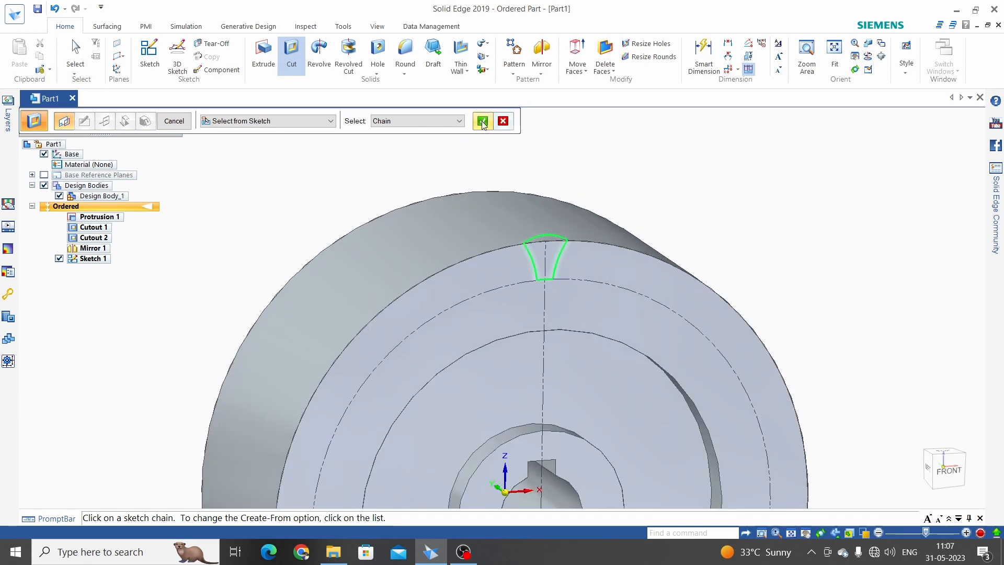
left_click(481, 121)
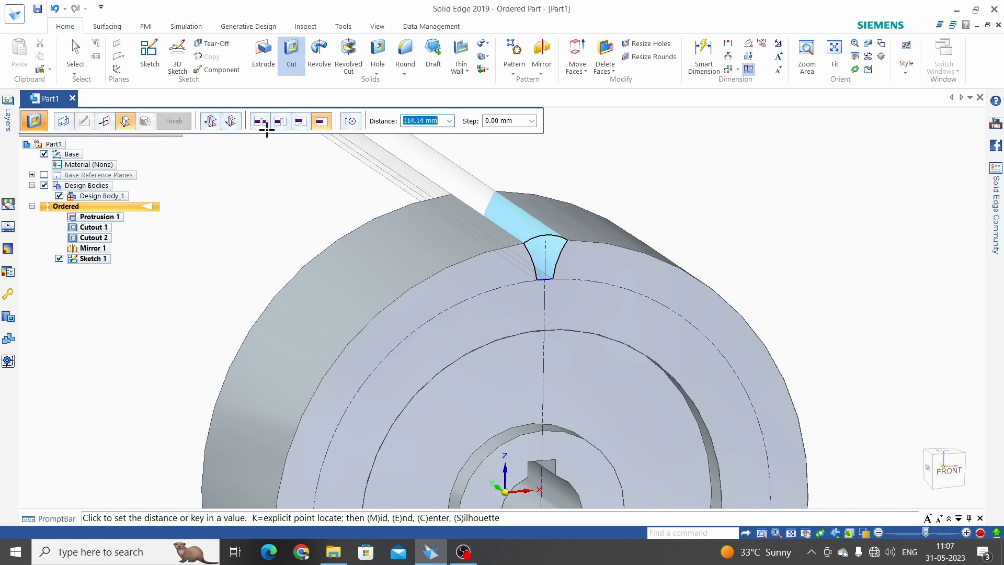
mouse_move(261, 121)
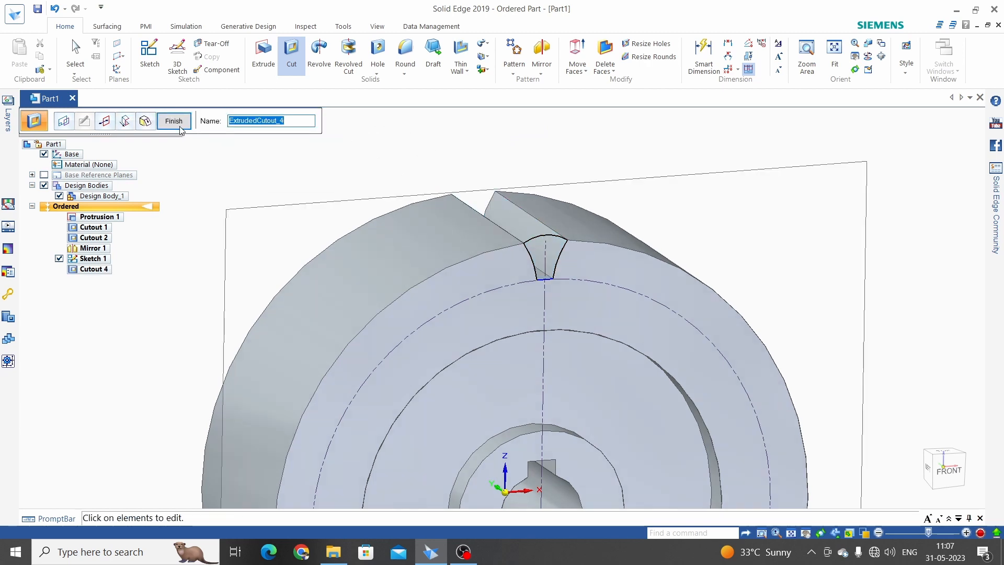
left_click(174, 122)
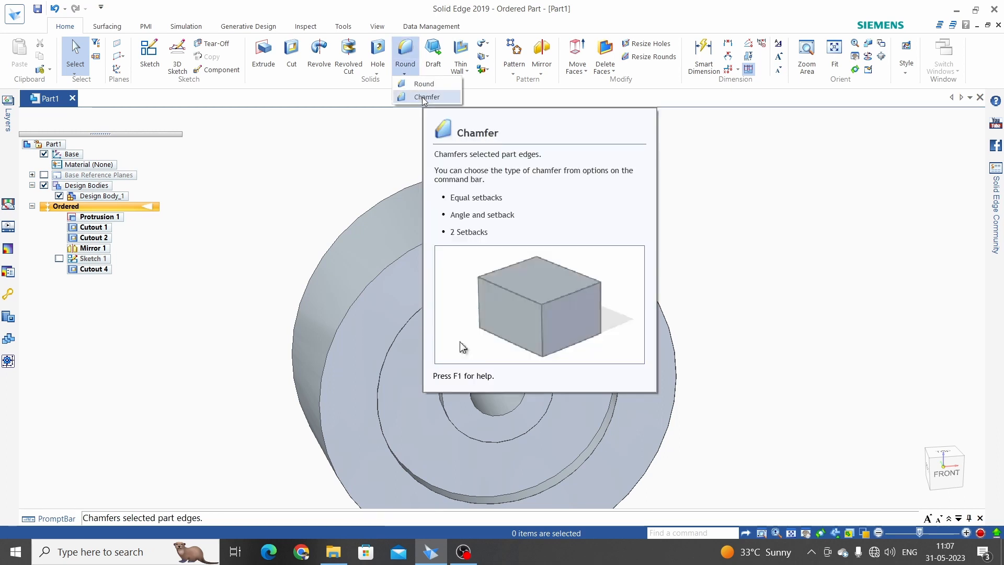
mouse_move(424, 83)
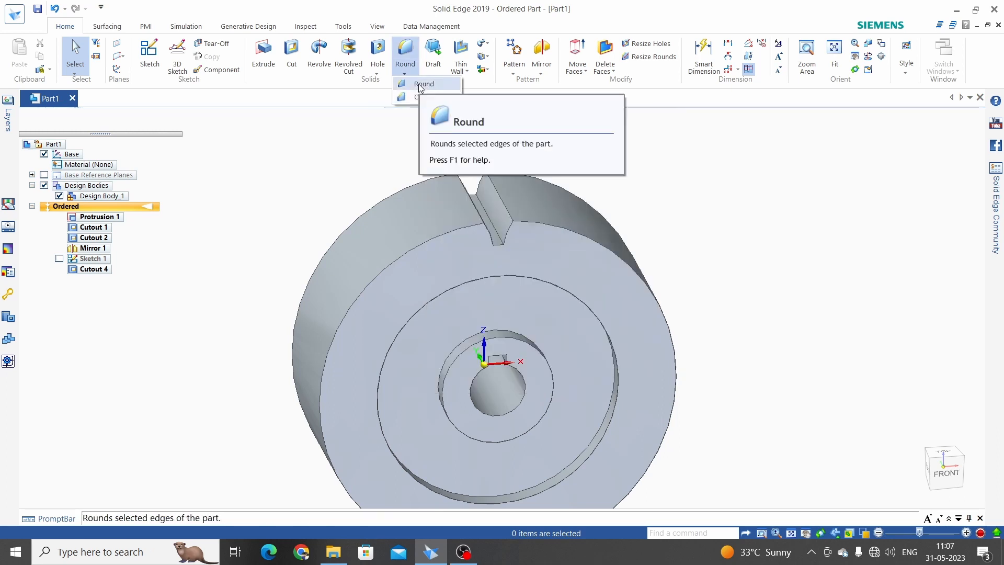
Round the tooth-root edges with a 0.9 mm radius.
left_click(404, 53)
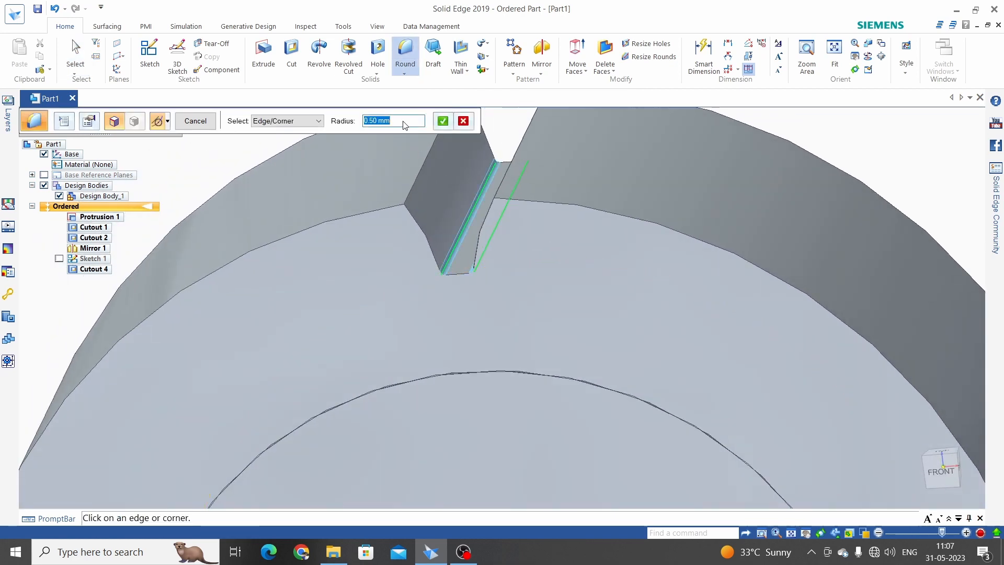
type("0.9")
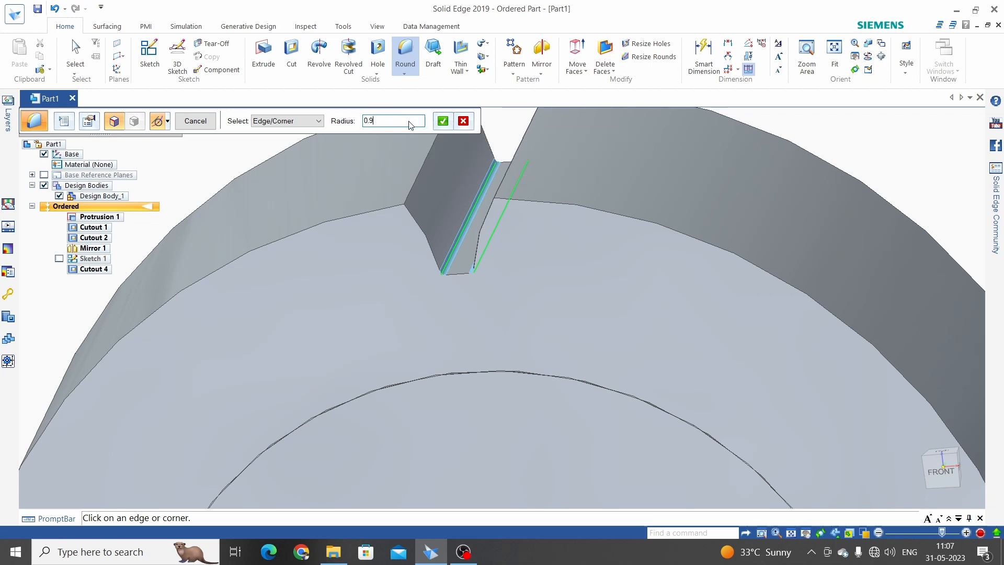
mouse_move(428, 121)
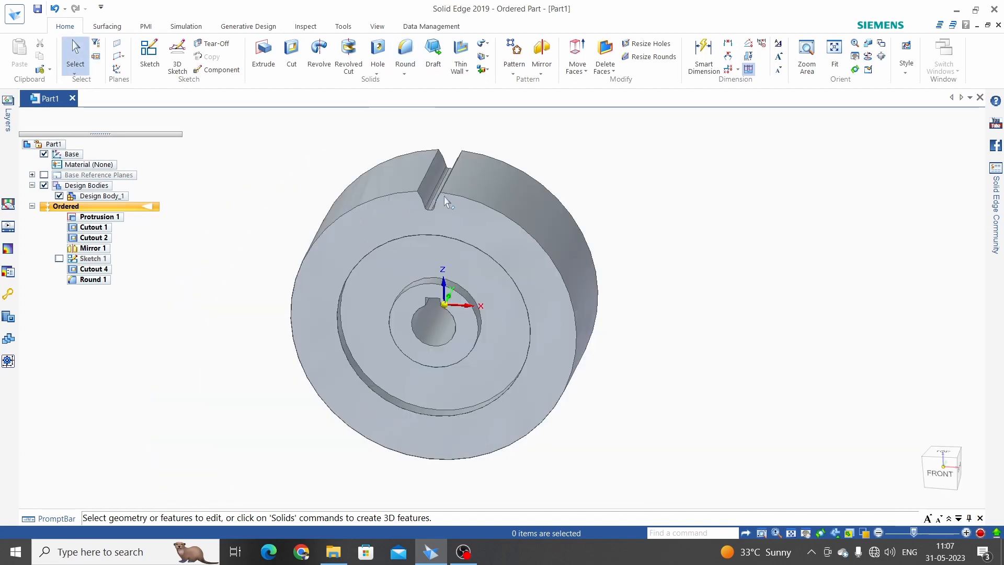
Select Cutout 4 and Round 1 and start a pattern on the gear's front face.
left_click(94, 269)
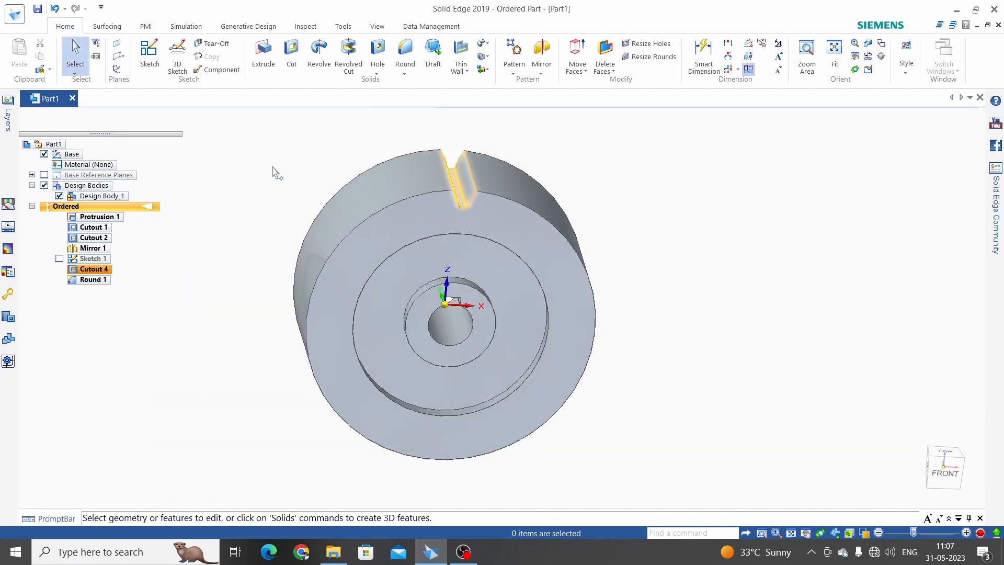
left_click(94, 268)
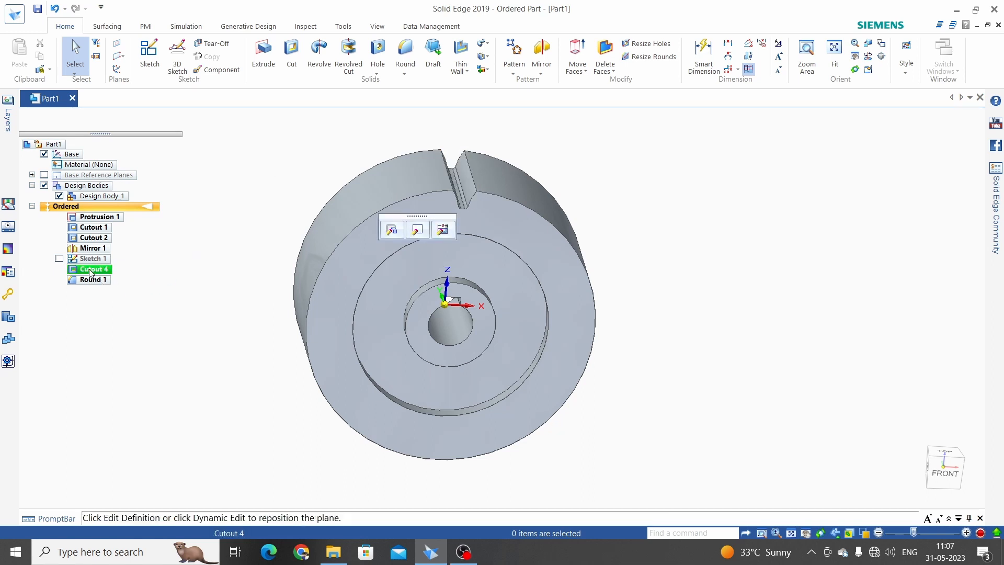
left_click(93, 279)
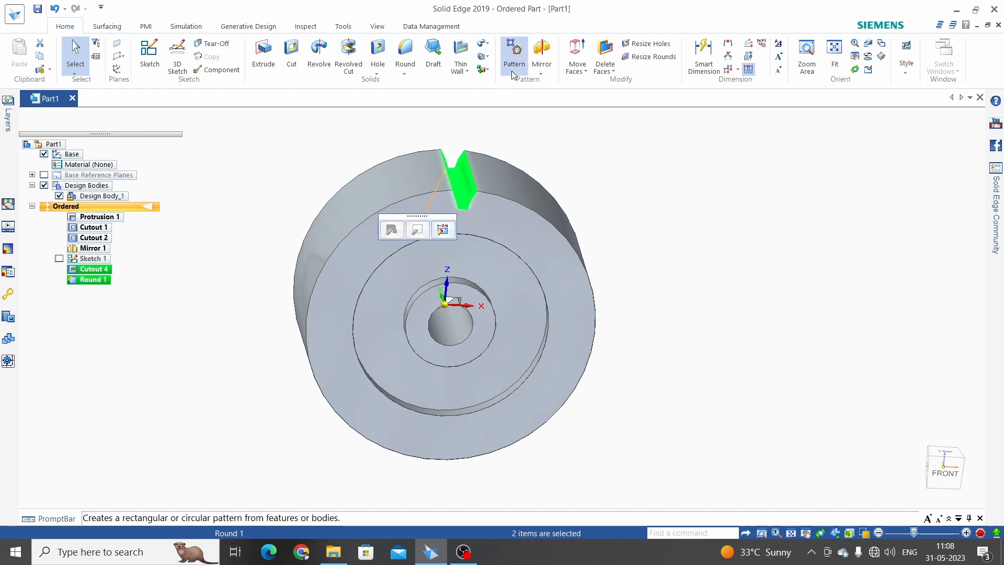
left_click(513, 48)
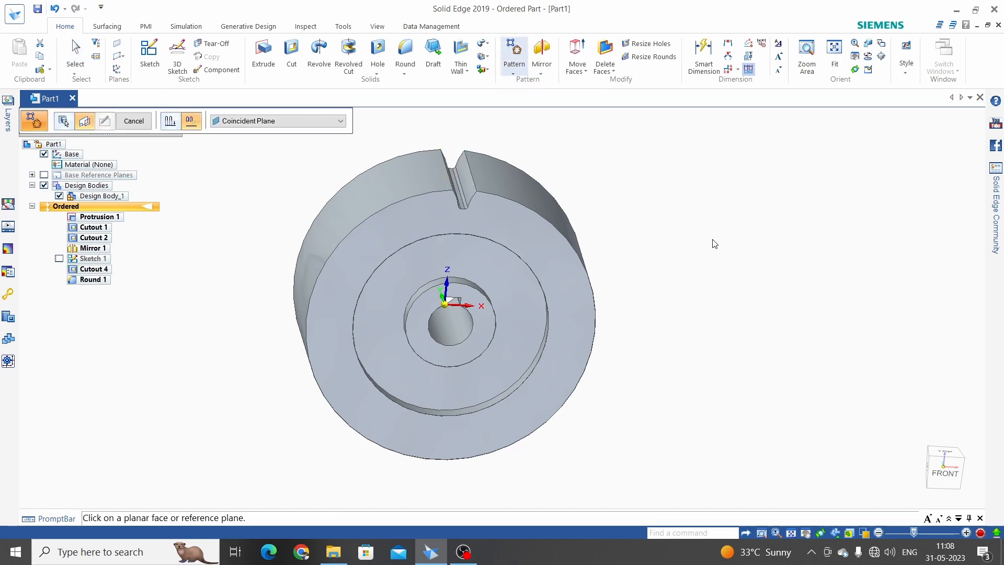
left_click(522, 217)
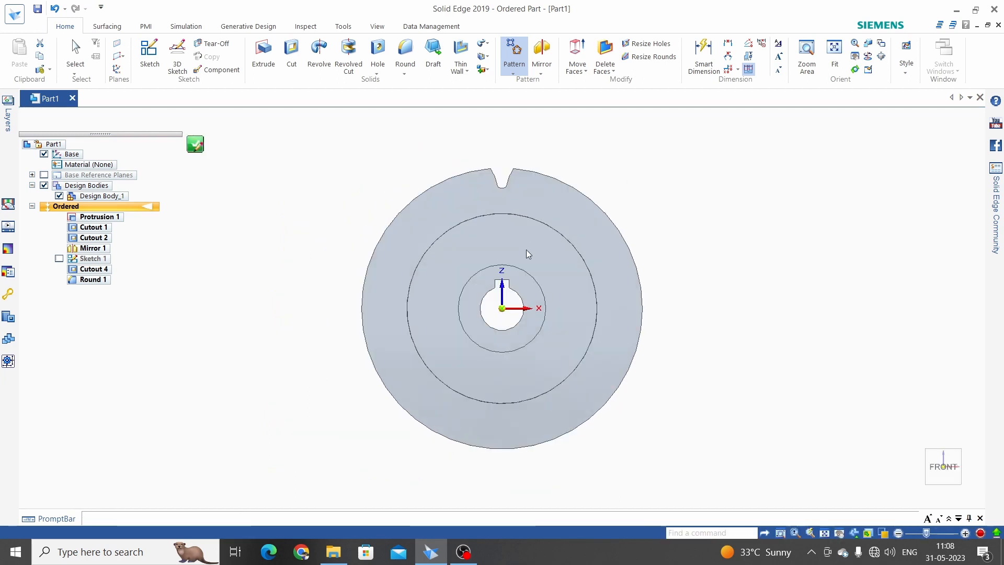
Define a circular pattern centred on the origin with count 30 and finish Pattern 1.
left_click(512, 48)
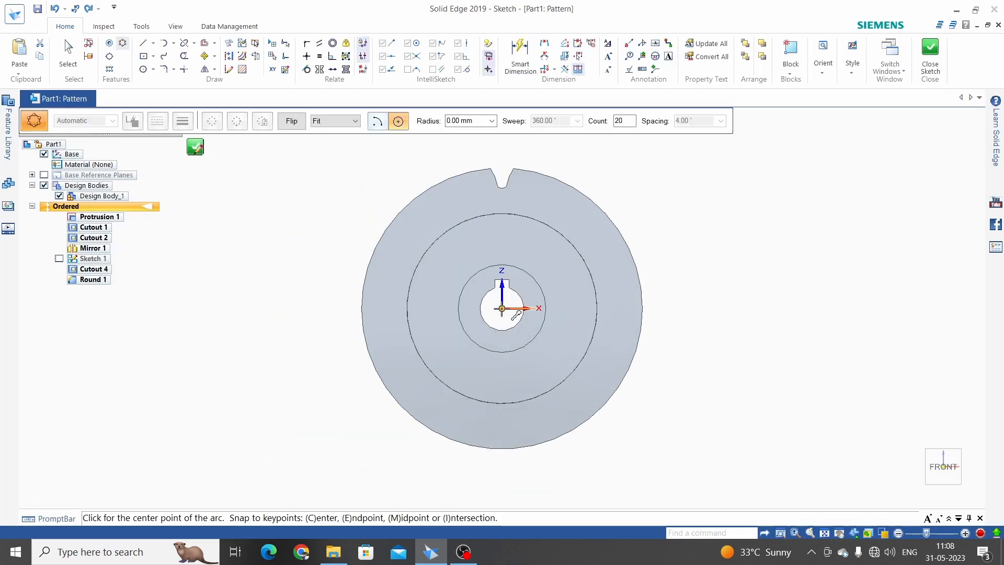
mouse_move(123, 43)
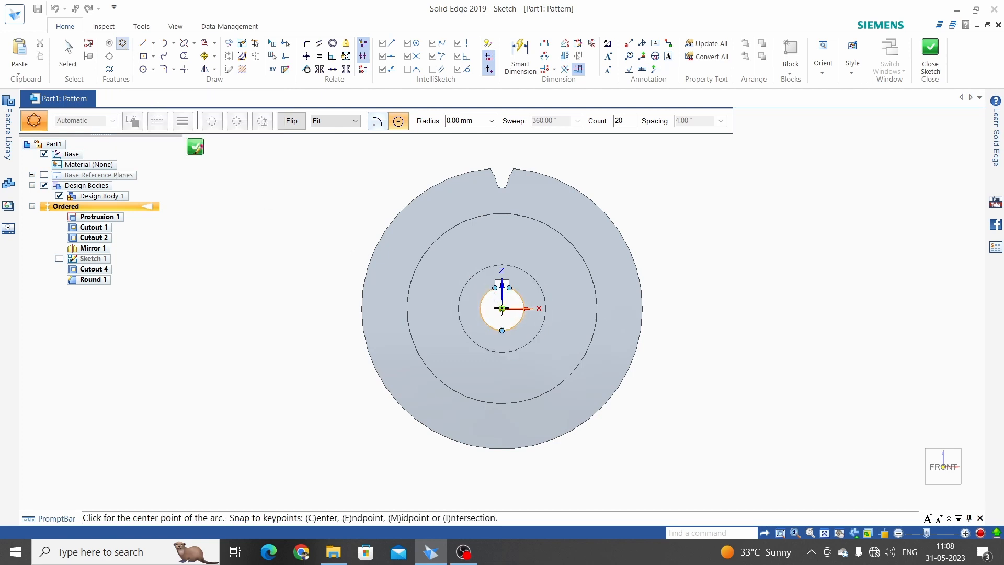
left_click(501, 309)
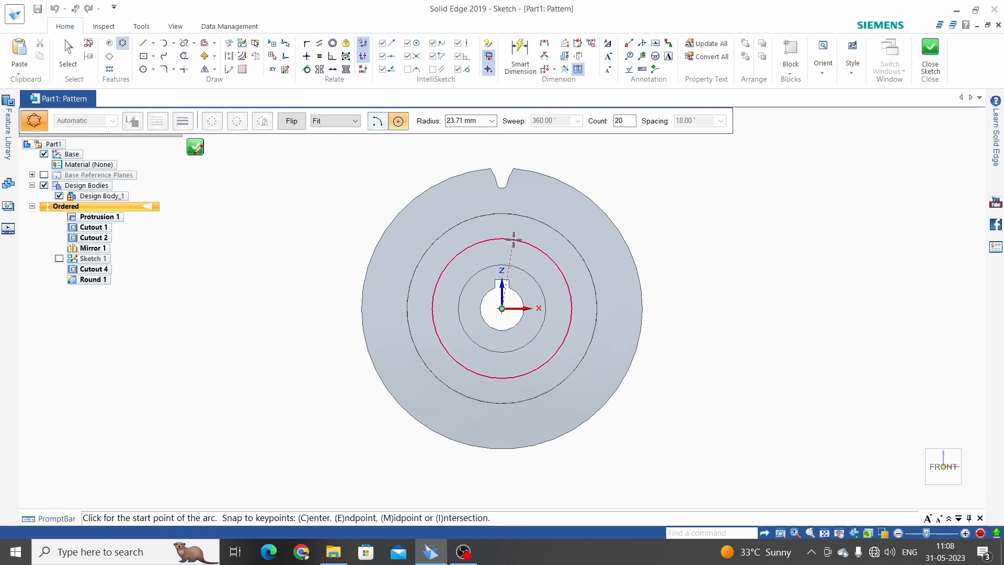
left_click(513, 241)
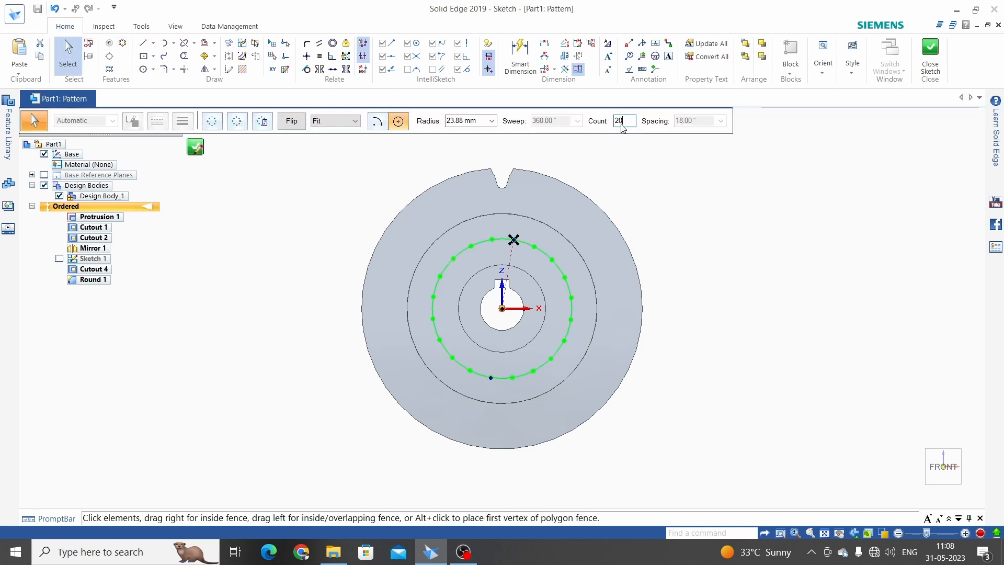
type("30")
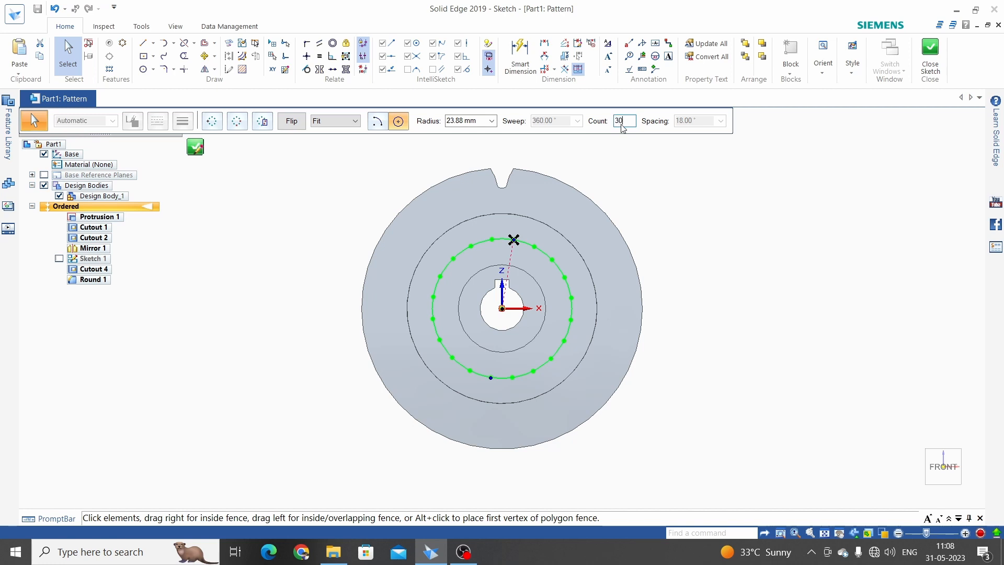
type("12.00")
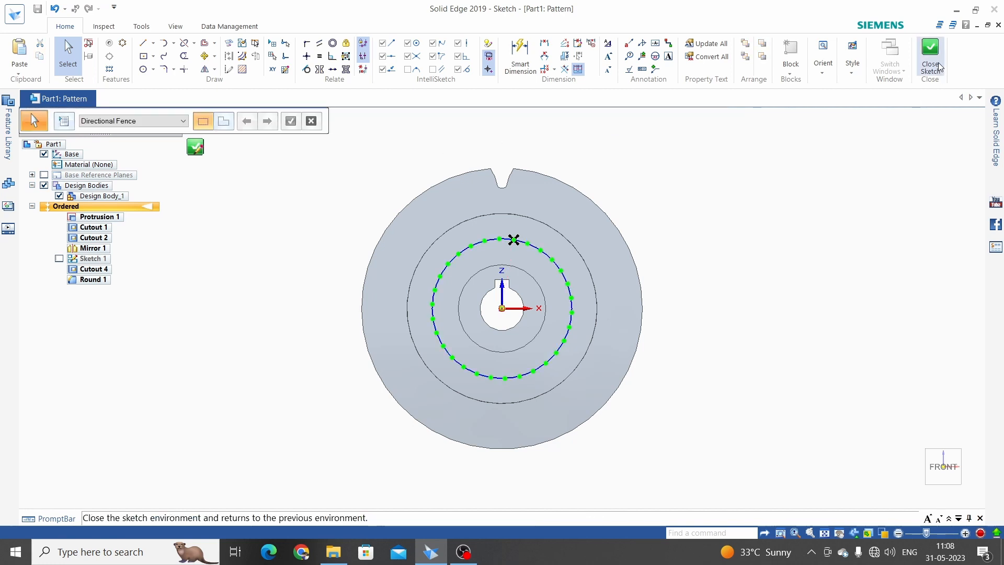
left_click(930, 53)
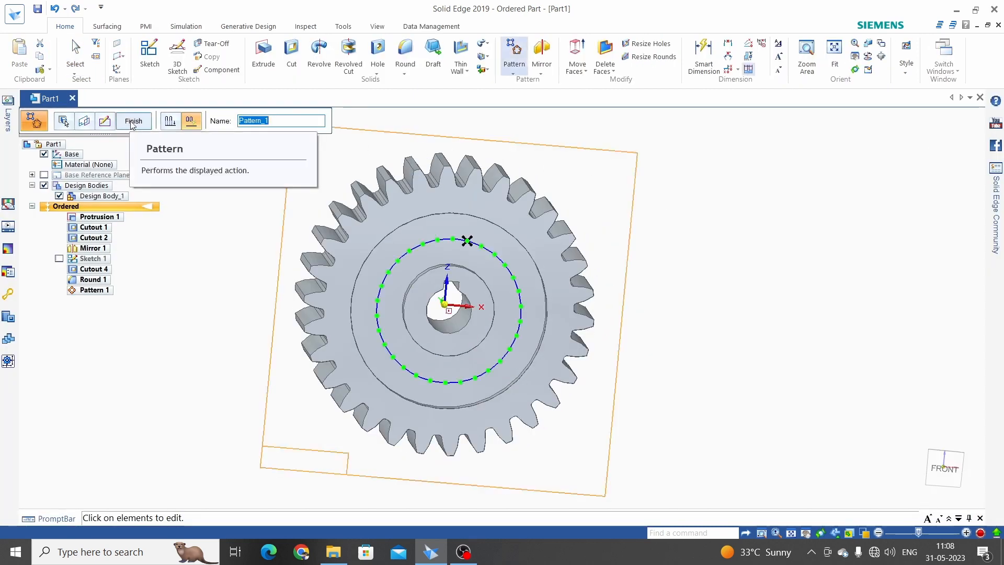
left_click(132, 121)
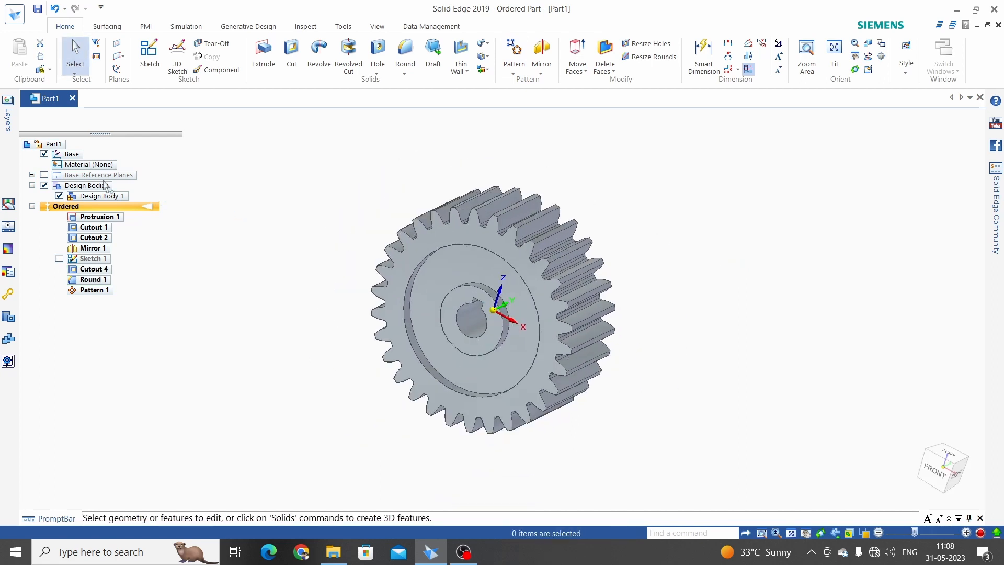
Assign Steel as the part material from the PathFinder material list.
left_click(88, 164)
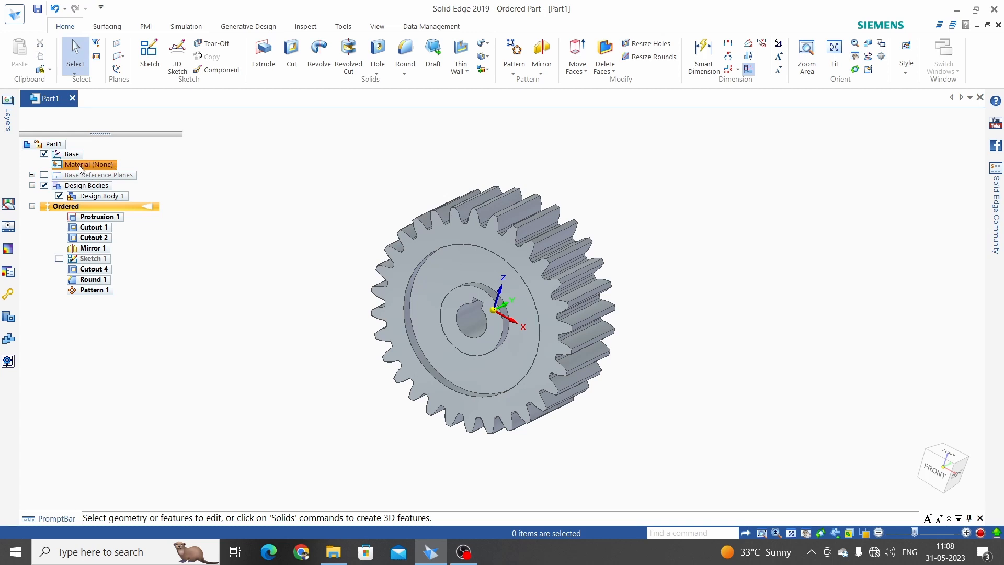
left_click(86, 164)
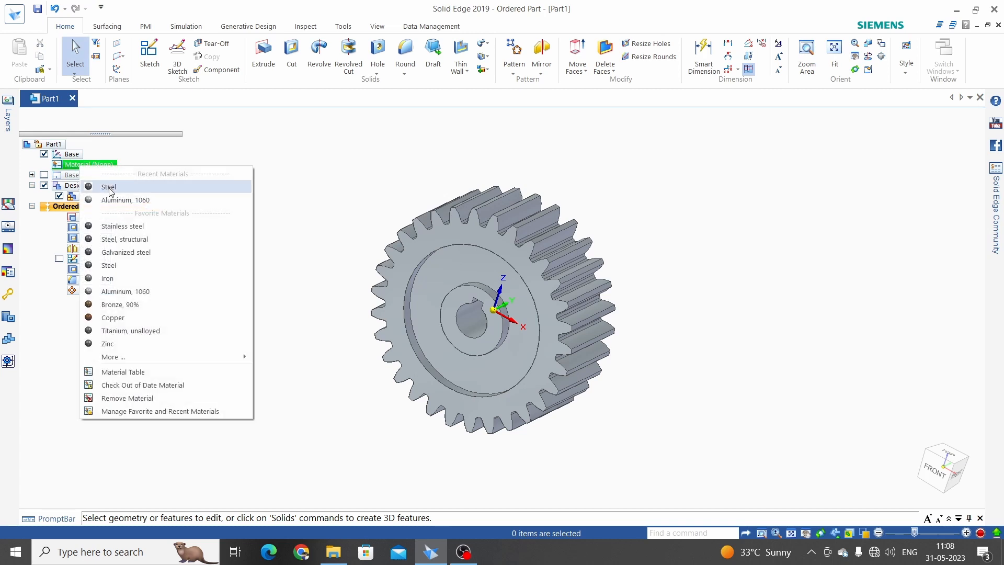
mouse_move(125, 199)
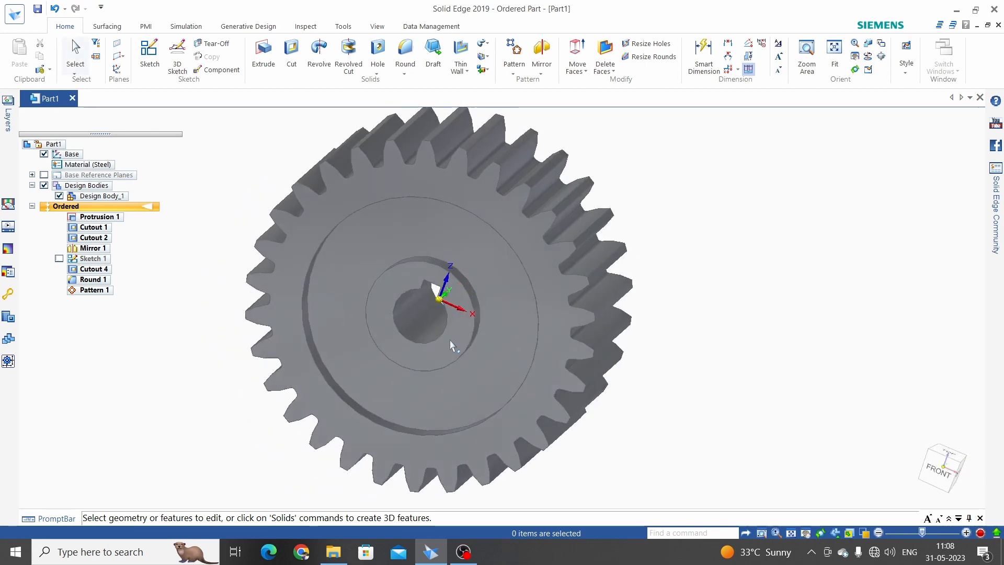
scroll("down", 3)
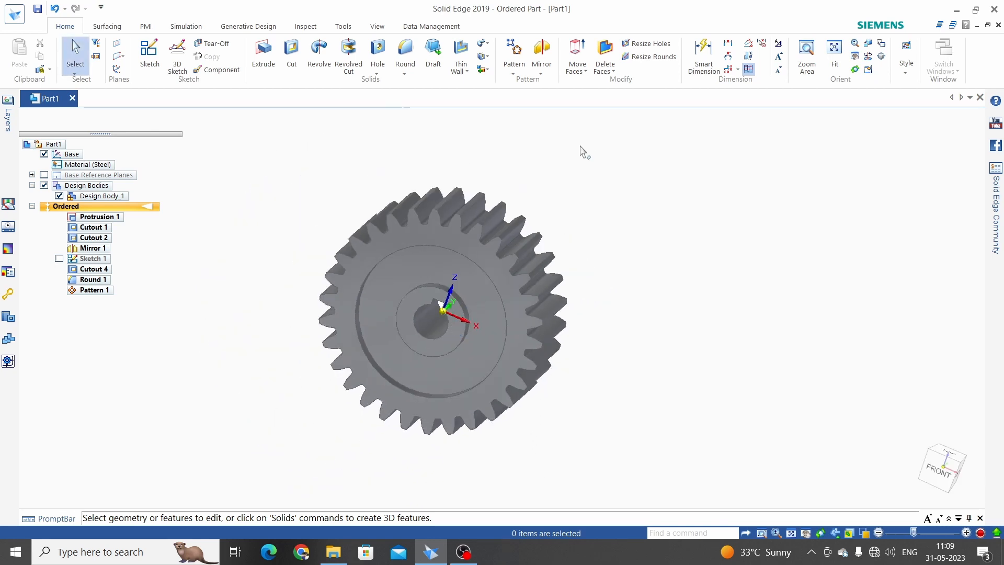
Paint the whole gear body with the Steel (red hot) style via Part Painter.
left_click(375, 26)
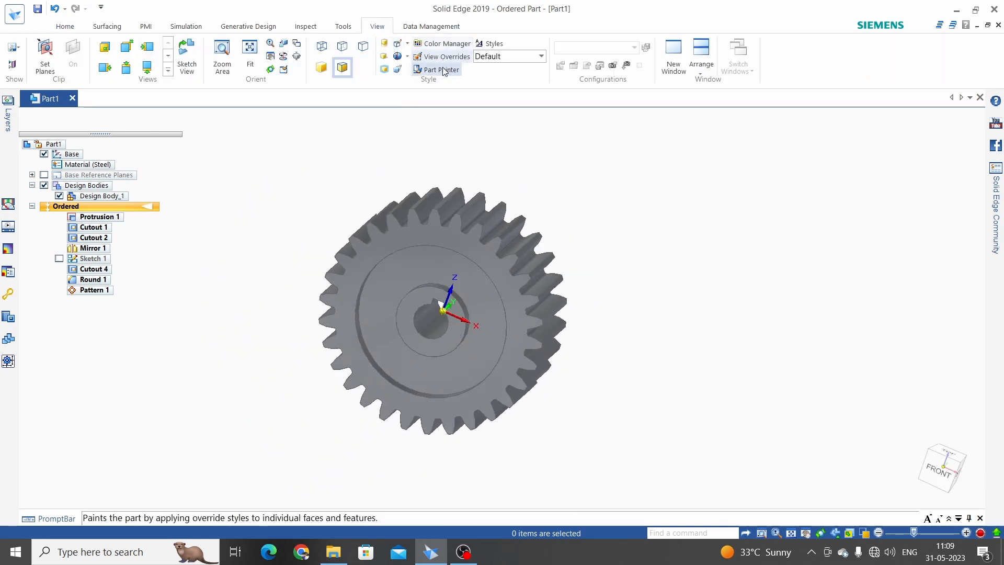
left_click(440, 69)
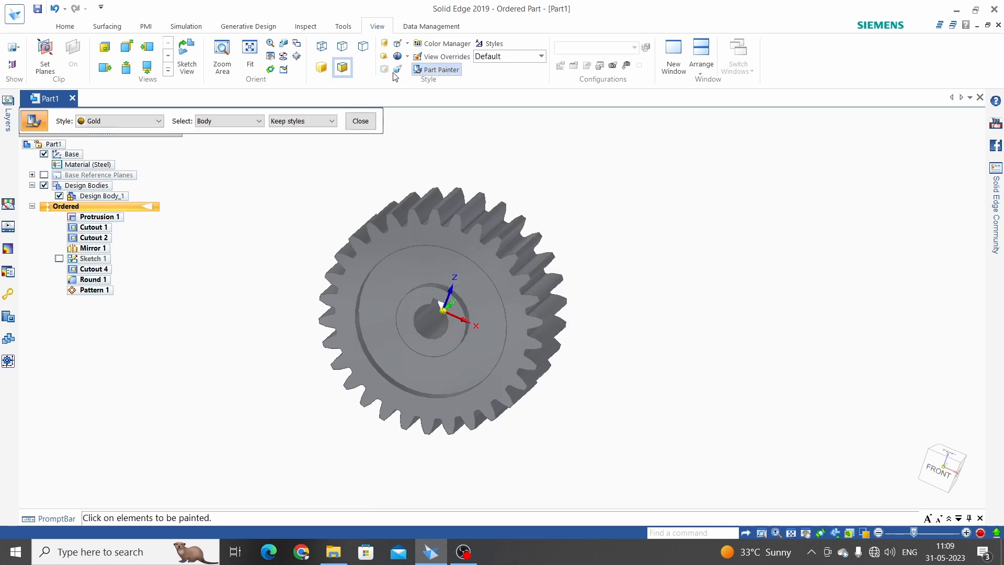
mouse_move(359, 77)
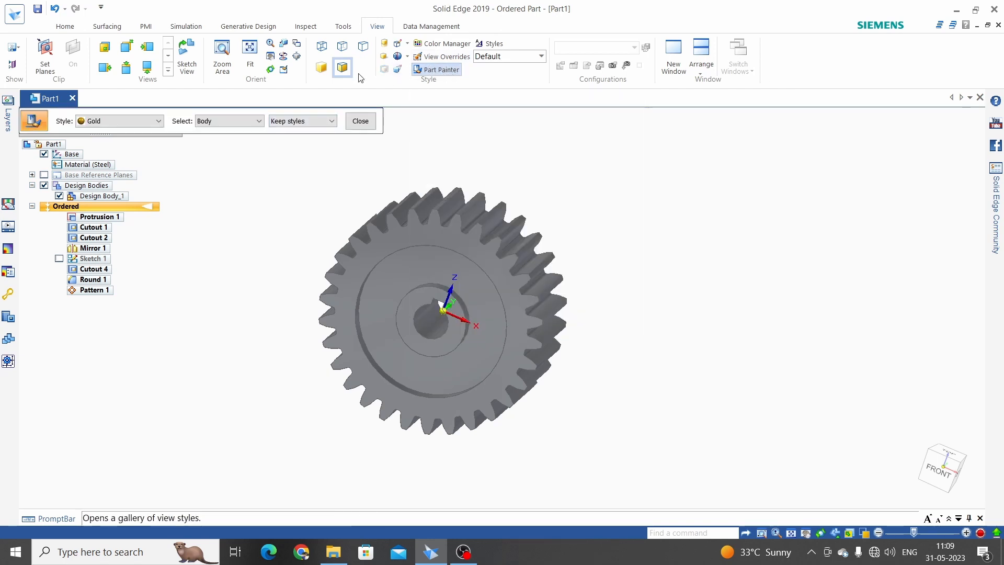
left_click(158, 121)
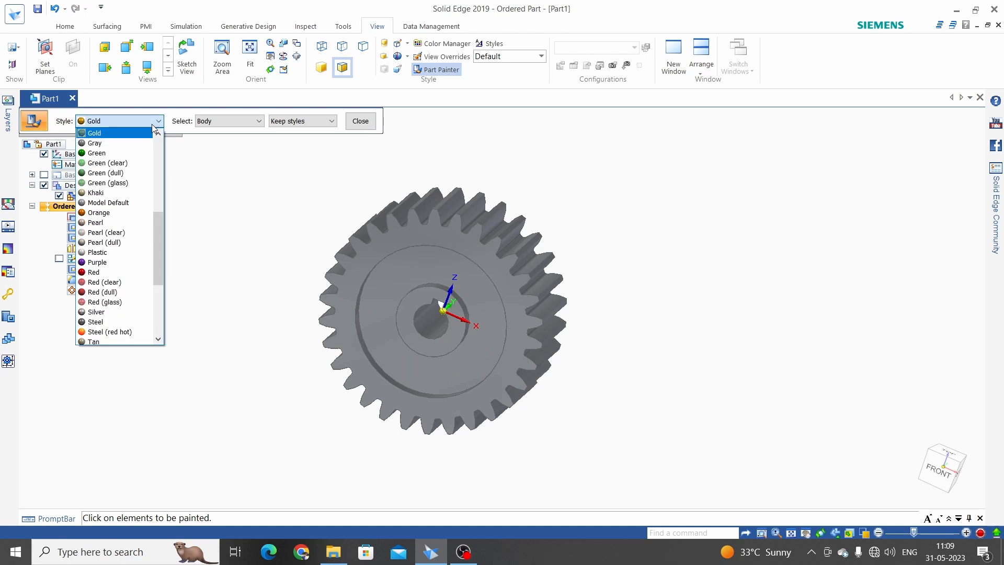
mouse_move(97, 261)
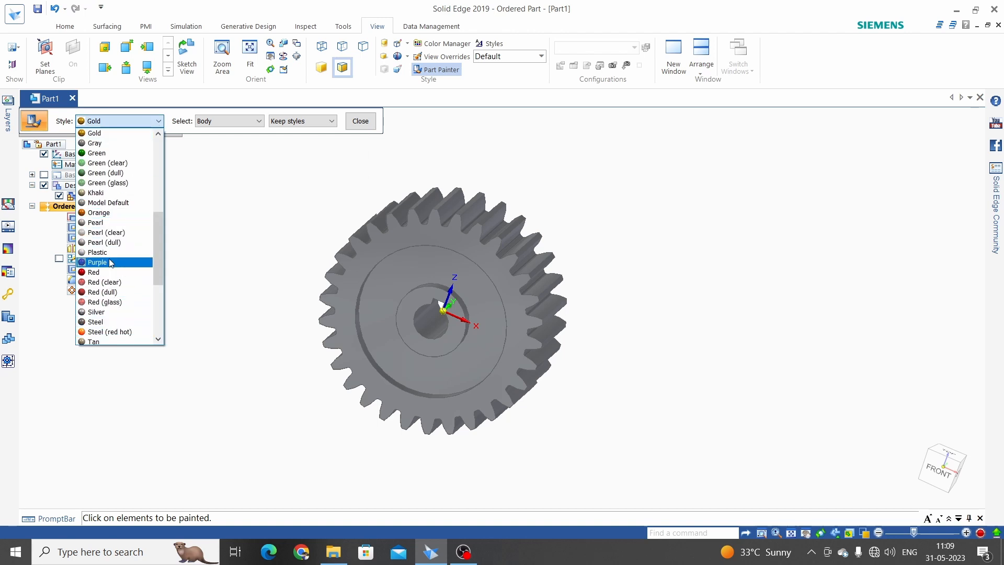
scroll("up", 3)
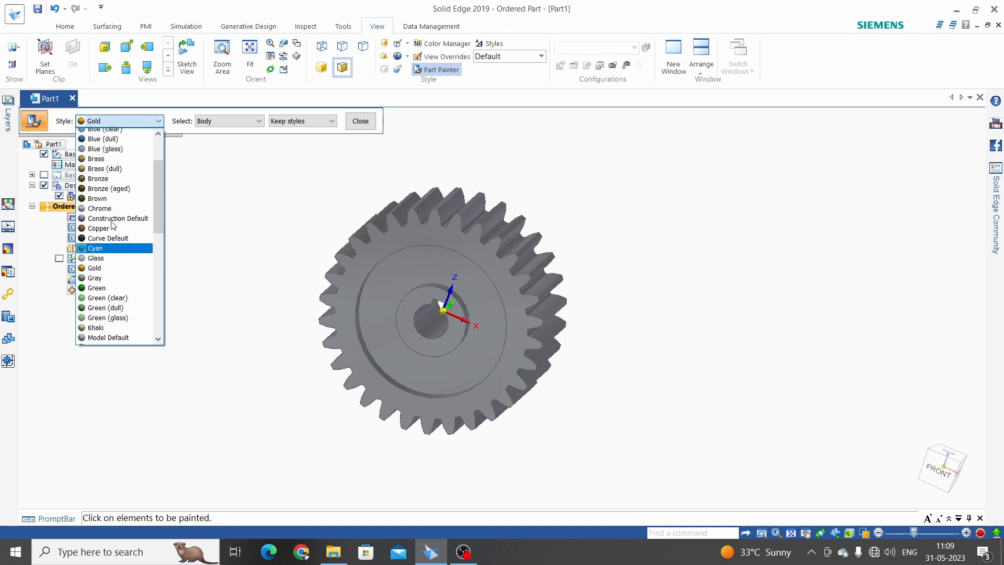
scroll("down", 3)
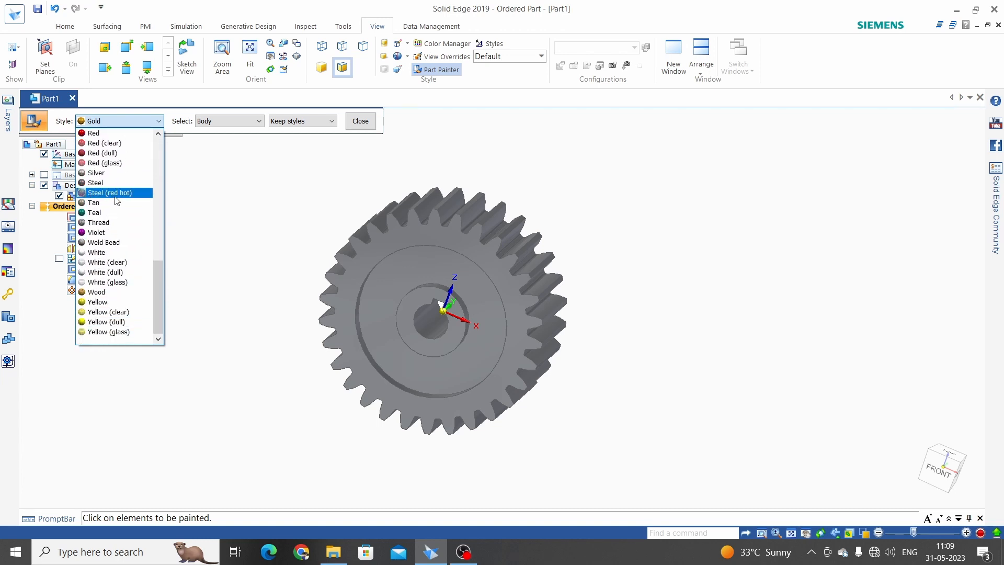
left_click(108, 193)
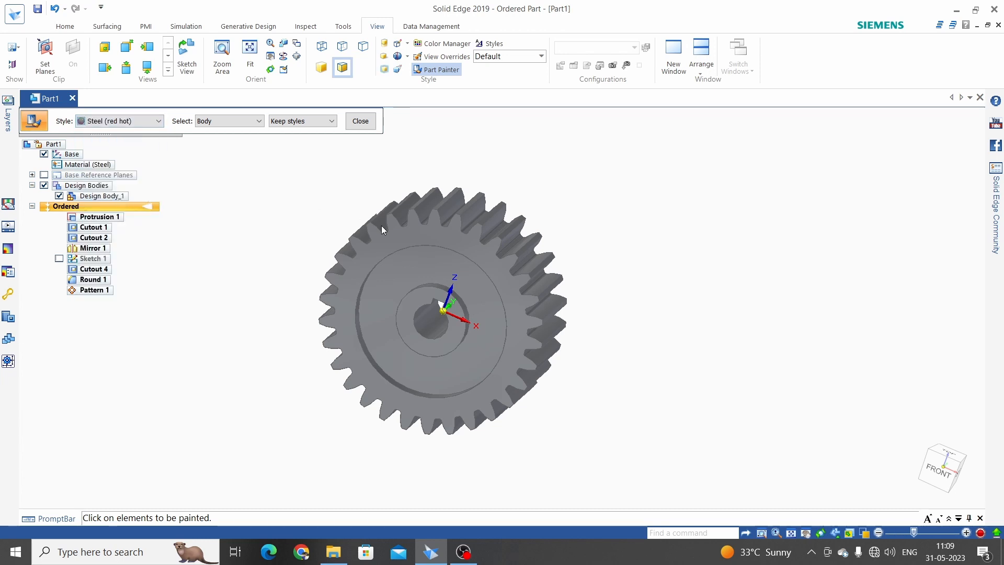
left_click(441, 314)
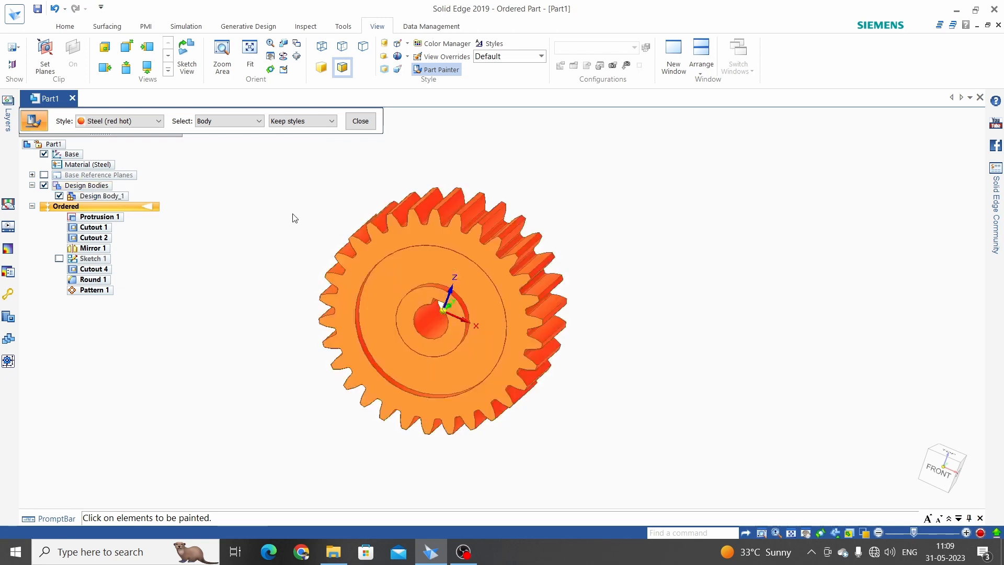
left_click(360, 121)
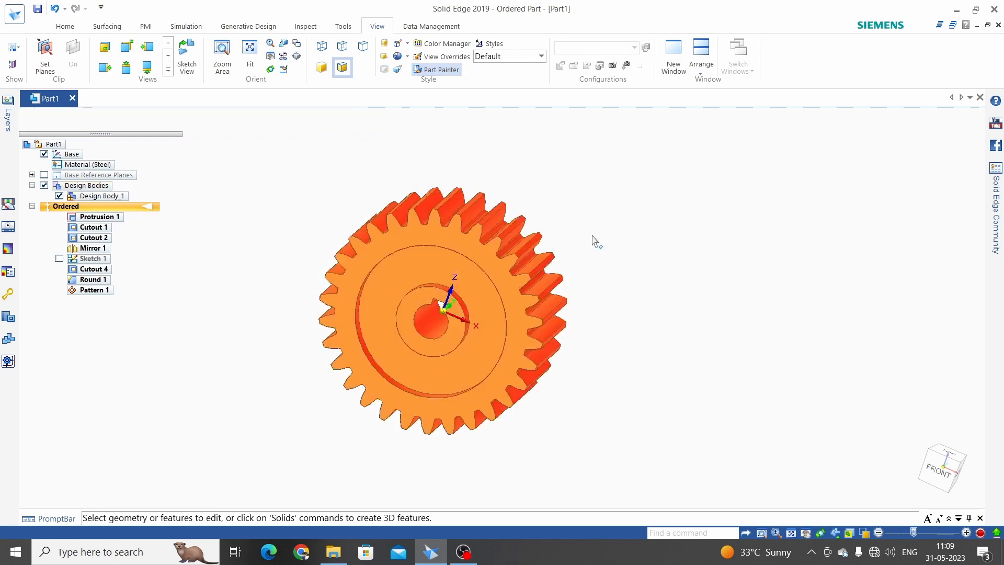